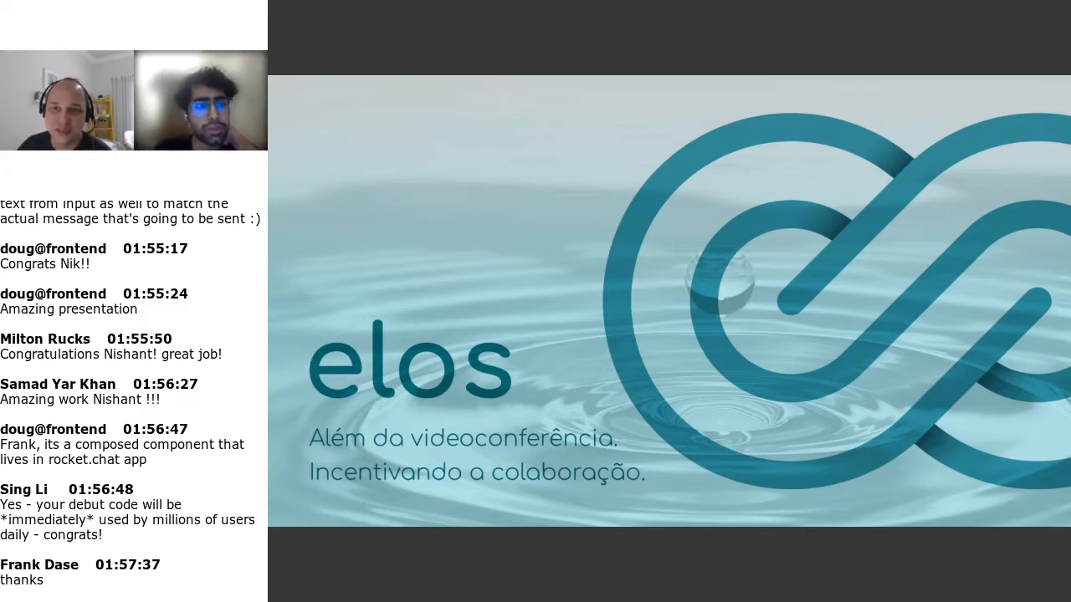
Open the View menu on the GitHub X Rocket.Chat deck's About Us slide
{"action": "left_click", "coordinate": [403, 130]}
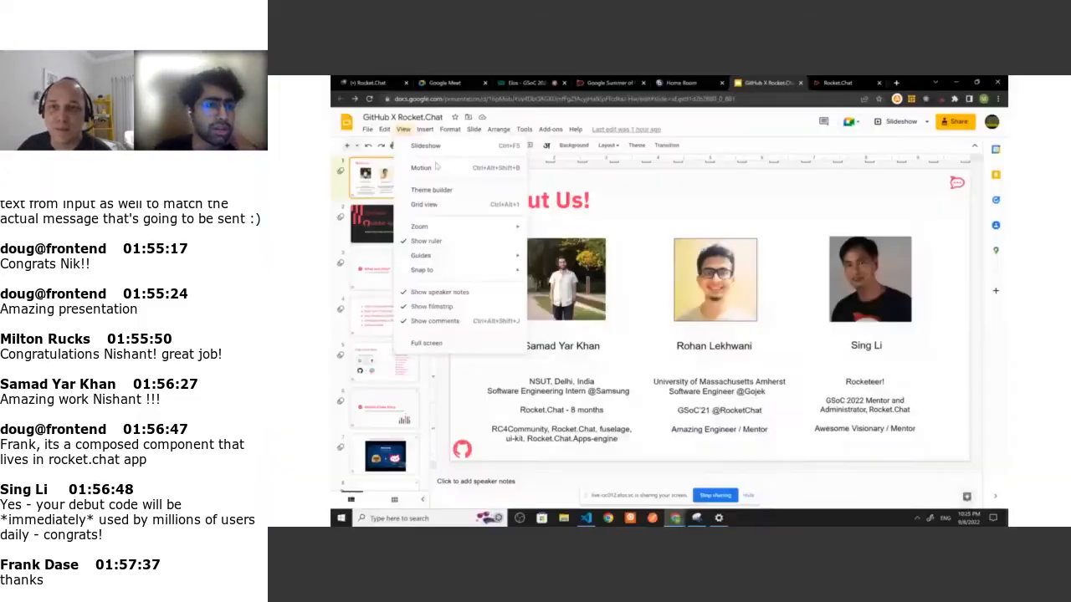
{"action": "mouse_move", "coordinate": [481, 207]}
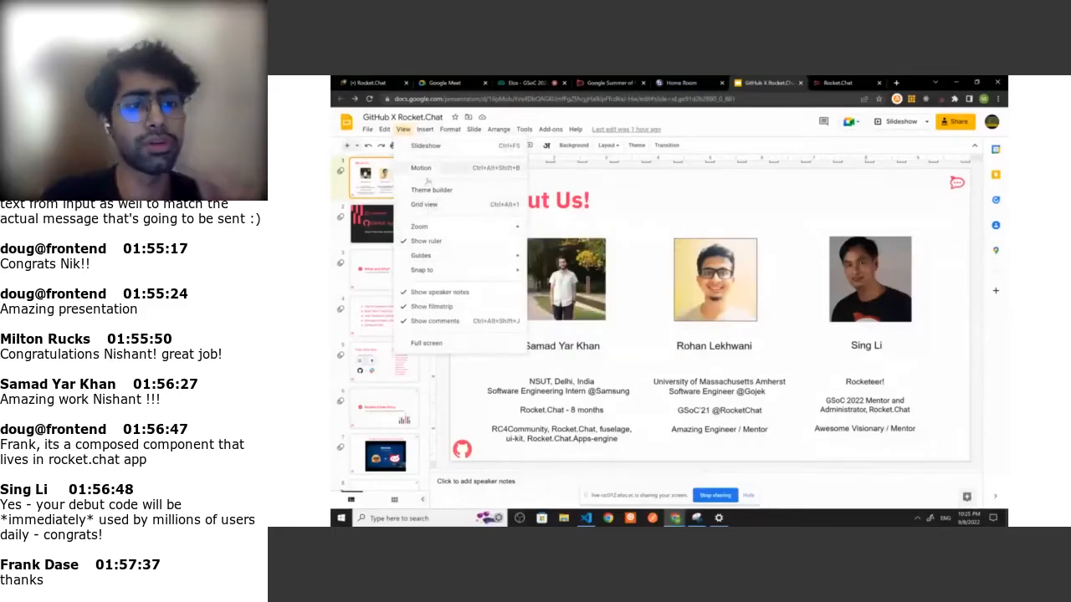
Start presenting the GitHub X Rocket.Chat deck as a full-screen slideshow
{"action": "left_click", "coordinate": [419, 226]}
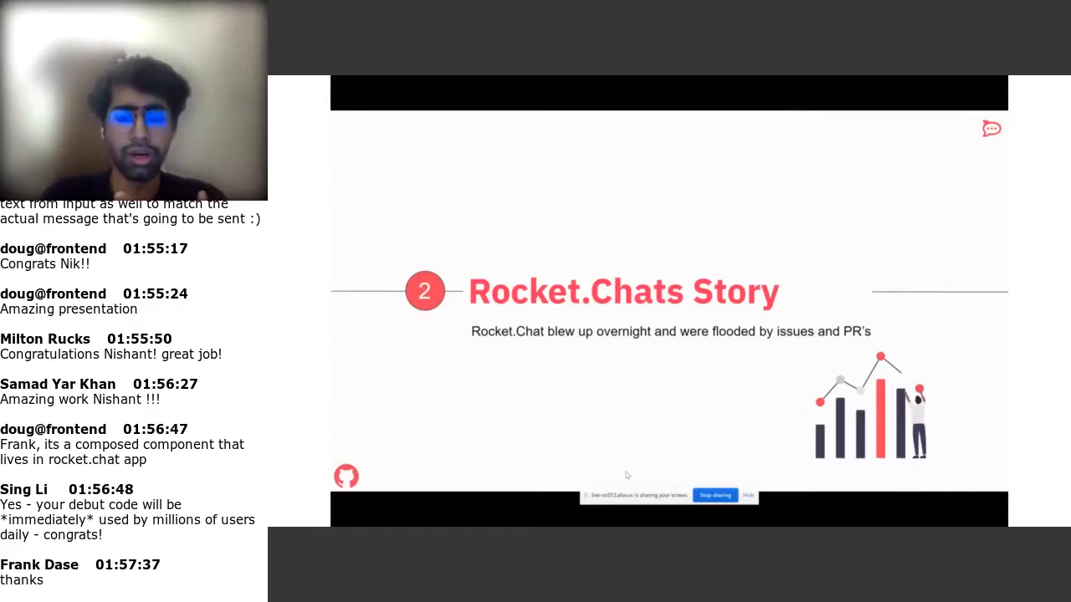
Advance the slideshow to the 'Rocket.Chat's story with Mr Gabriel' video slide
{"action": "scroll", "scroll_direction": "down", "scroll_amount": 3}
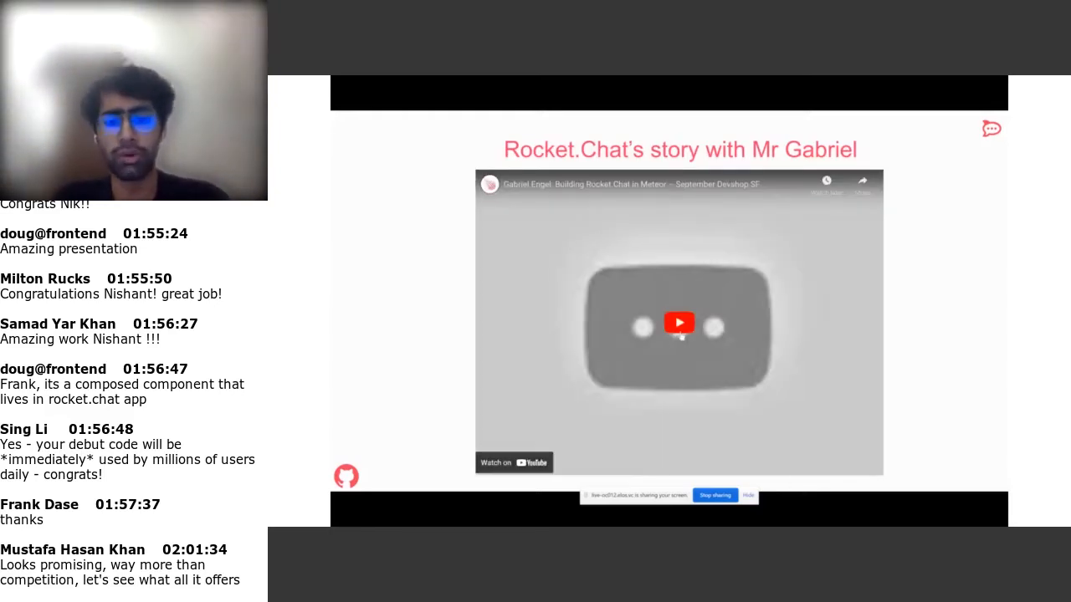
Play the embedded story video, then move to the Painkiller for Gabriel slide
{"action": "left_click", "coordinate": [679, 324]}
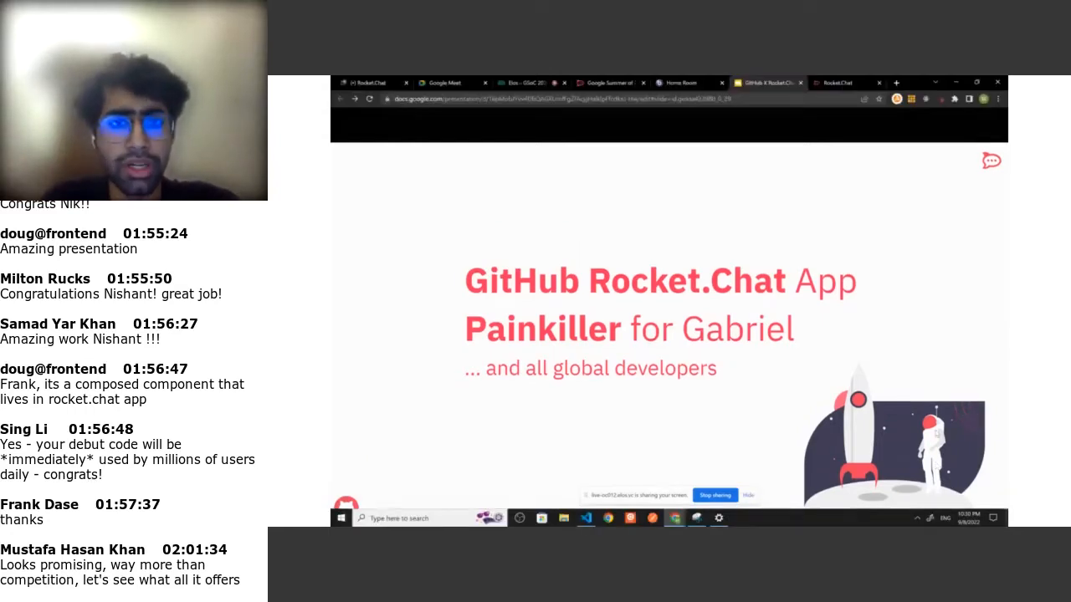
Log in to Rocket.Chat as gabriel.engel, retrying after the incorrect password error
{"action": "left_click", "coordinate": [836, 82]}
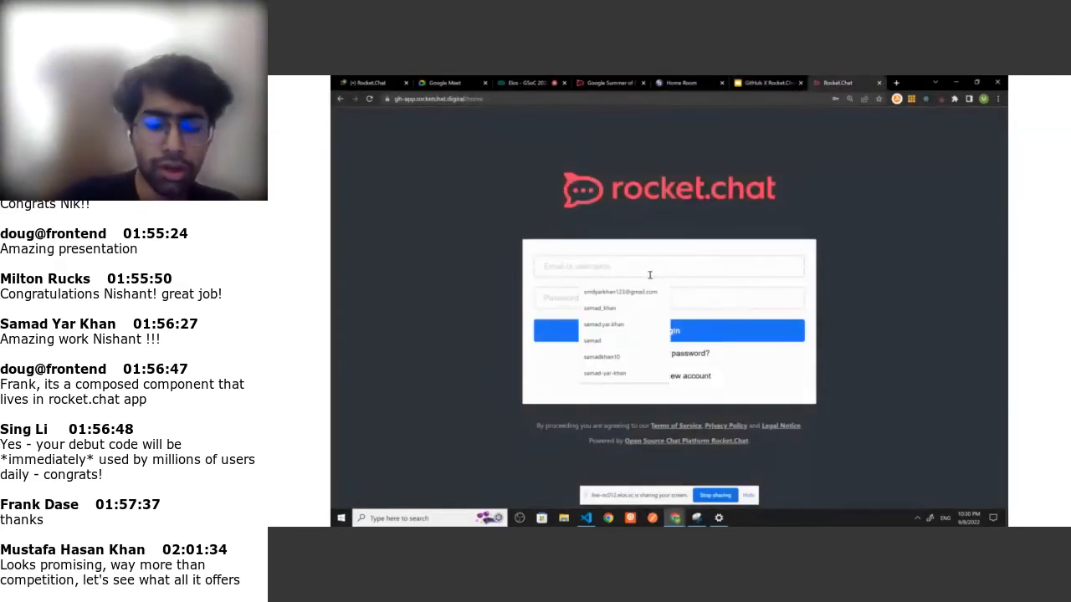
{"action": "type", "text": "gabi"}
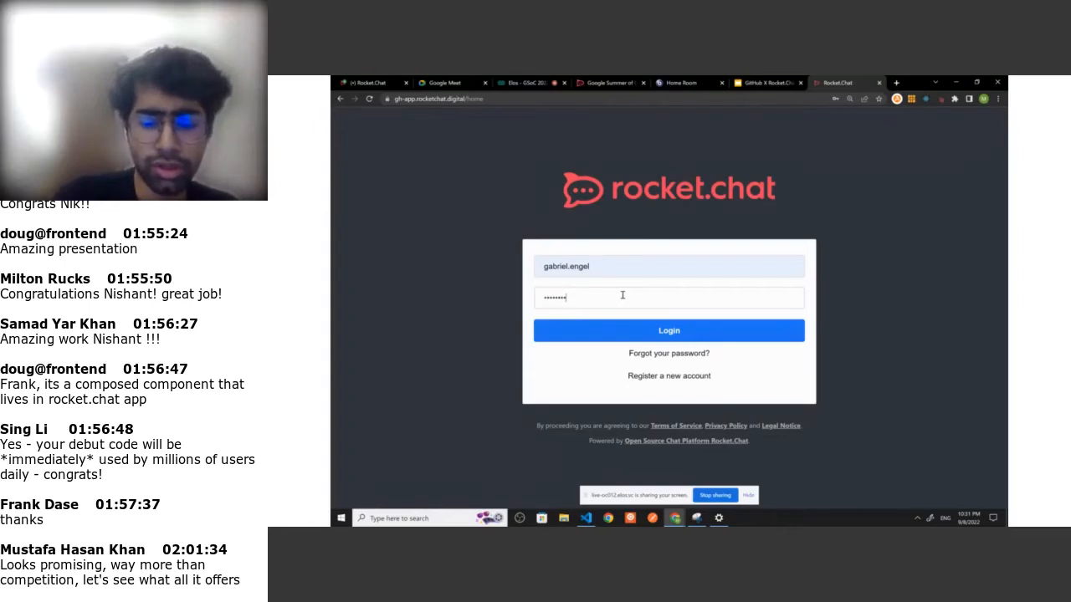
{"action": "left_click", "coordinate": [669, 330]}
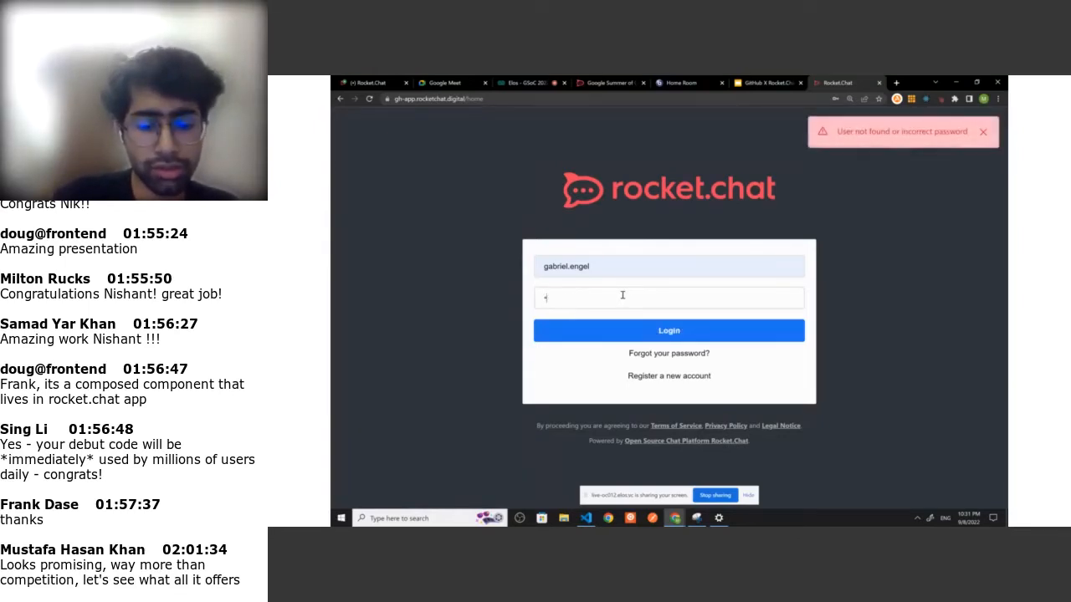
{"action": "type", "text": "••"}
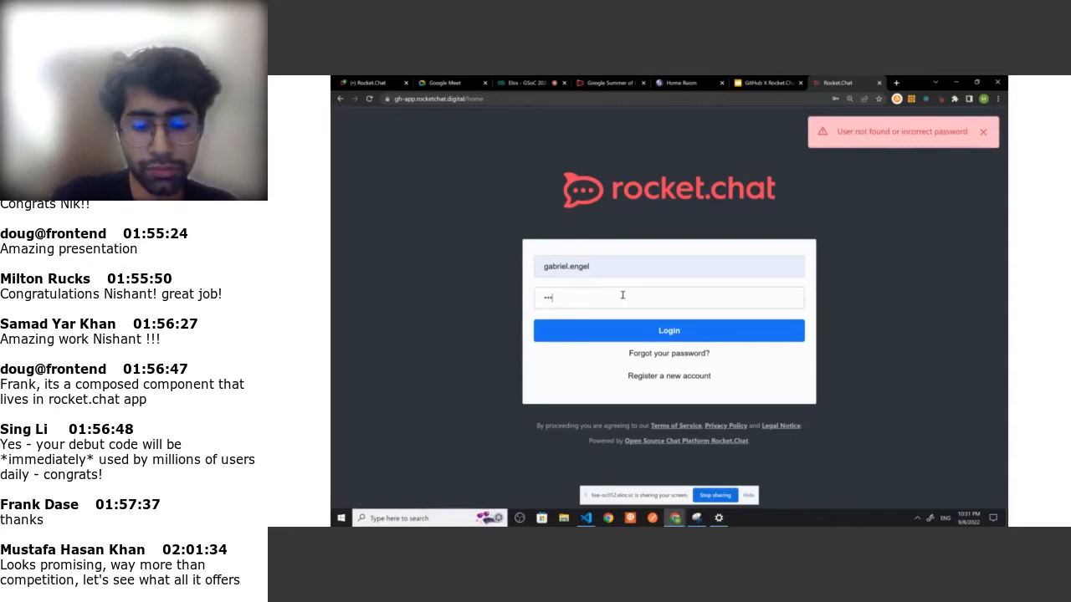
{"action": "left_click", "coordinate": [668, 329]}
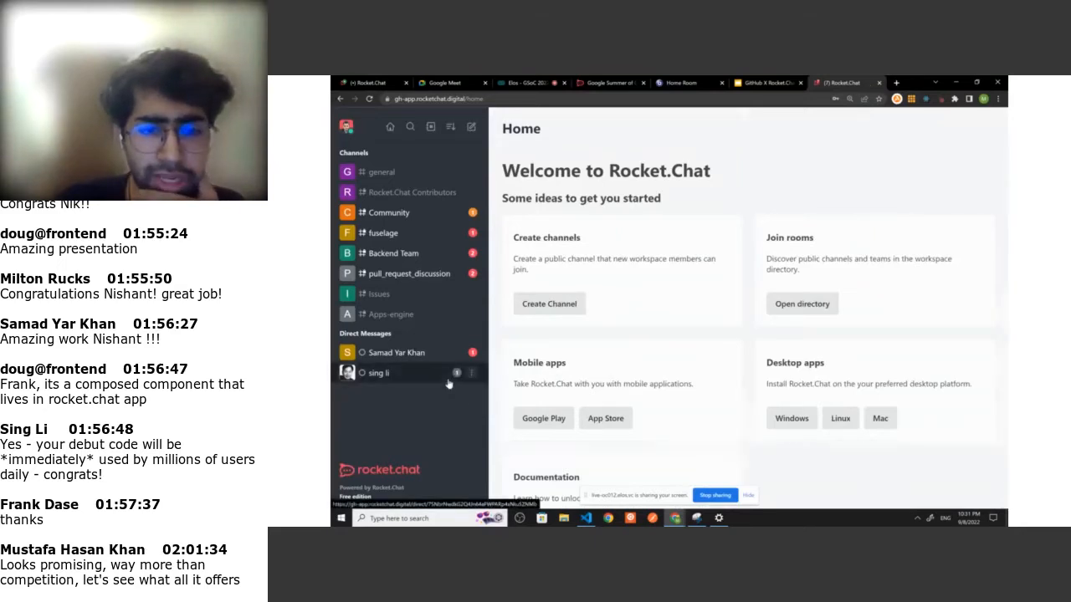
{"action": "left_click", "coordinate": [378, 373]}
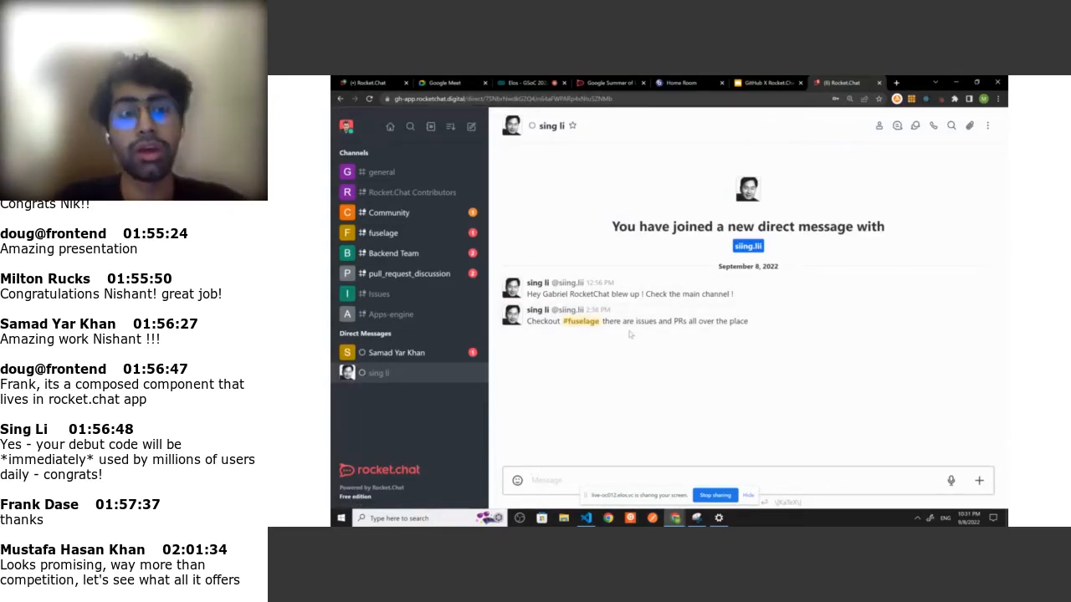
{"action": "mouse_move", "coordinate": [454, 241]}
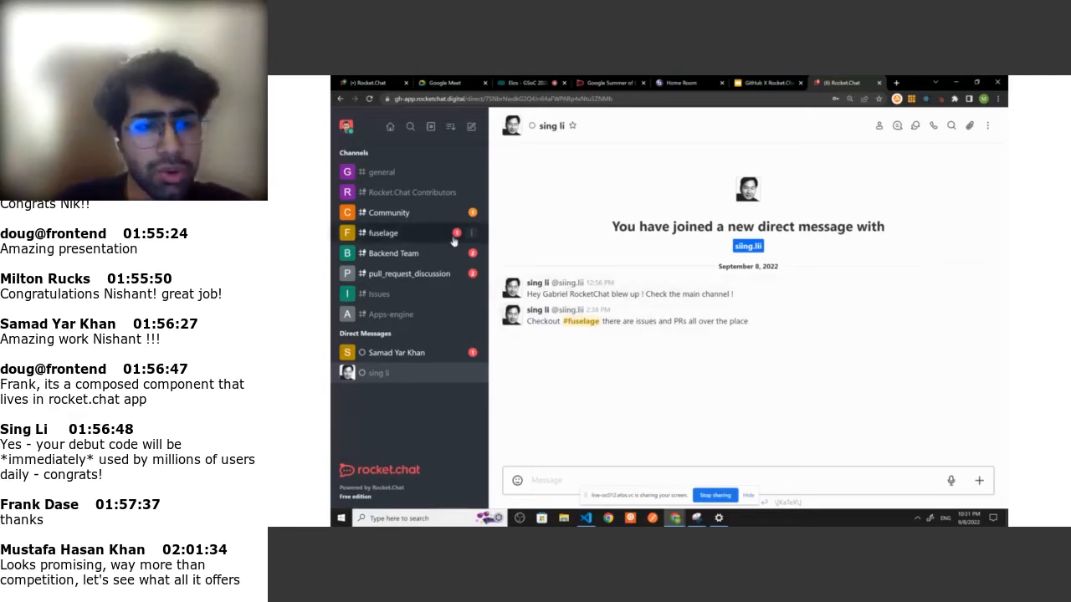
{"action": "left_click", "coordinate": [382, 232]}
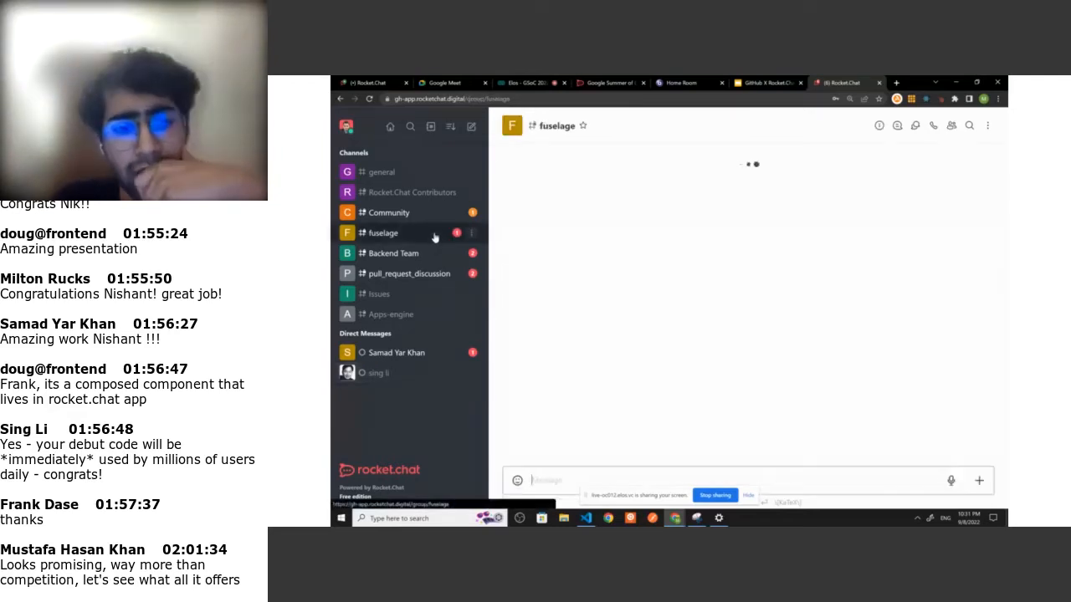
In the fuselage channel, enter the /github command to start a new GitHub issue
{"action": "left_click", "coordinate": [382, 233]}
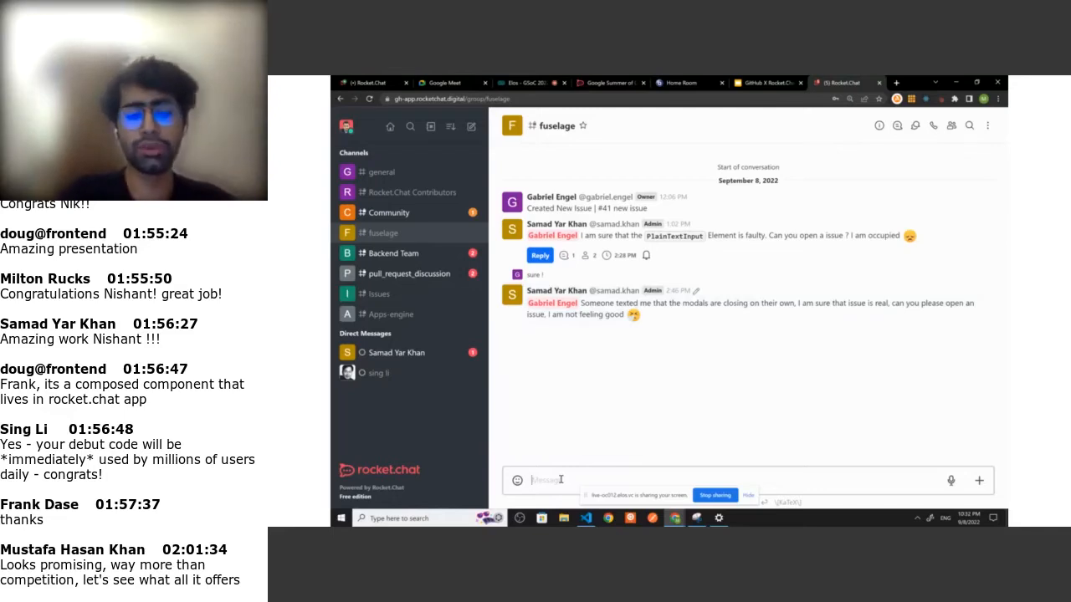
{"action": "type", "text": "/git"}
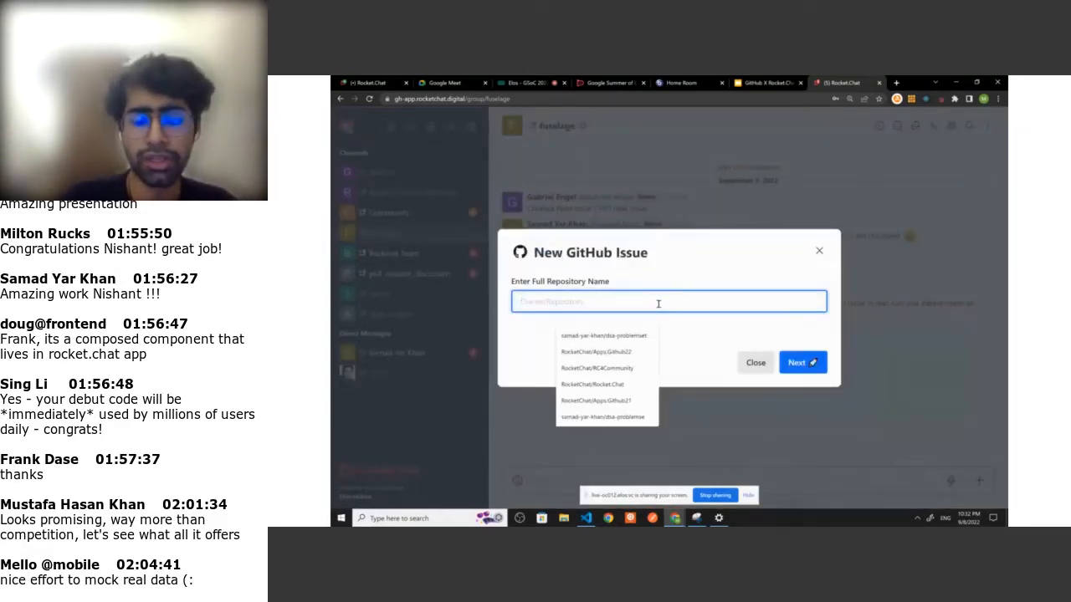
Set the issue repository to samad-yar-khan/rocketChat and continue to templates
{"action": "type", "text": "saad"}
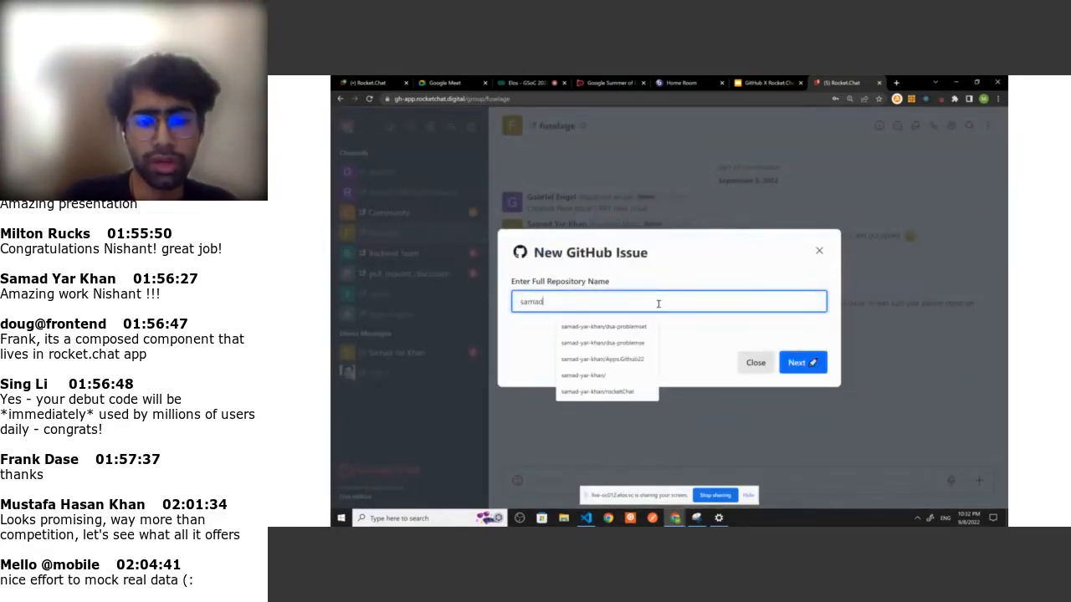
{"action": "left_click", "coordinate": [596, 374]}
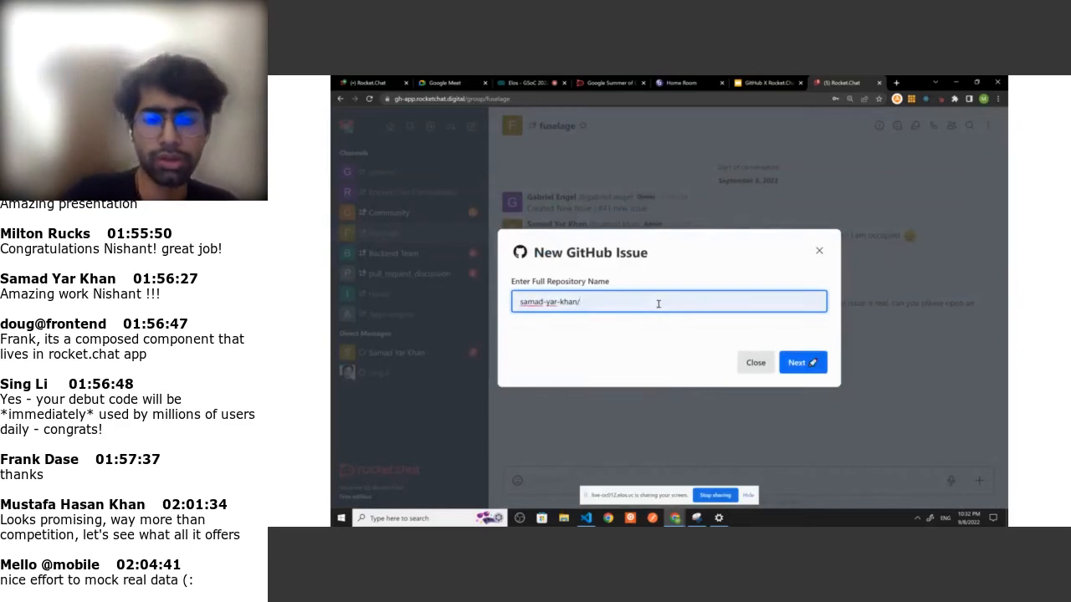
{"action": "type", "text": "/rocketChat"}
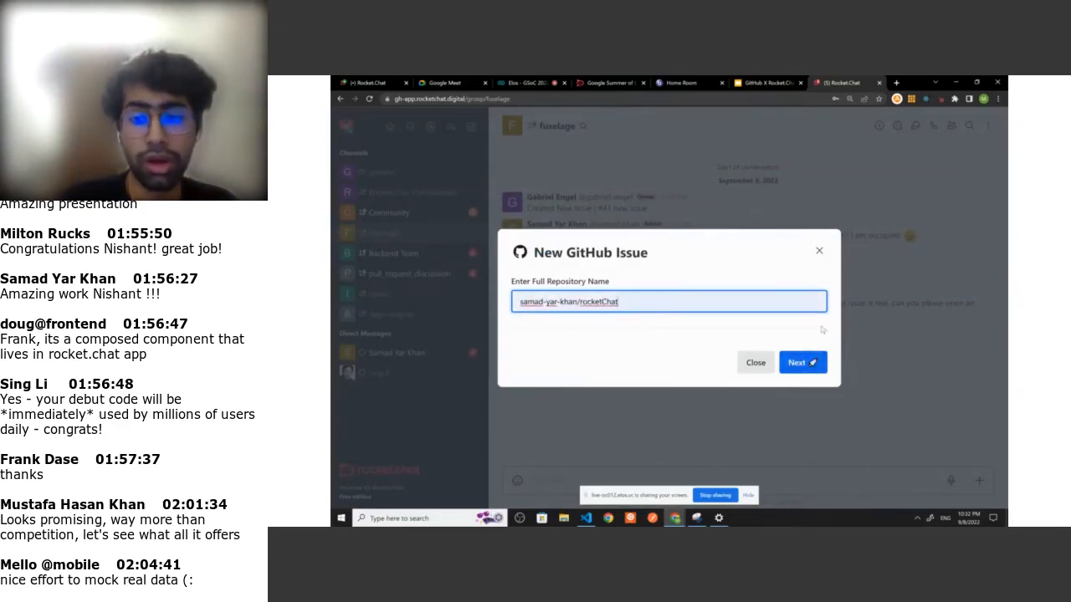
{"action": "left_click", "coordinate": [801, 362]}
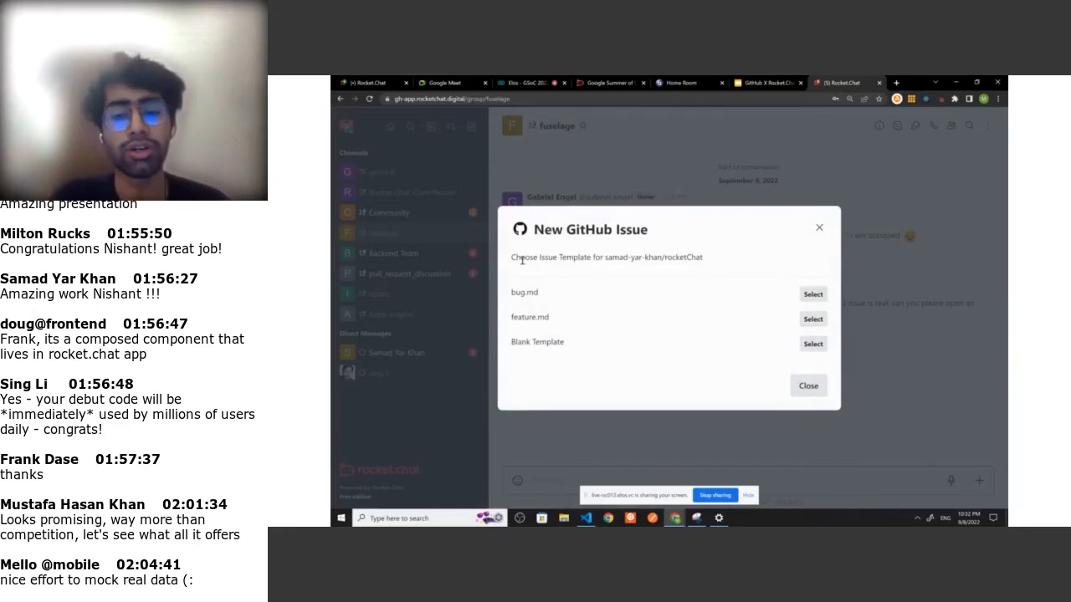
{"action": "mouse_move", "coordinate": [609, 342]}
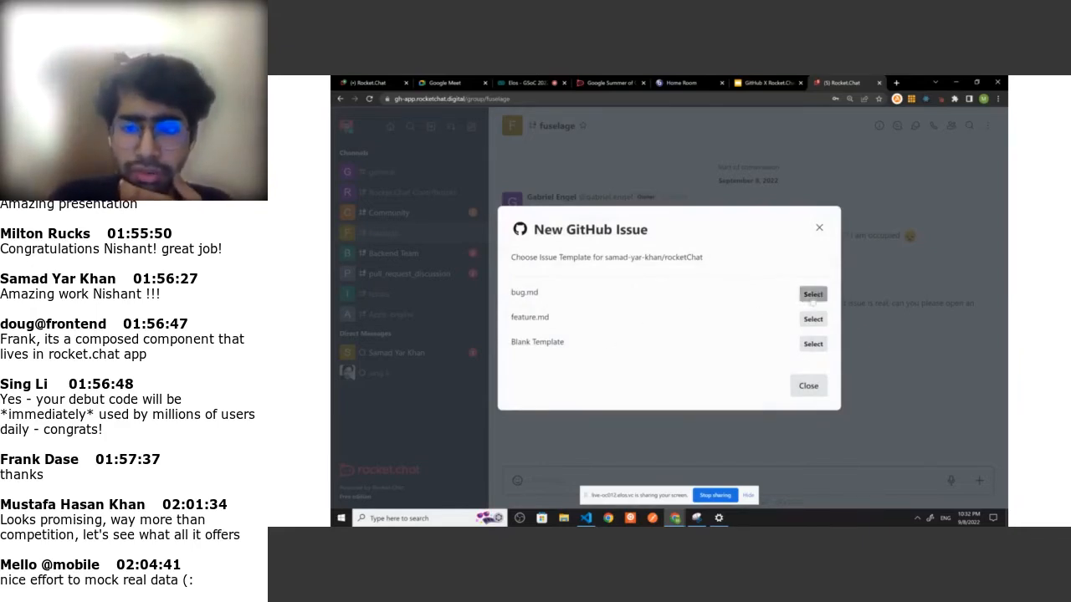
Choose the bug.md template for the new rocketChat issue
{"action": "left_click", "coordinate": [812, 293]}
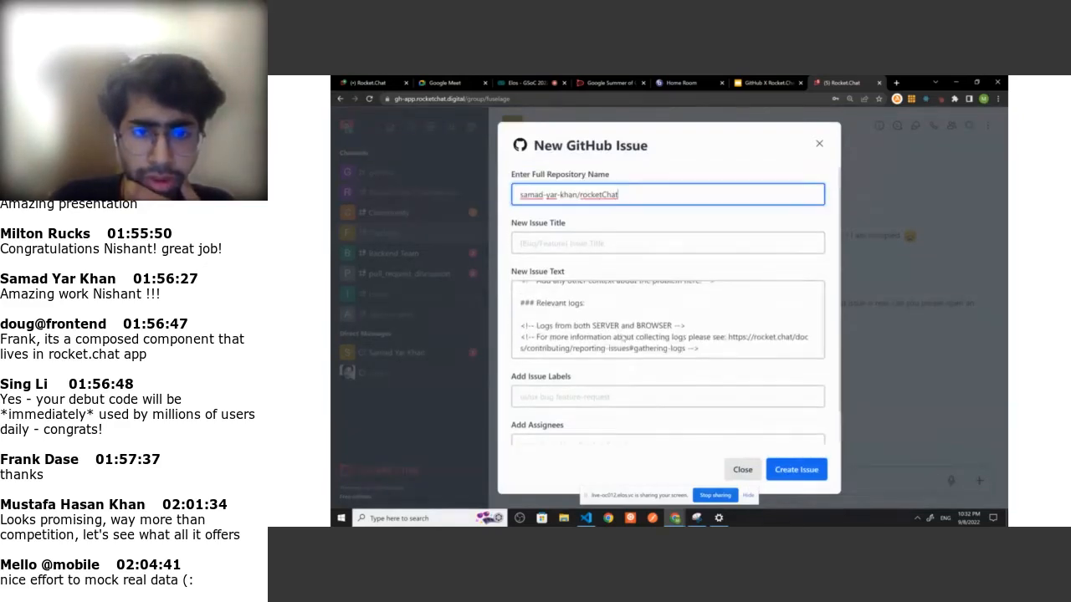
Enter the issue title 'Modals Are not Working !' and its bug description
{"action": "left_click", "coordinate": [667, 242]}
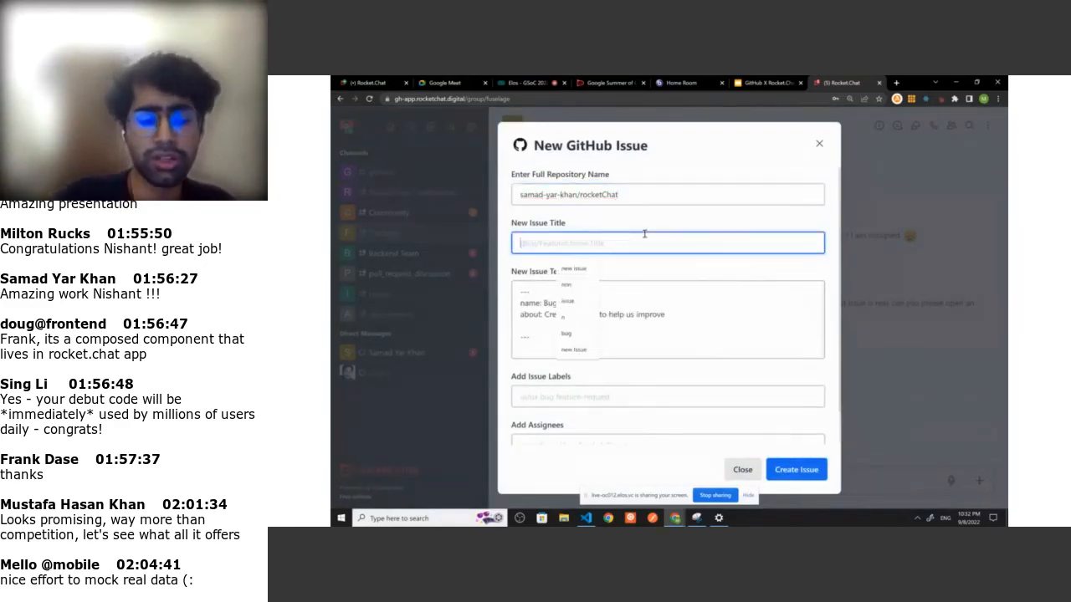
{"action": "type", "text": "Modals Are not Working"}
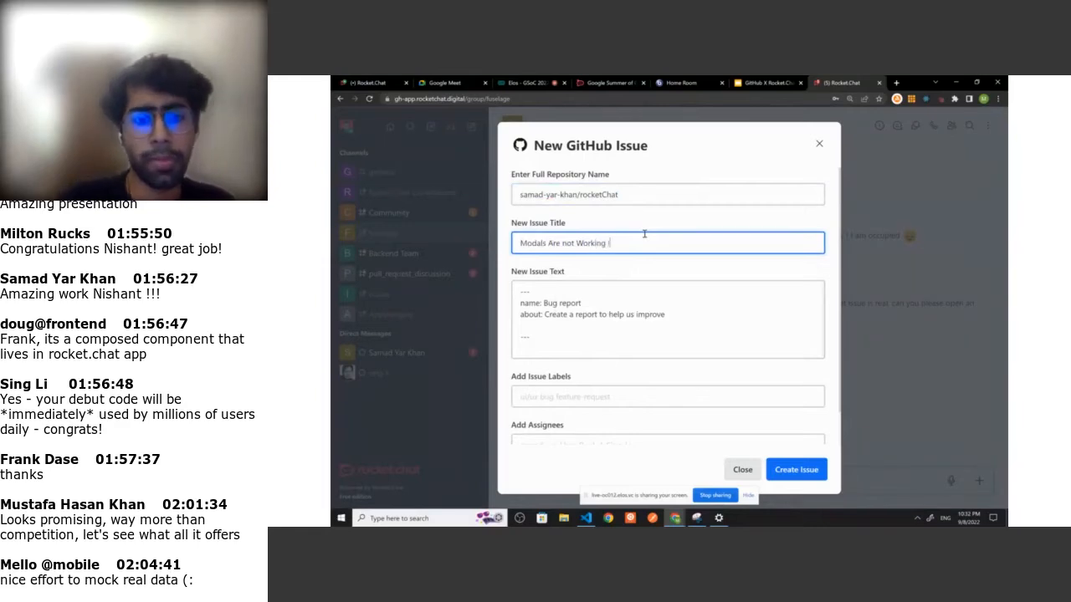
{"action": "left_click", "coordinate": [667, 360]}
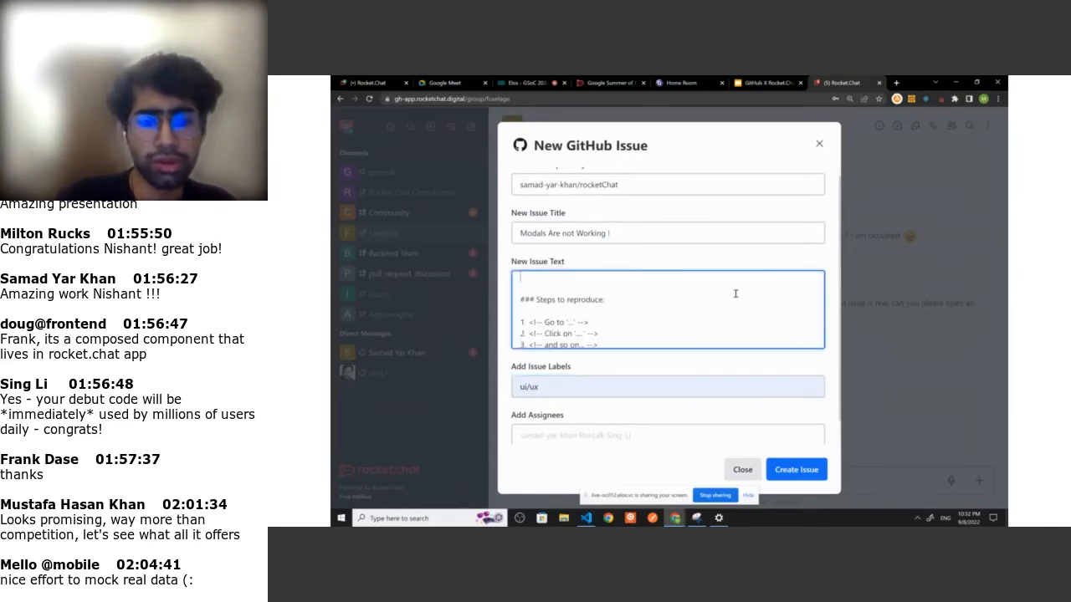
{"action": "type", "text": "Mod"}
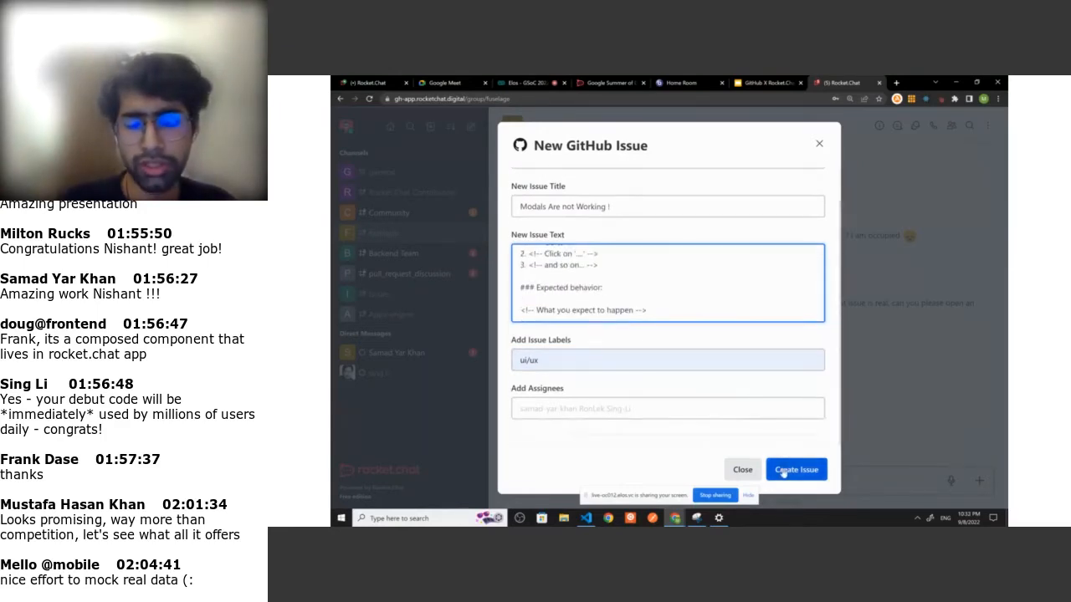
Create the issue and close the template chooser and repository name dialogs
{"action": "left_click", "coordinate": [795, 469]}
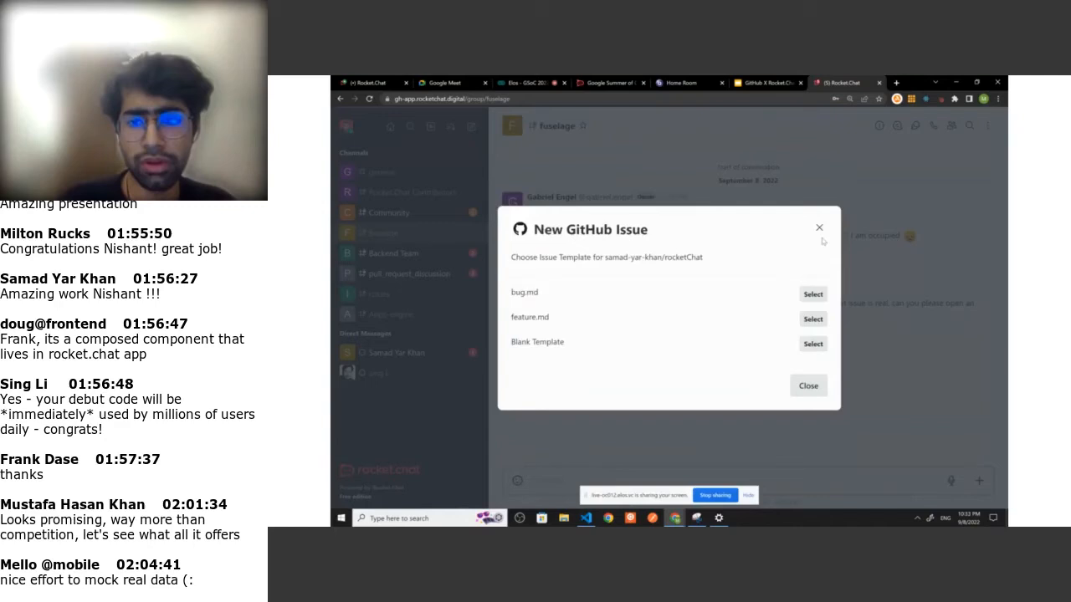
{"action": "left_click", "coordinate": [812, 293]}
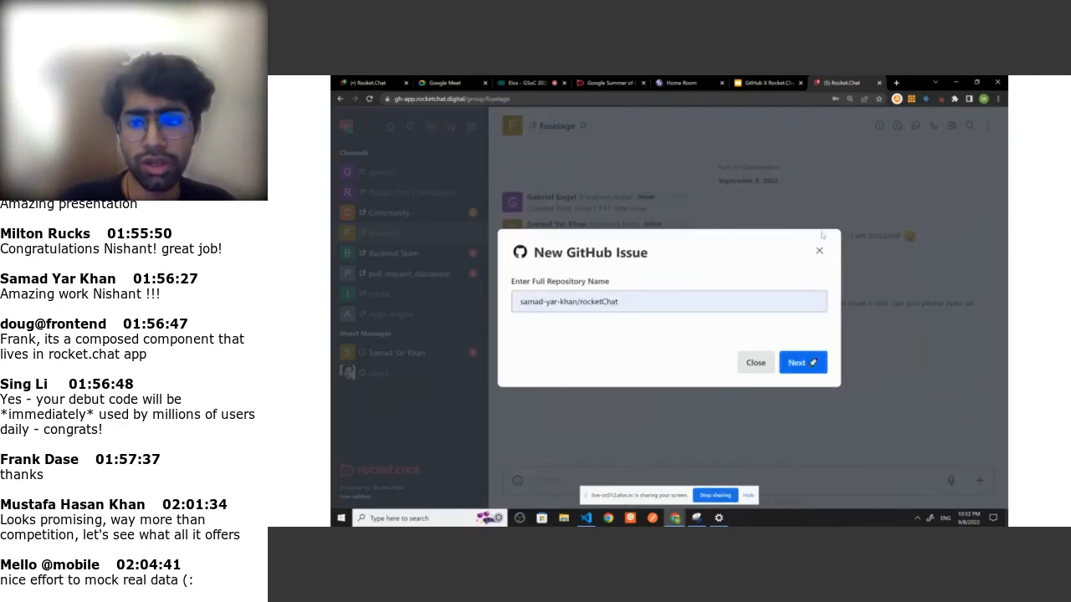
{"action": "left_click", "coordinate": [754, 362]}
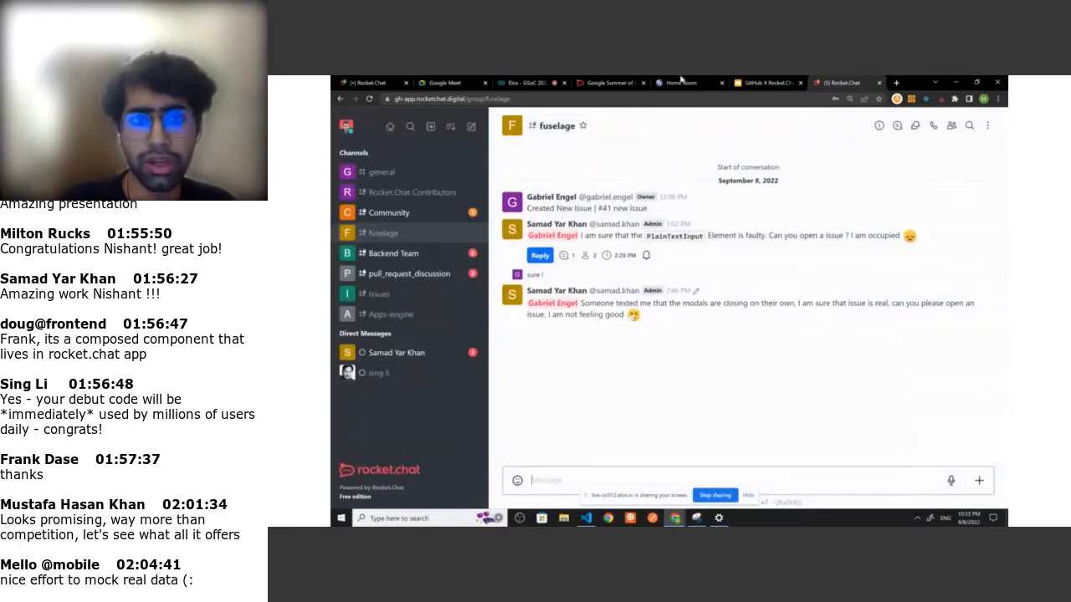
{"action": "mouse_move", "coordinate": [611, 377]}
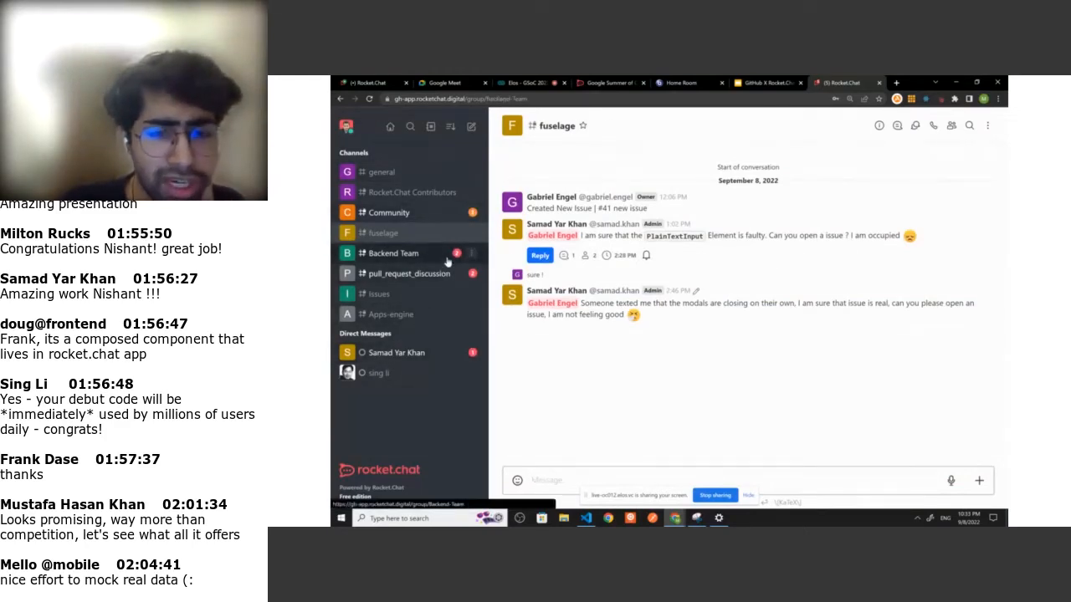
Switch from the fuselage channel to the Backend Team channel in the sidebar
{"action": "left_click", "coordinate": [392, 253]}
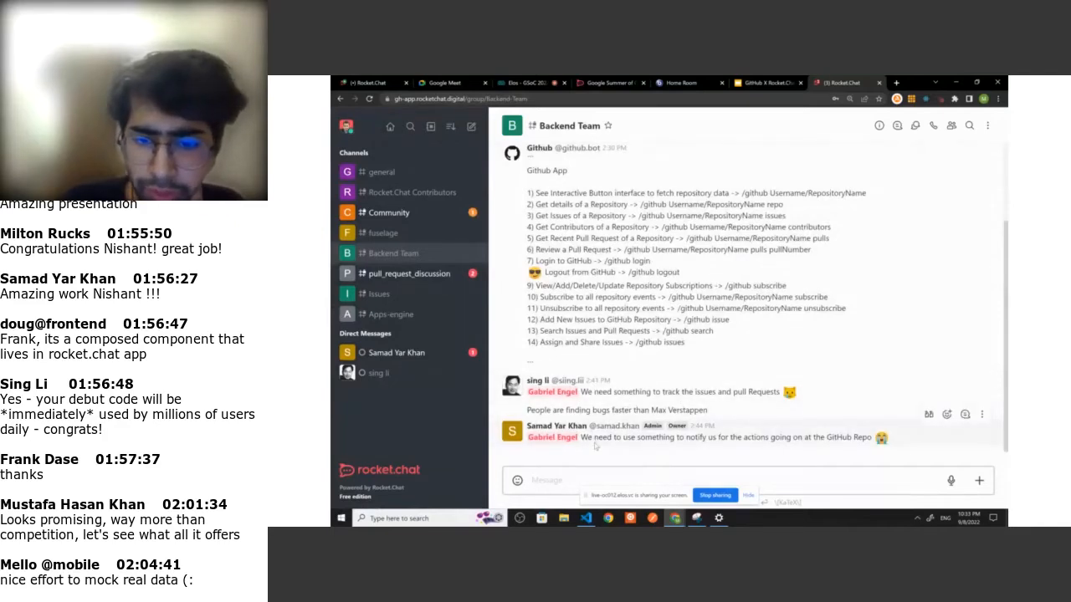
{"action": "mouse_move", "coordinate": [676, 447]}
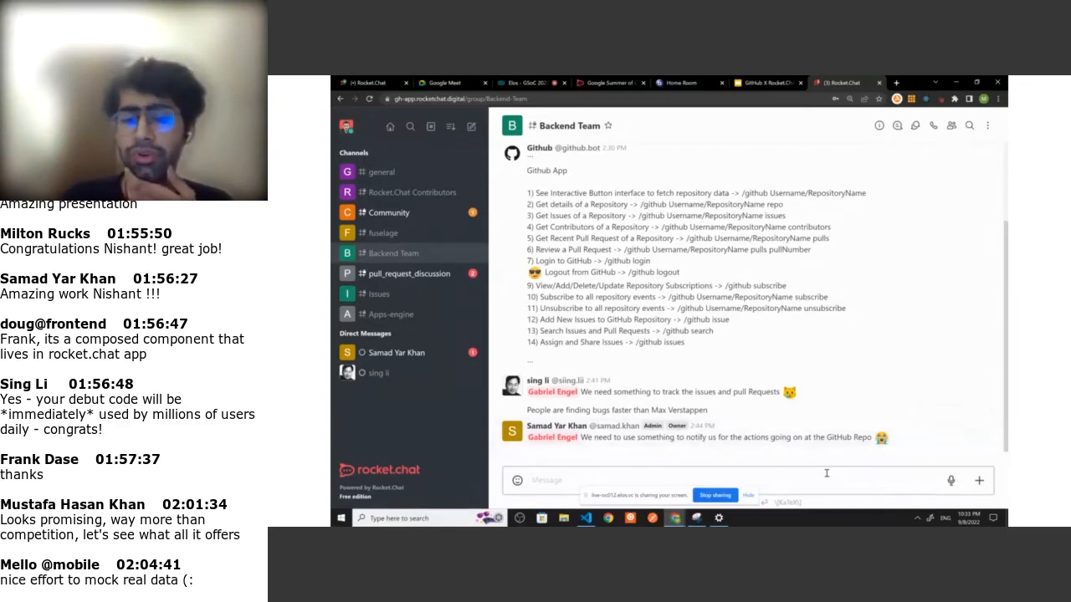
Send a short reply in Backend Team, then run /github subscribe
{"action": "type", "text": "tha"}
{"action": "type", "text": "I will just"}
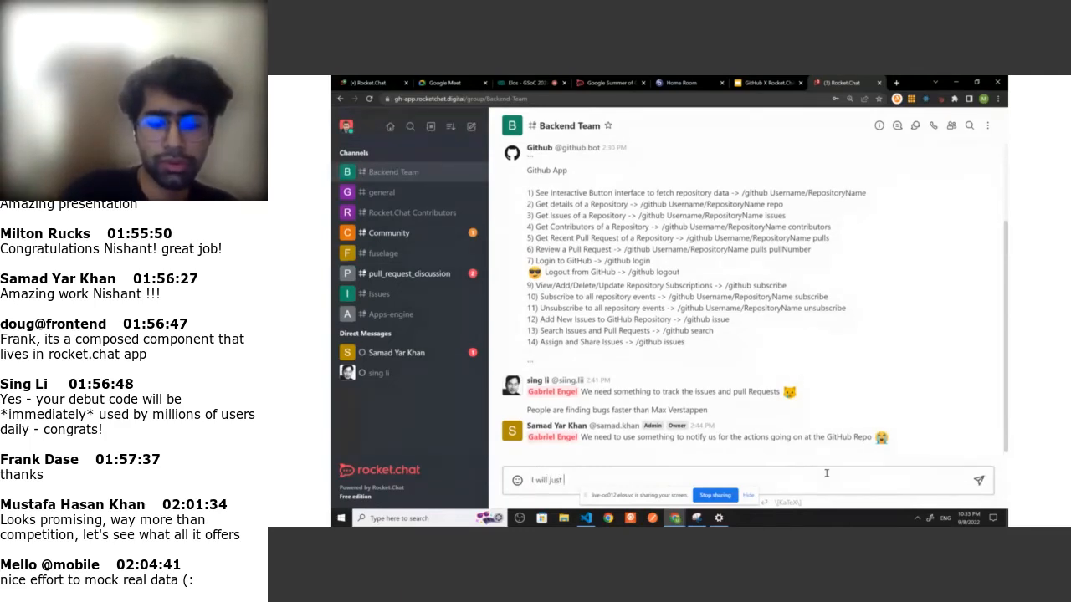
{"action": "type", "text": "susbscribe to"}
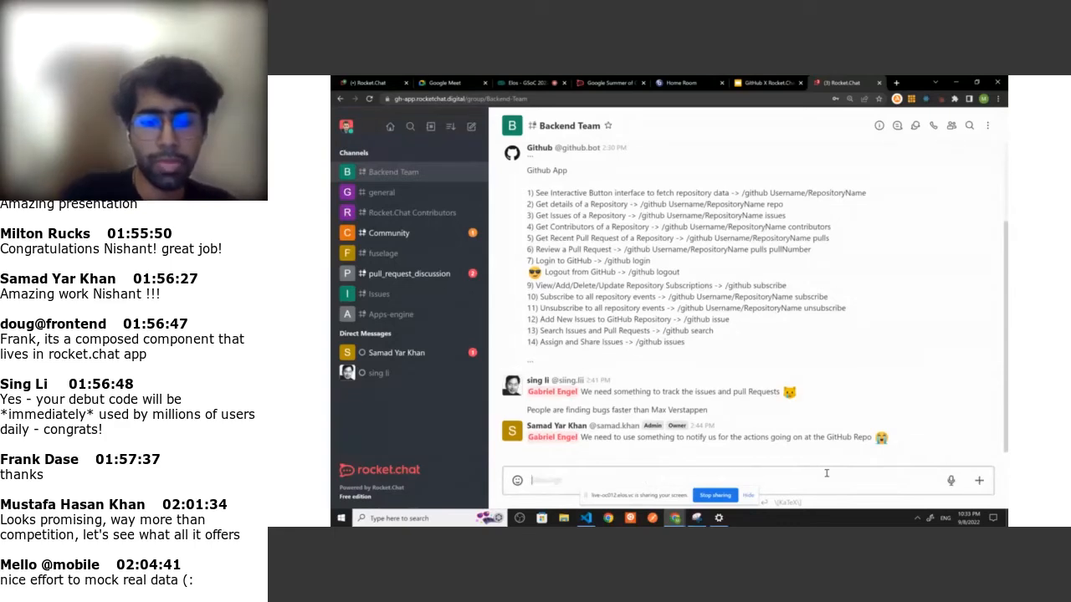
{"action": "type", "text": "/github"}
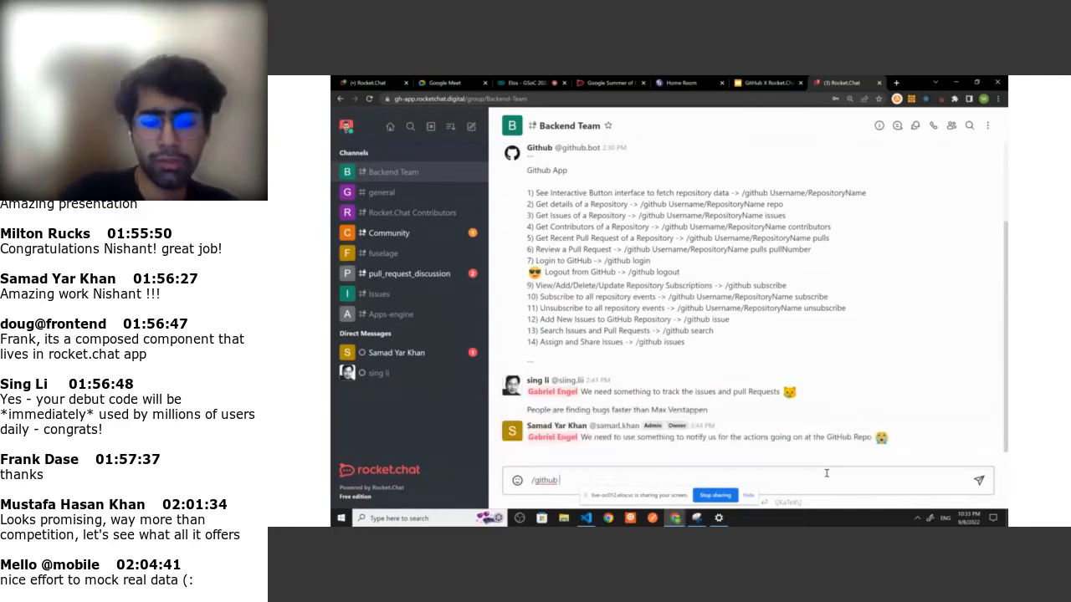
{"action": "type", "text": "susbsc"}
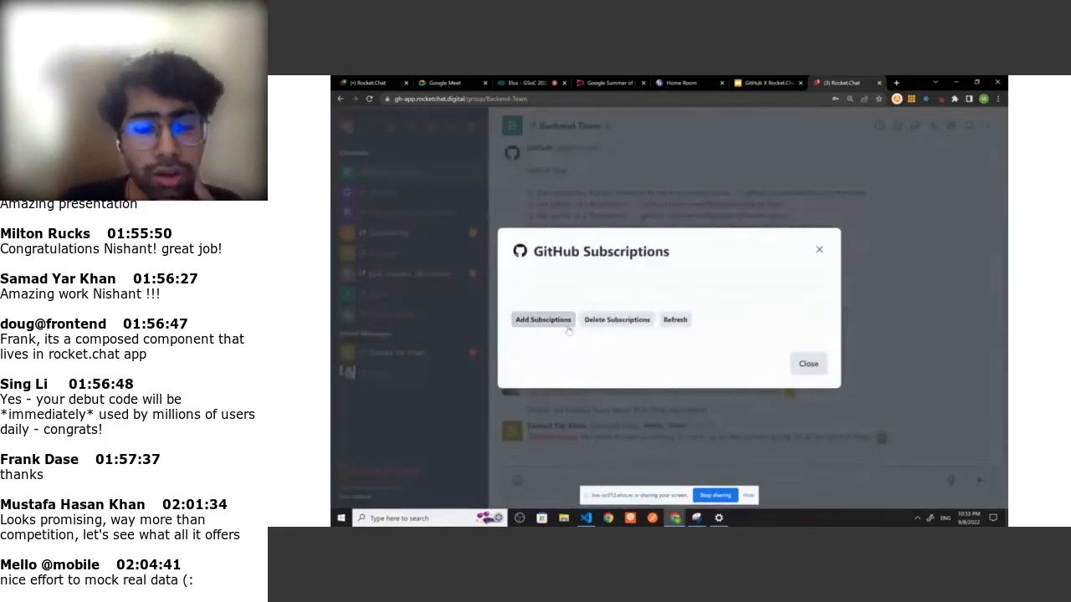
{"action": "left_click", "coordinate": [542, 319]}
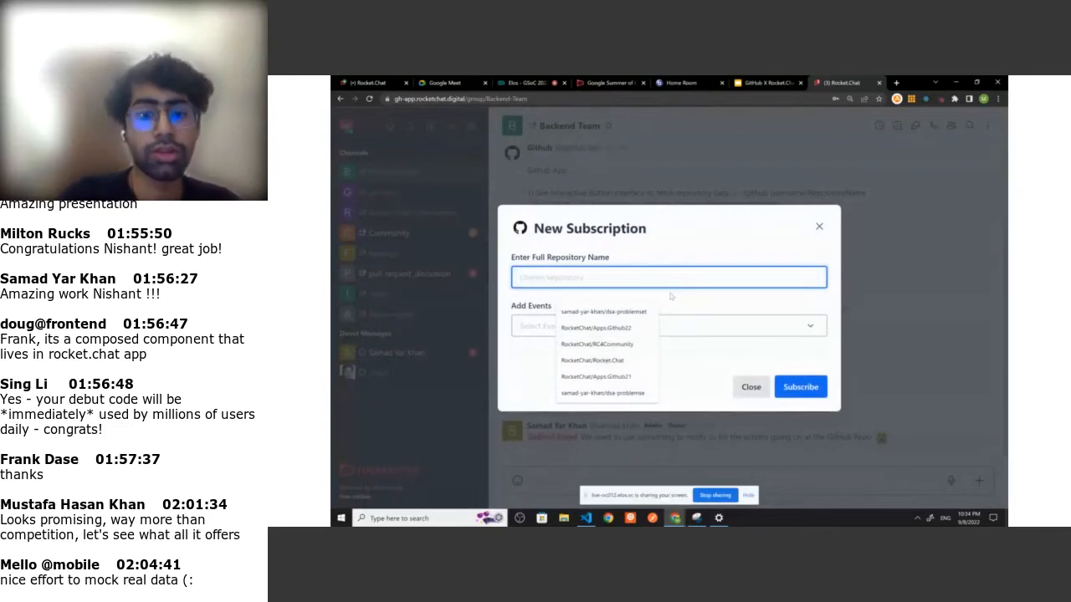
{"action": "type", "text": "sa"}
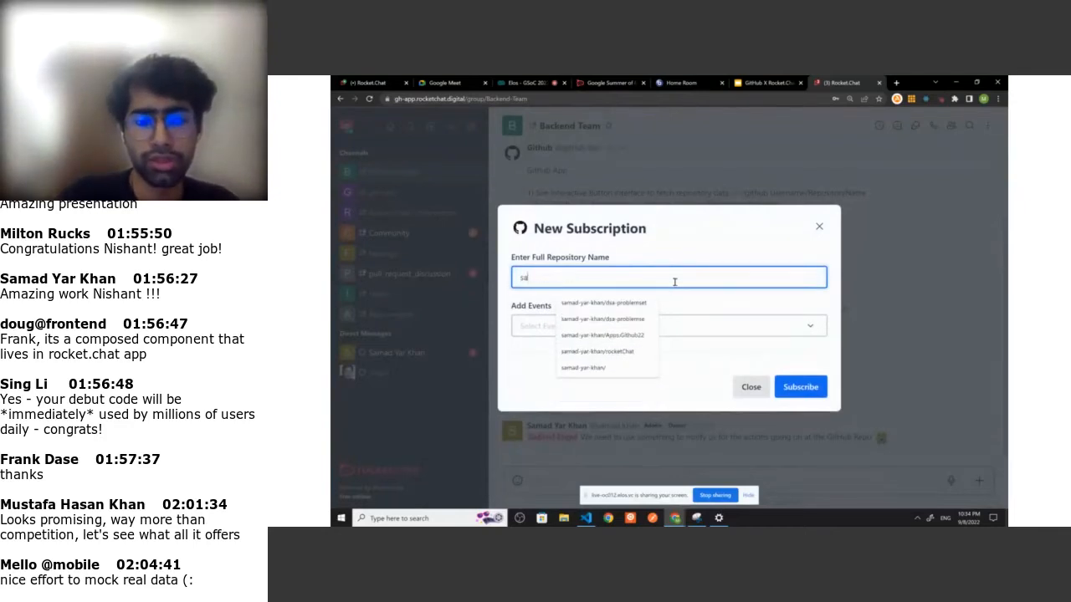
{"action": "left_click", "coordinate": [597, 350]}
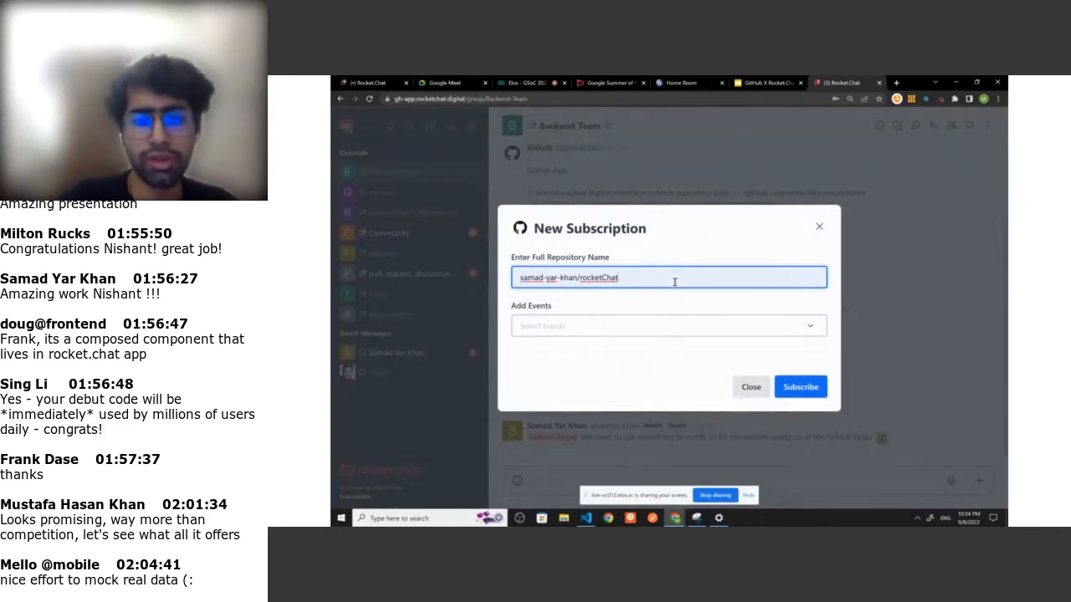
{"action": "left_click", "coordinate": [666, 326]}
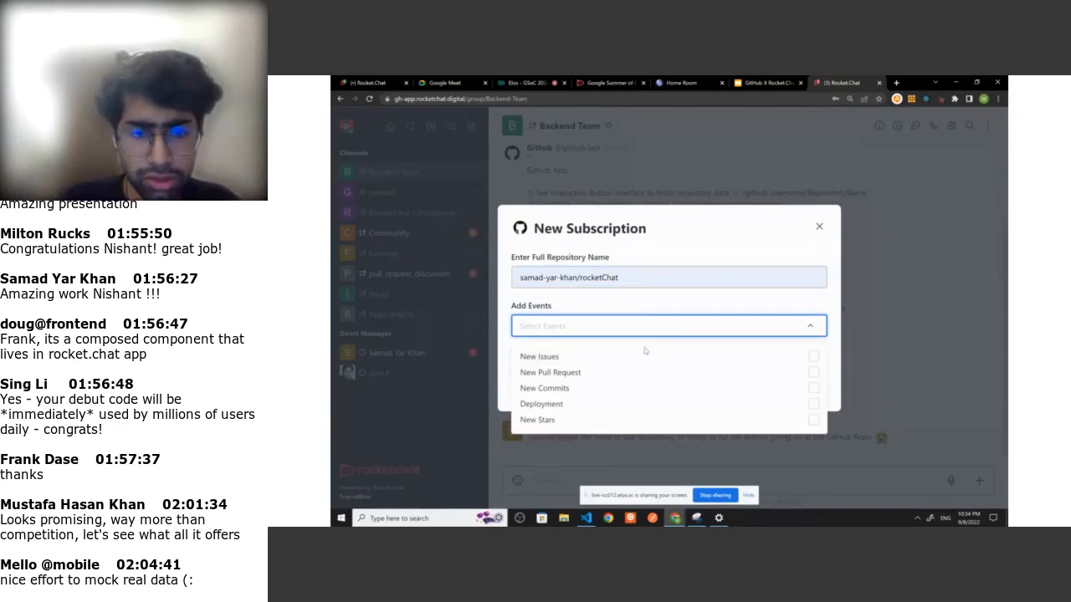
{"action": "left_click", "coordinate": [539, 355]}
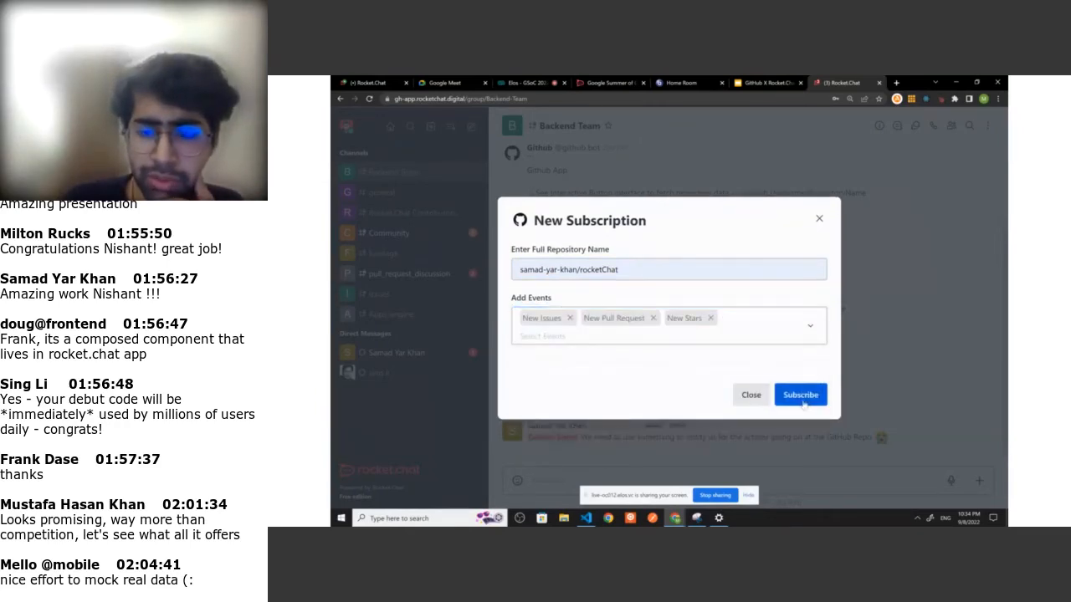
{"action": "left_click", "coordinate": [799, 394]}
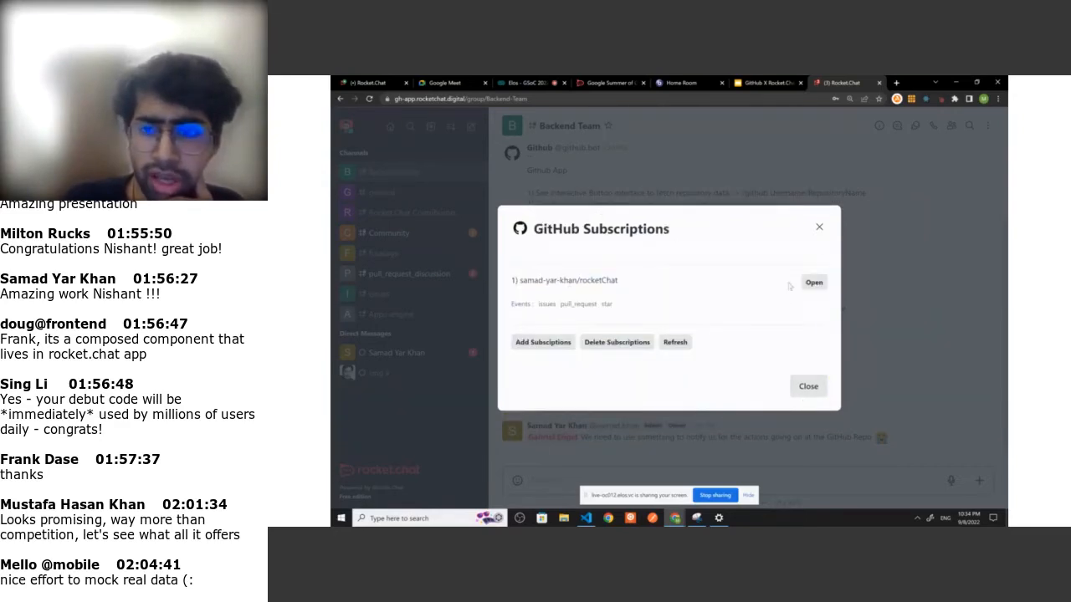
{"action": "mouse_move", "coordinate": [819, 226]}
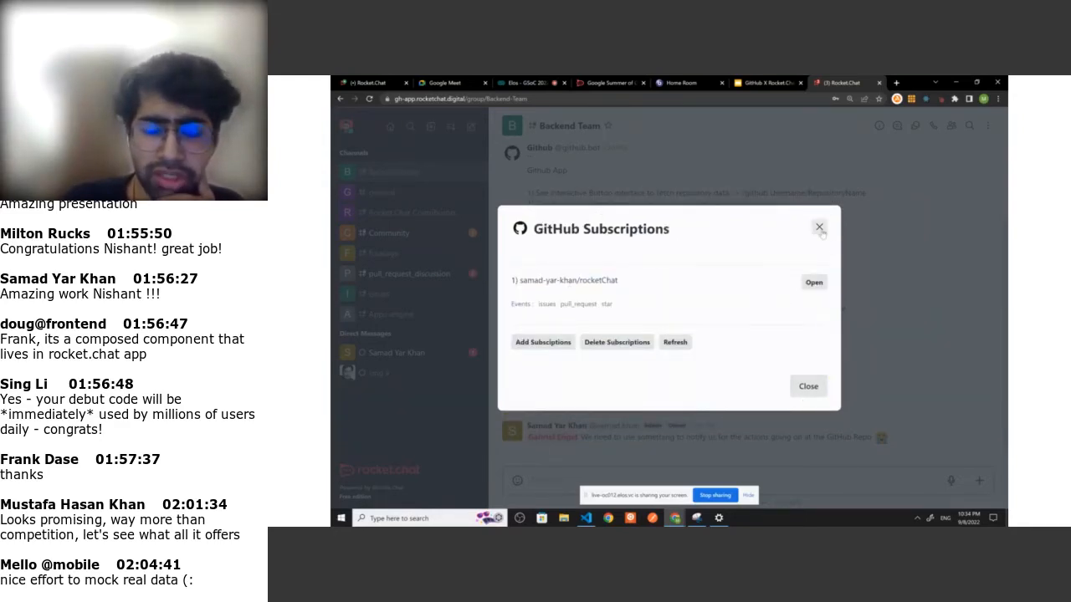
{"action": "left_click", "coordinate": [819, 227]}
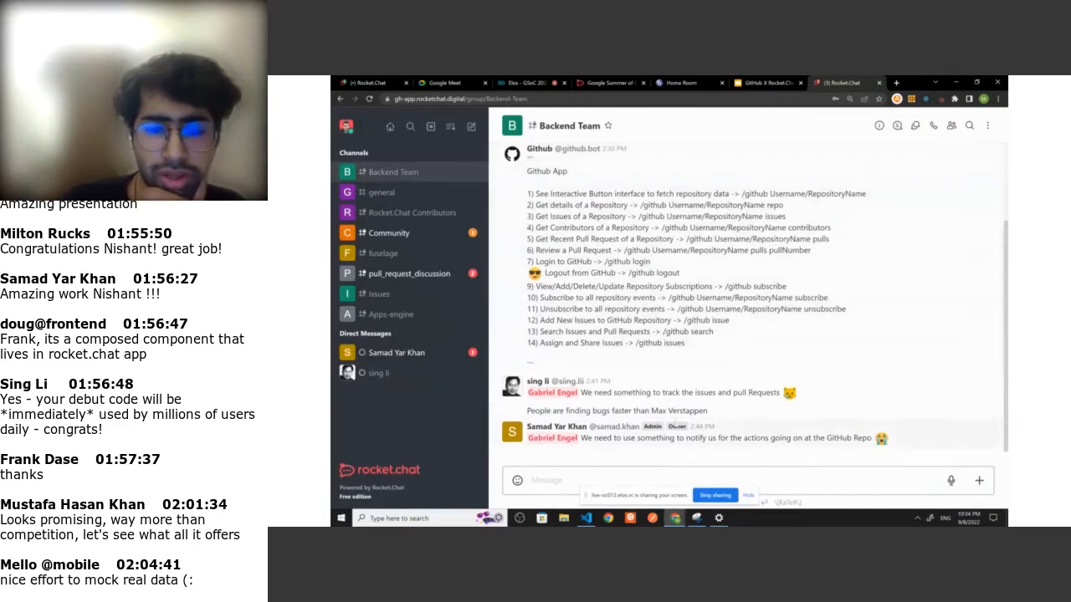
{"action": "left_click", "coordinate": [369, 98]}
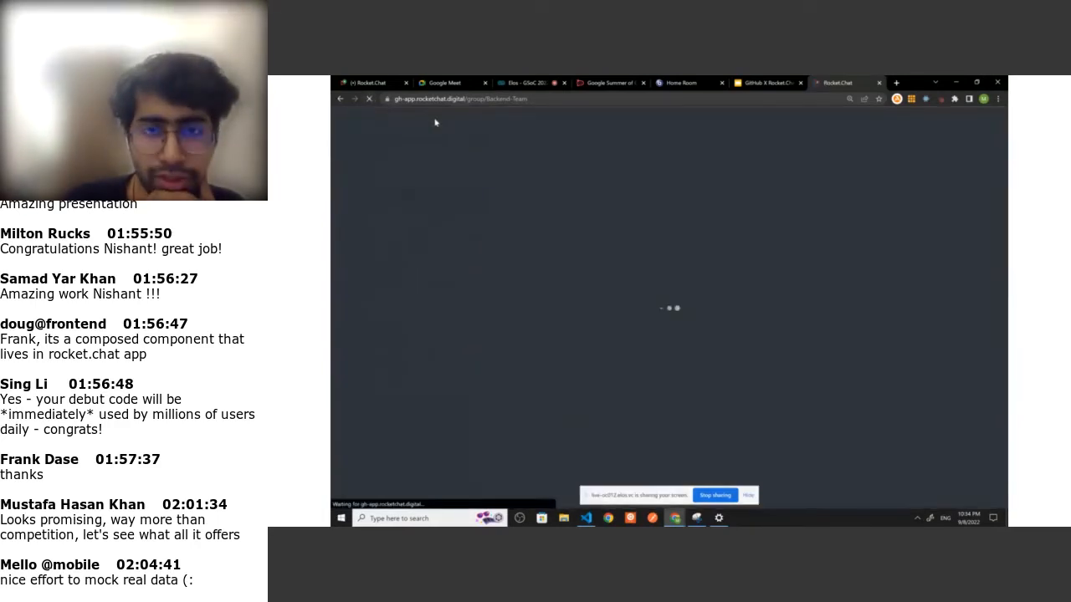
{"action": "mouse_move", "coordinate": [550, 167]}
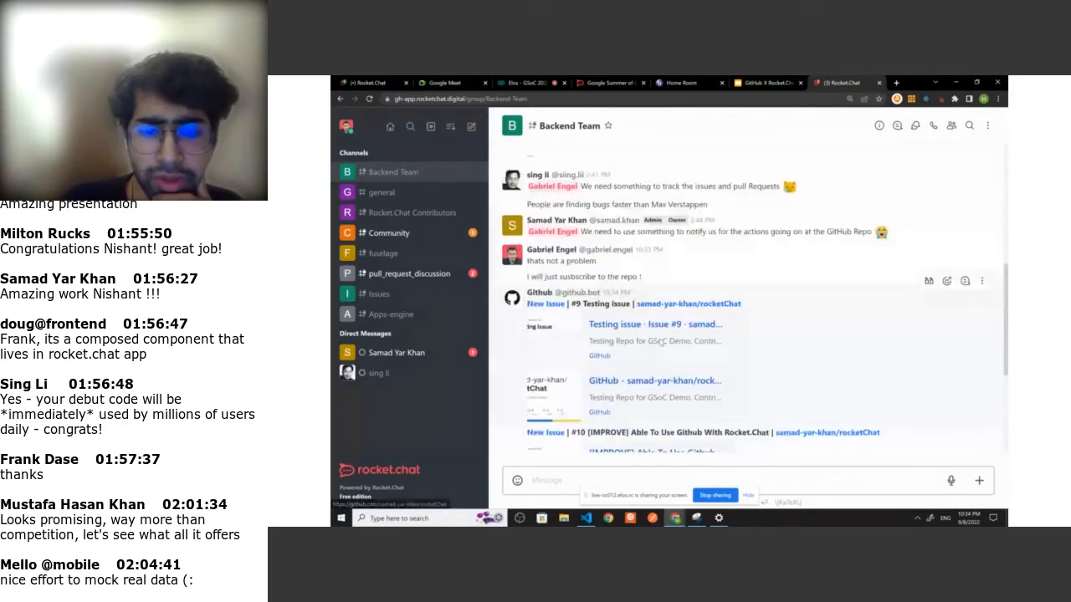
{"action": "scroll", "scroll_direction": "down", "scroll_amount": 3}
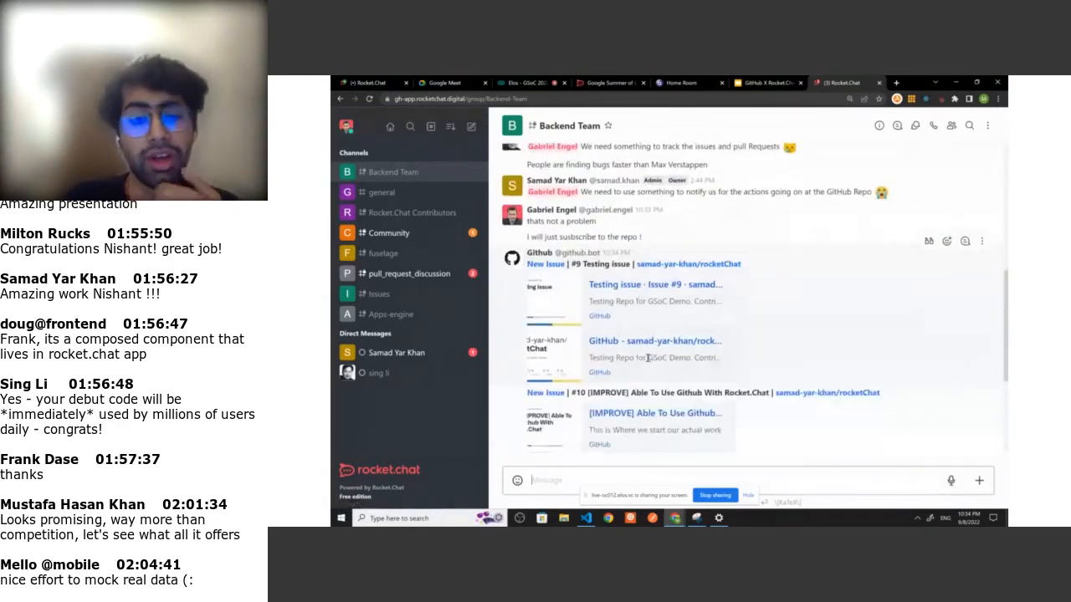
{"action": "scroll", "scroll_direction": "down", "scroll_amount": 3}
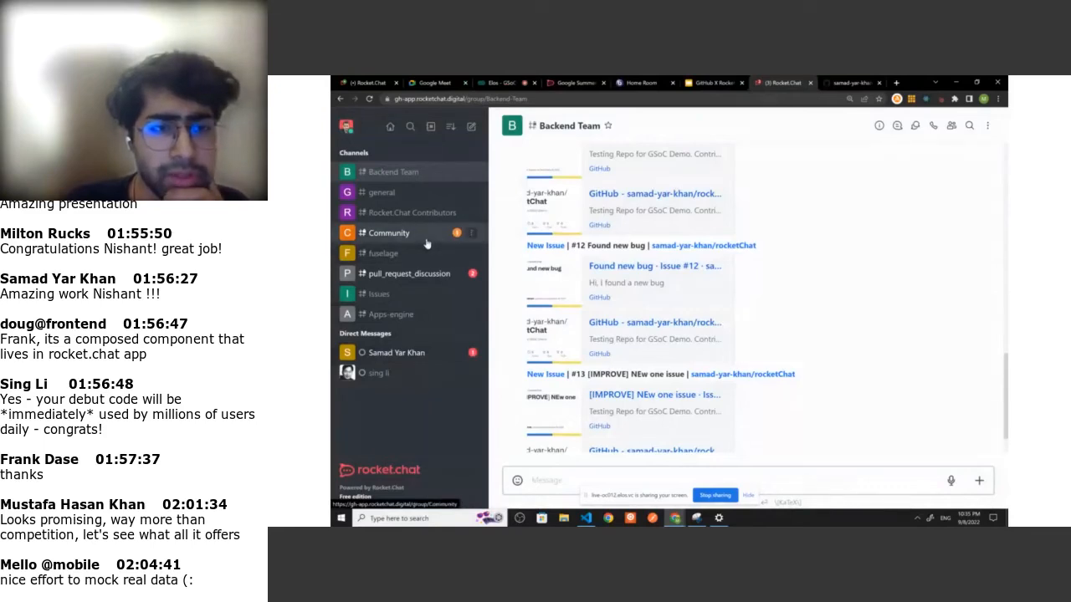
{"action": "left_click", "coordinate": [387, 233]}
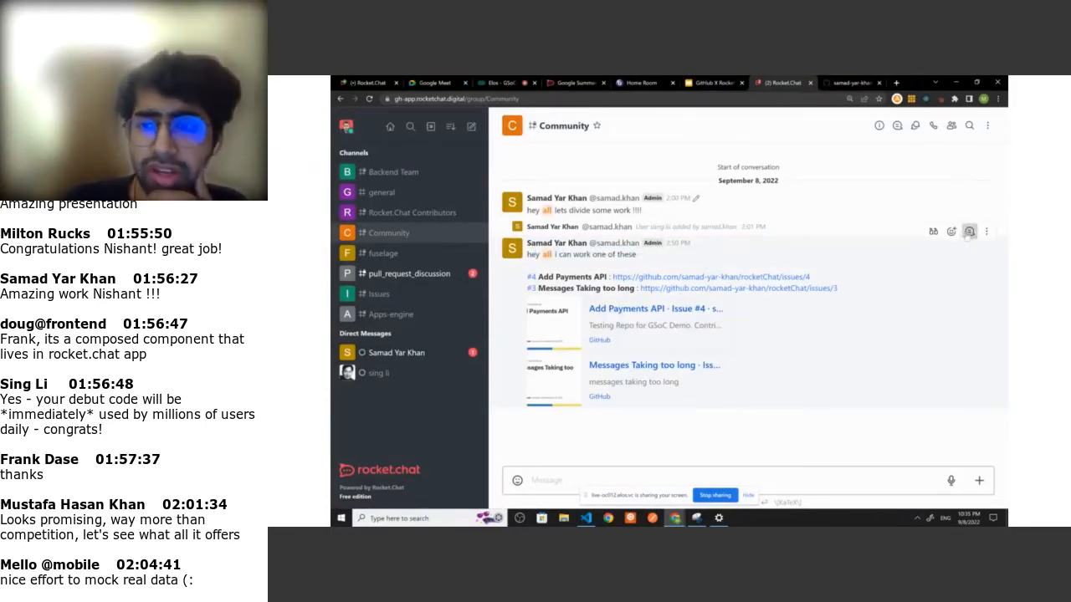
Reply 'Okay no problem I will assign issue !' in the issues message thread
{"action": "left_click", "coordinate": [968, 232]}
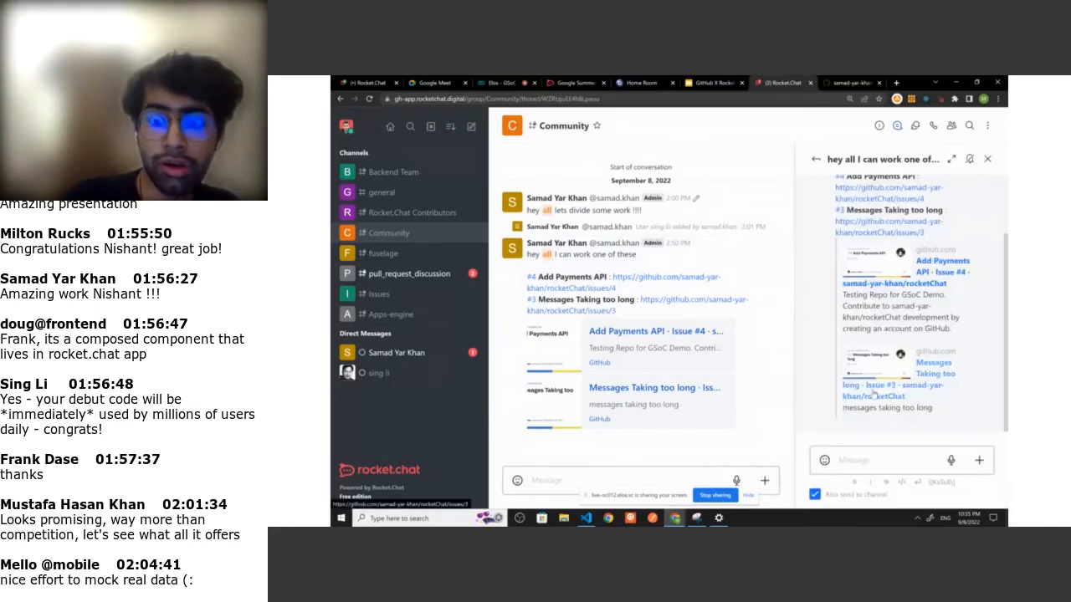
{"action": "type", "text": "Okay no problem ("}
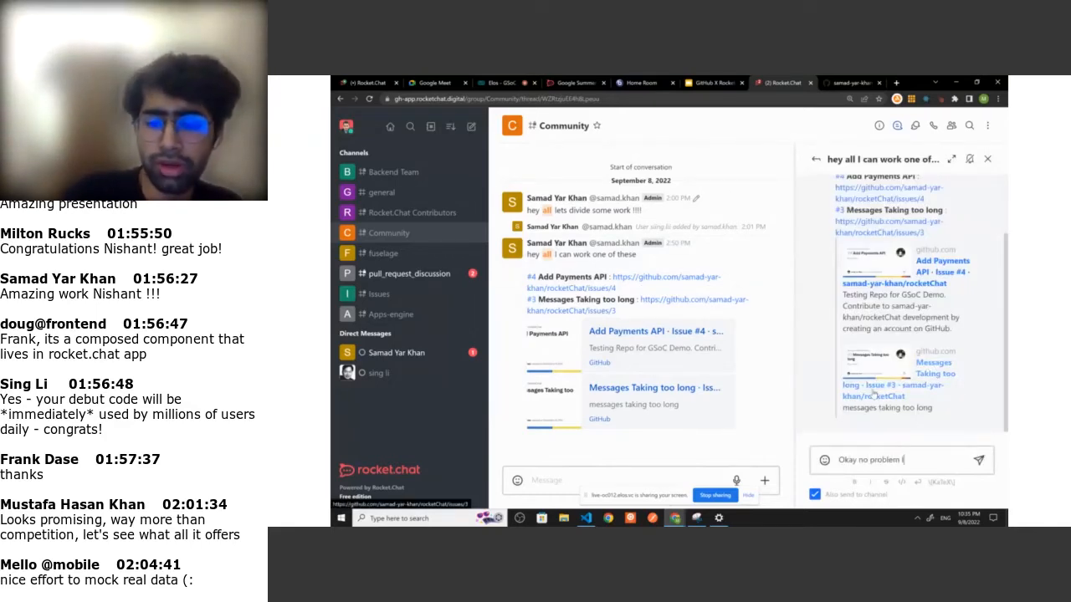
{"action": "type", "text": "I will assign"}
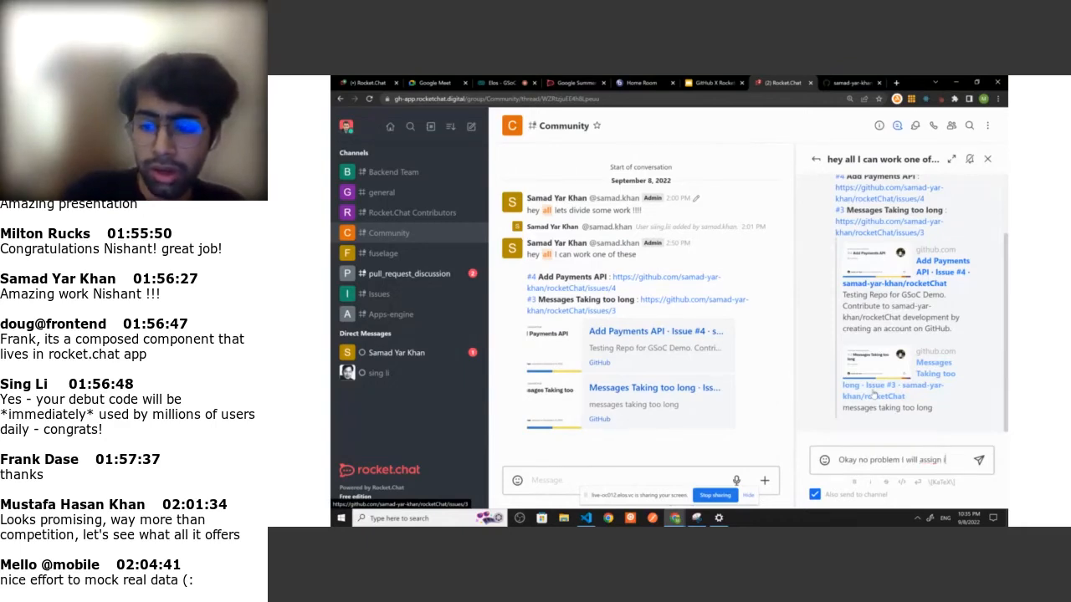
{"action": "type", "text": "issue"}
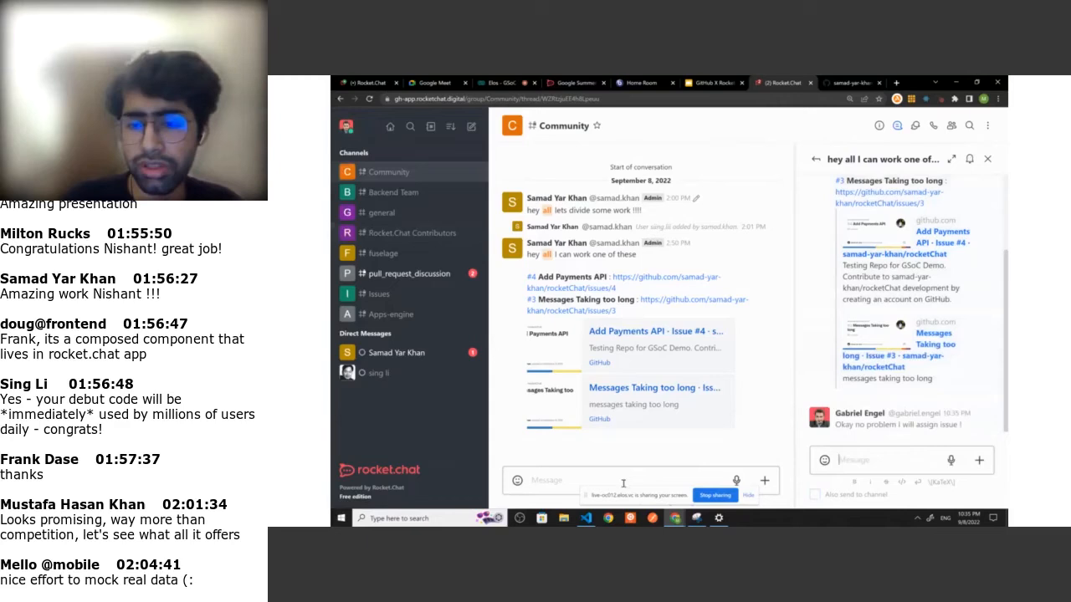
{"action": "type", "text": "/g"}
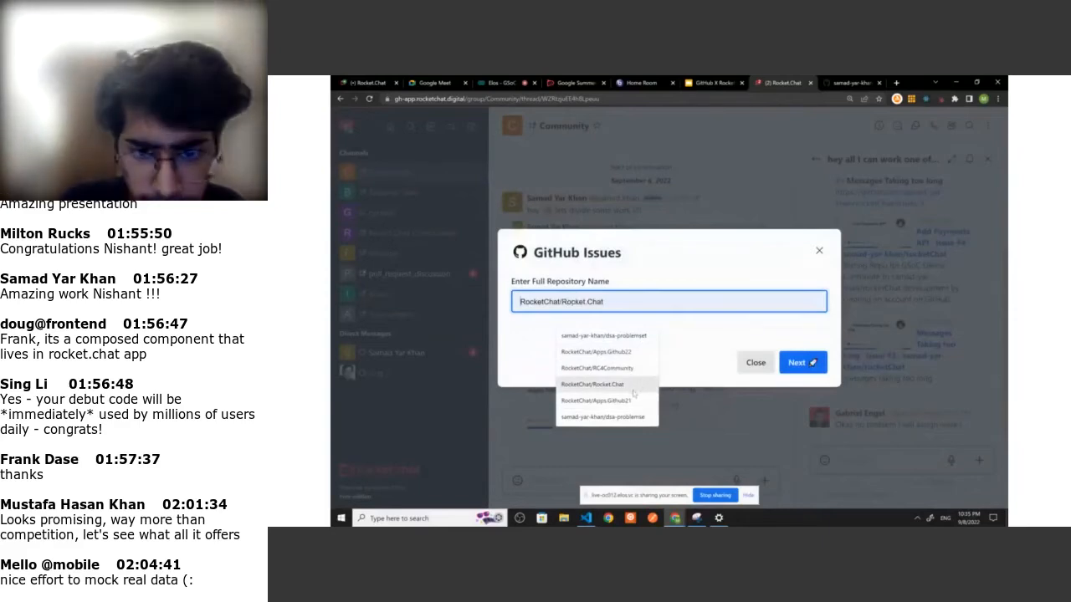
Load and scroll samad-yar-khan/rocketChat's open issues in the GitHub Issues dialog
{"action": "left_click", "coordinate": [669, 301]}
{"action": "type", "text": "samad-yar-khan/rocketChat"}
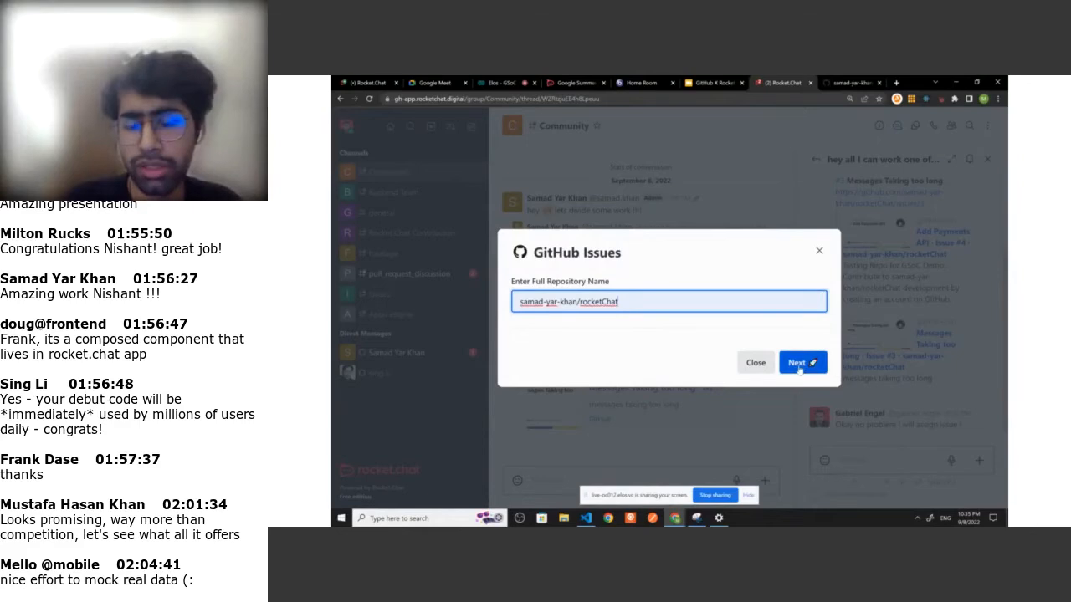
{"action": "left_click", "coordinate": [795, 362]}
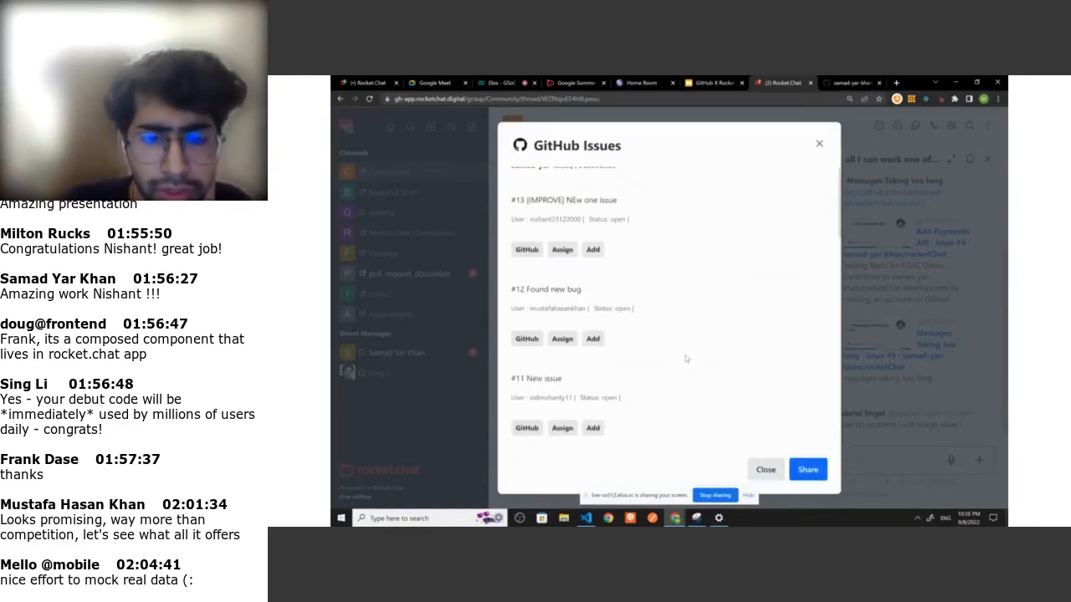
{"action": "scroll", "scroll_direction": "down", "scroll_amount": 3}
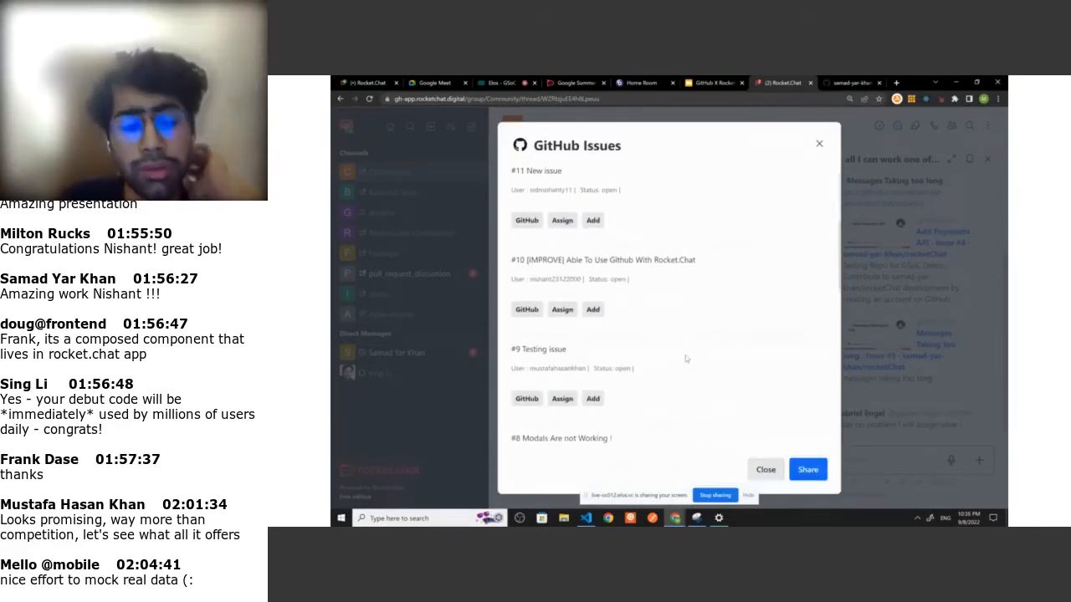
{"action": "scroll", "scroll_direction": "down", "scroll_amount": 3}
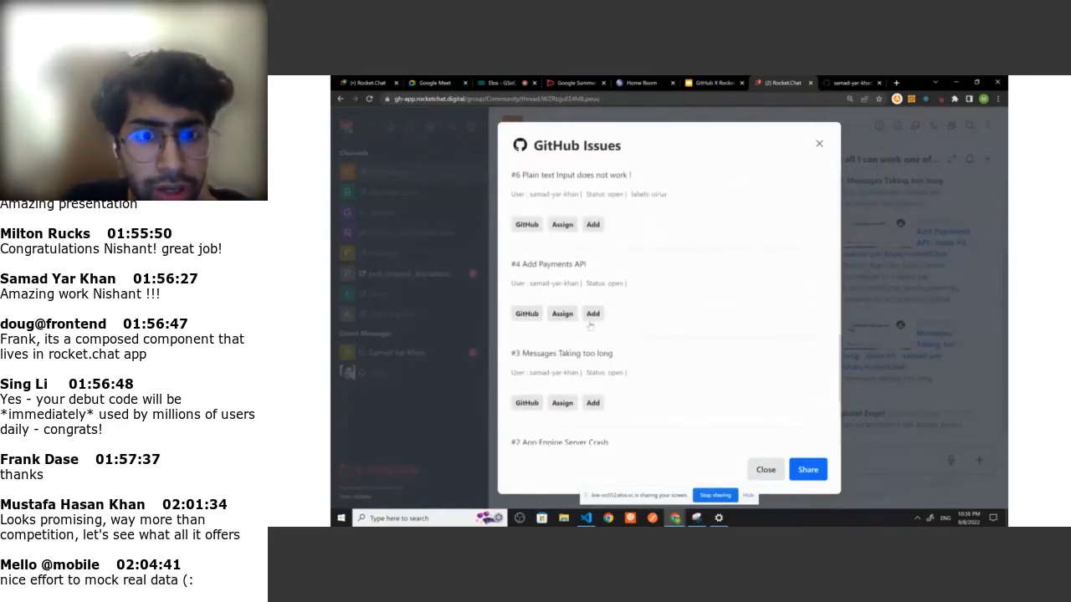
{"action": "left_click", "coordinate": [562, 313]}
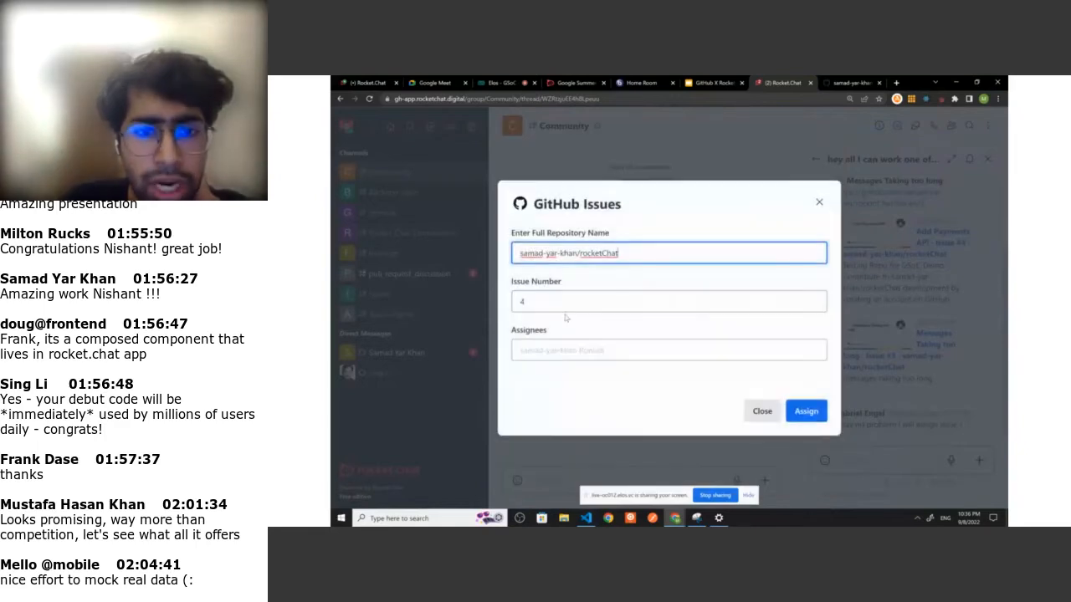
{"action": "left_click", "coordinate": [667, 349]}
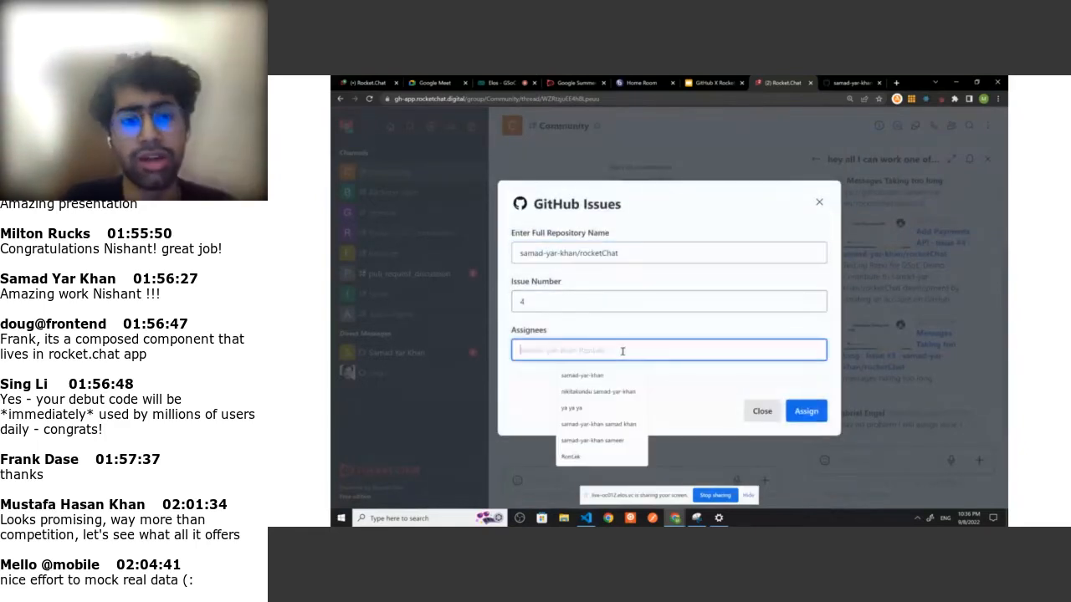
{"action": "left_click", "coordinate": [581, 375]}
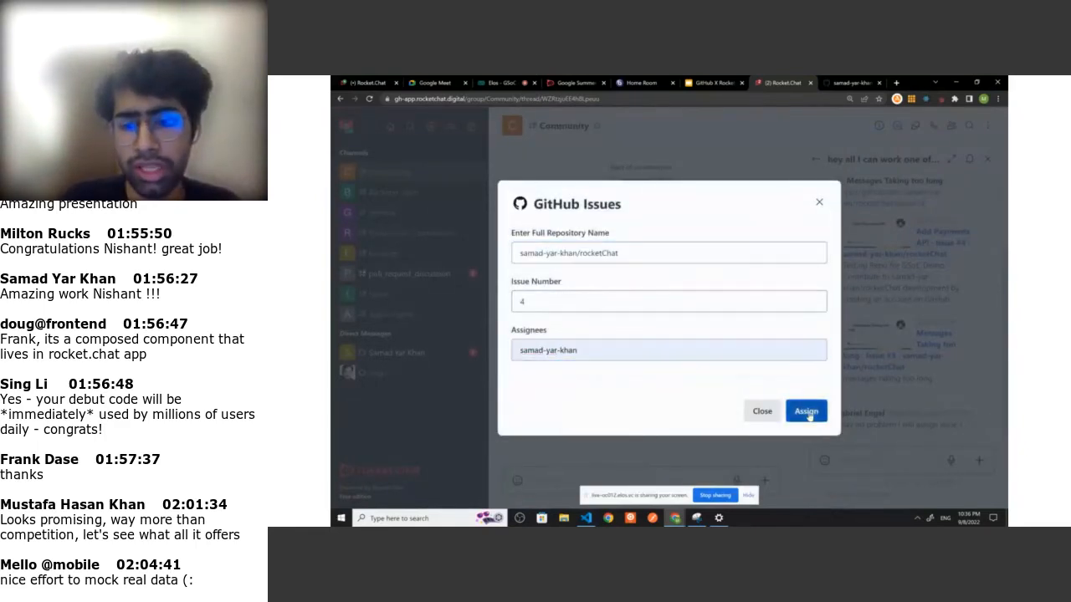
{"action": "left_click", "coordinate": [805, 411]}
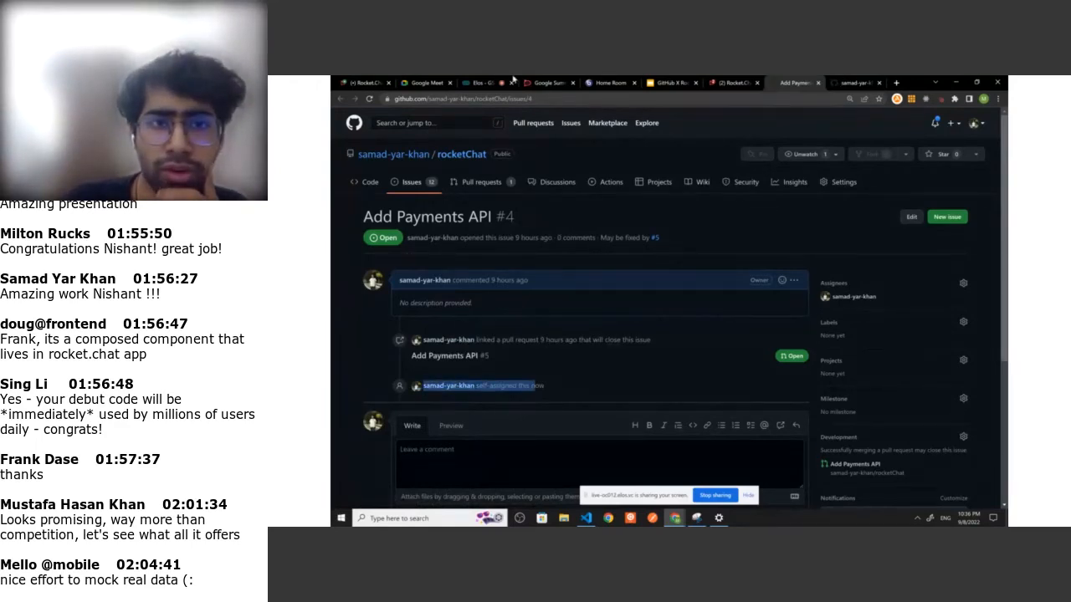
Switch from the GitHub issue #4 tab back to the Rocket.Chat tab
{"action": "left_click", "coordinate": [548, 82]}
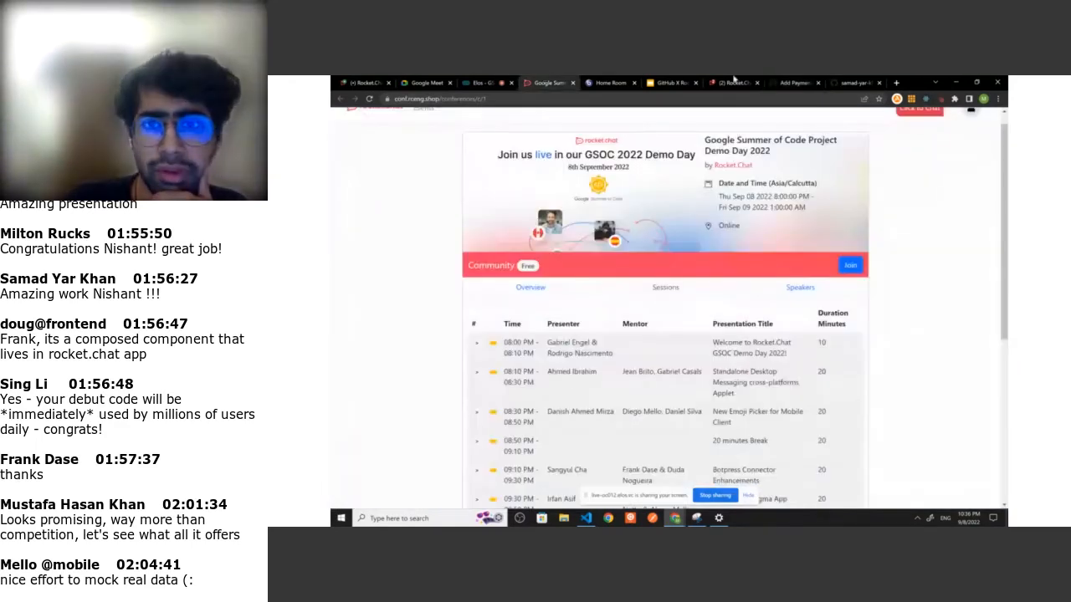
{"action": "left_click", "coordinate": [732, 83]}
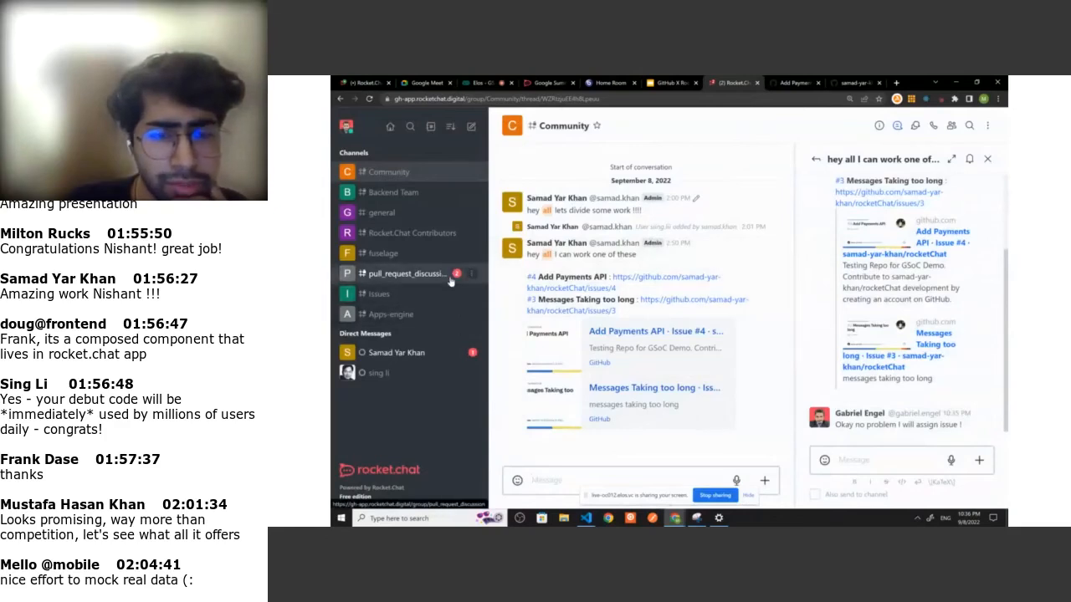
Open pull_request_discussion, review the repo's open pull requests and issues on GitHub, return
{"action": "left_click", "coordinate": [408, 273]}
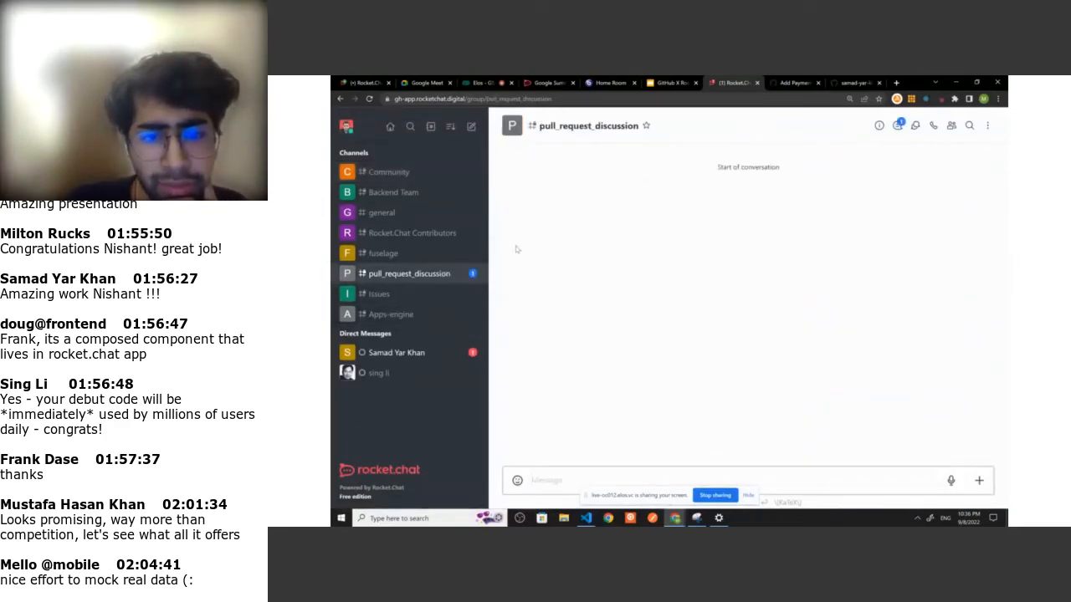
{"action": "mouse_move", "coordinate": [569, 319]}
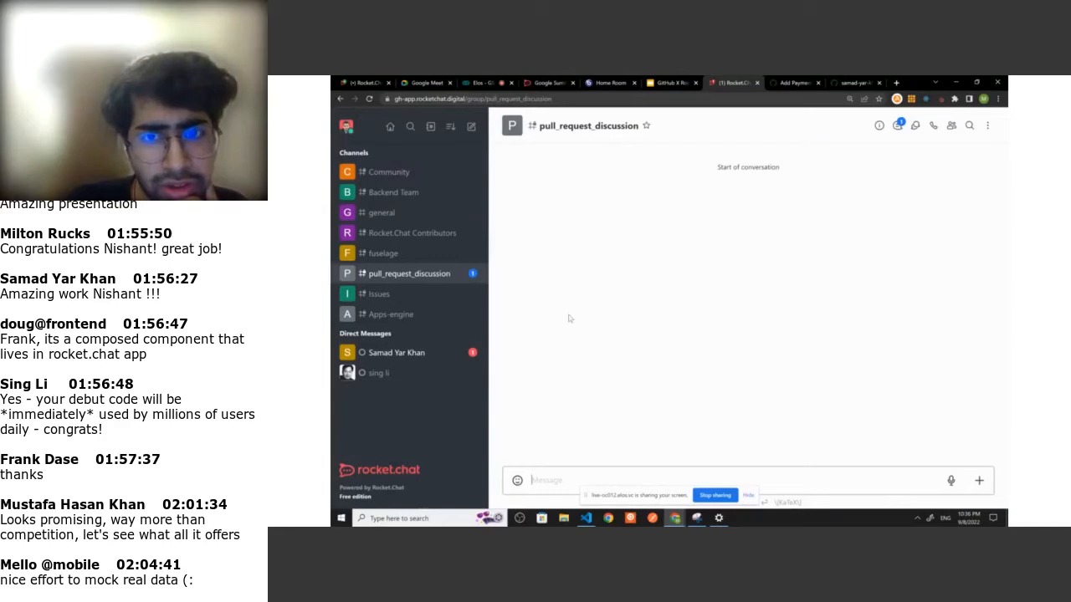
{"action": "left_click", "coordinate": [383, 253]}
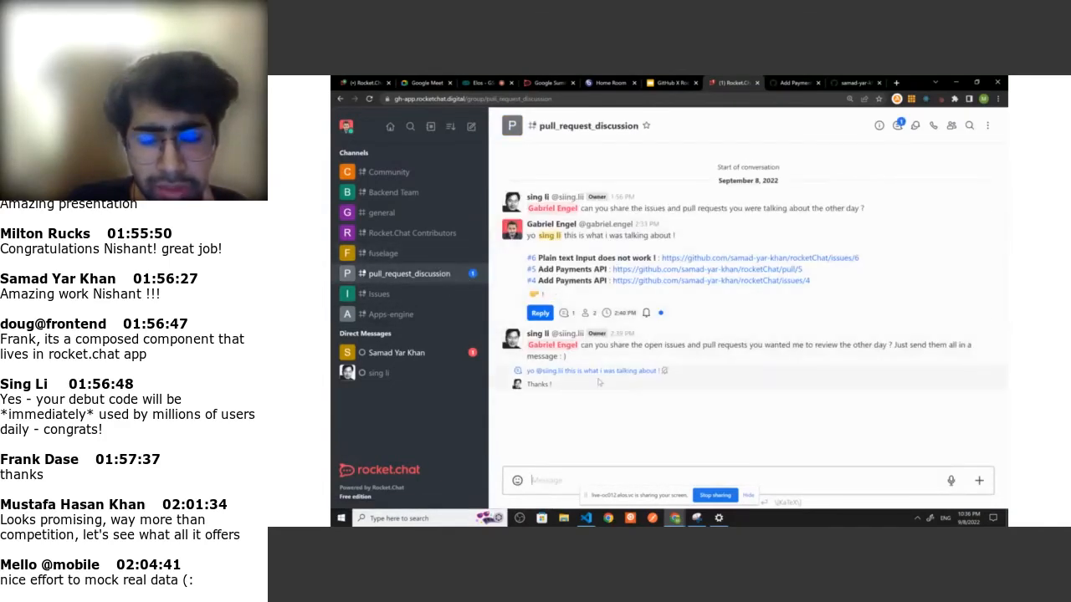
{"action": "mouse_move", "coordinate": [584, 350]}
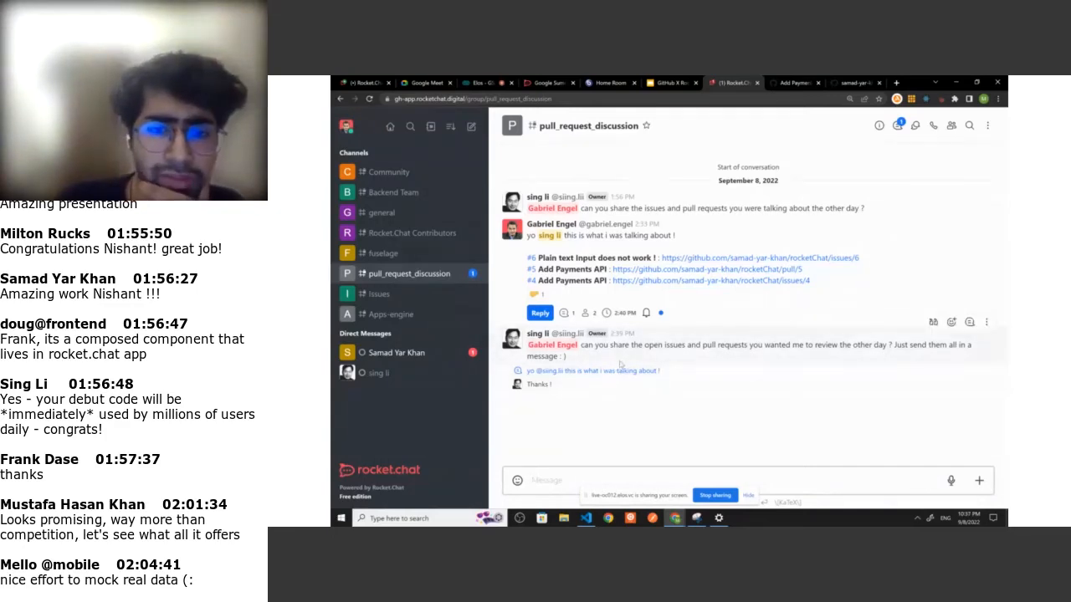
{"action": "left_click", "coordinate": [796, 83]}
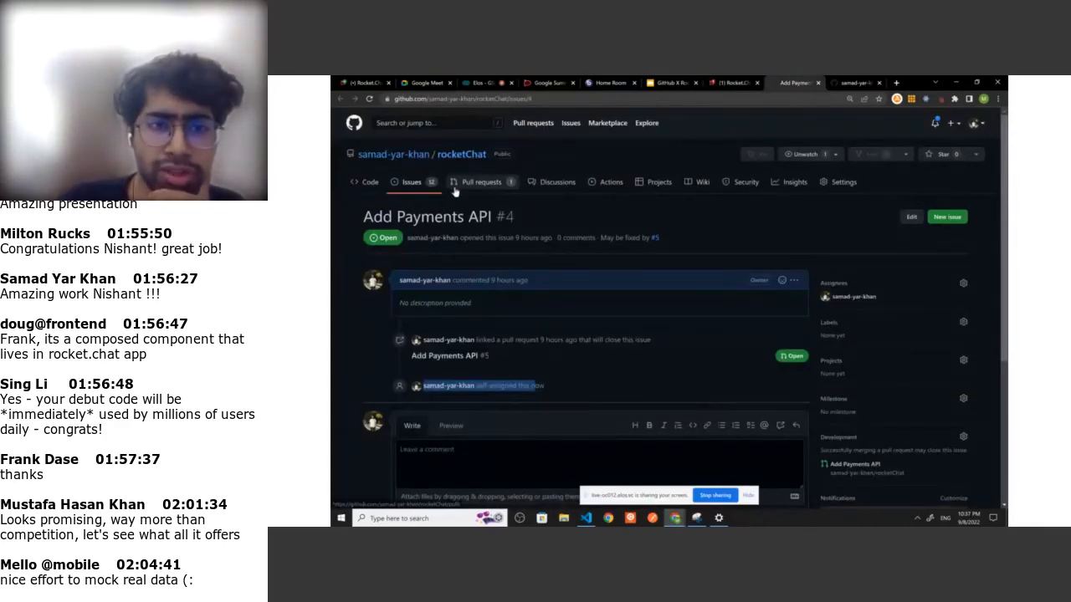
{"action": "left_click", "coordinate": [481, 181]}
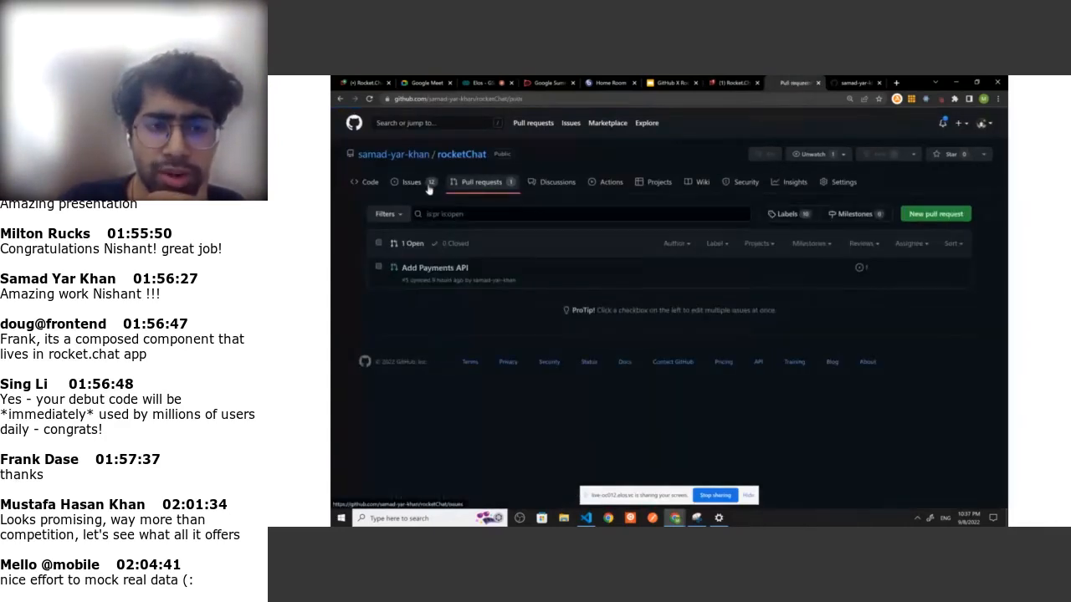
{"action": "left_click", "coordinate": [411, 181]}
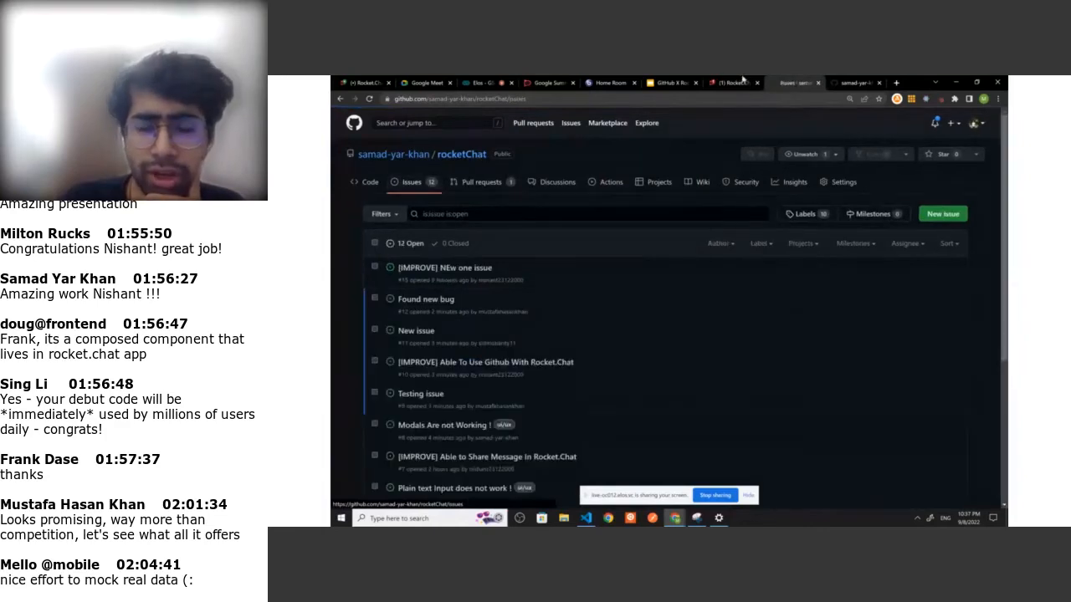
{"action": "mouse_move", "coordinate": [732, 82]}
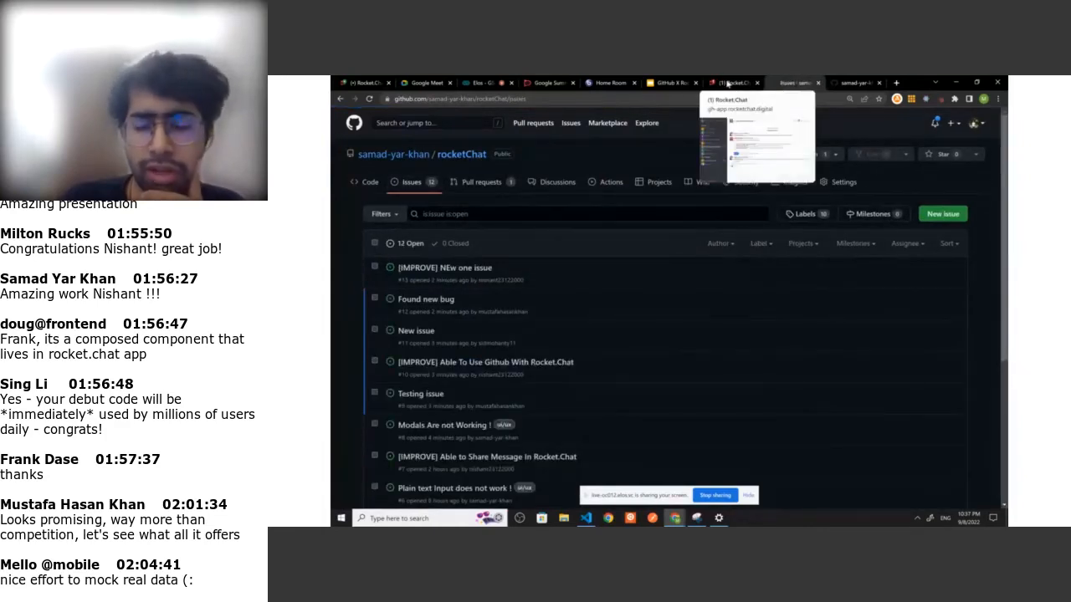
{"action": "left_click", "coordinate": [732, 83]}
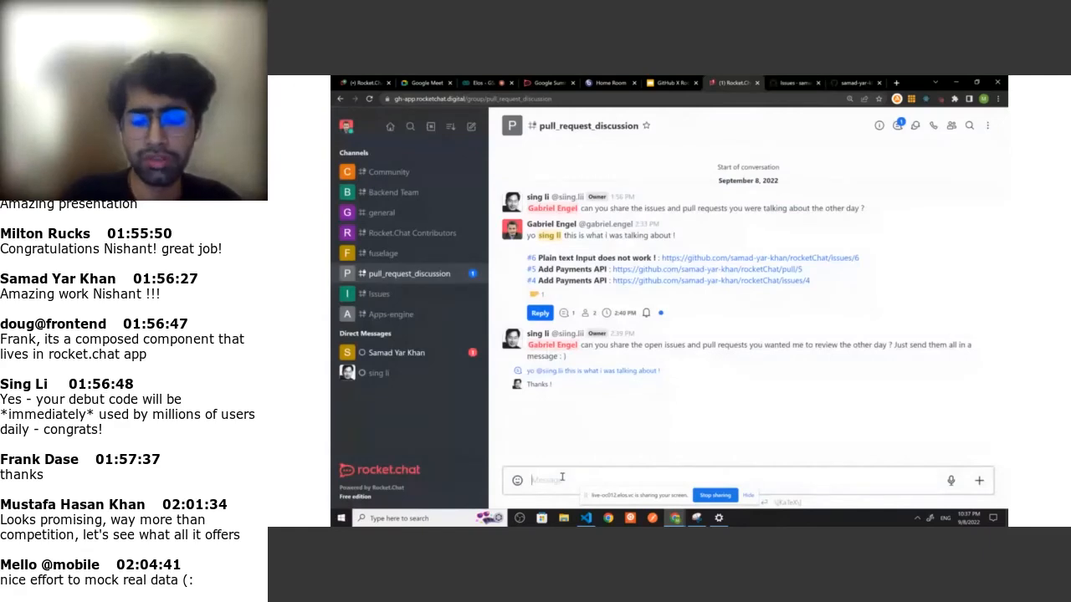
Search samad-yar-khan/rocketChat for open issues and pull requests with /github search
{"action": "type", "text": "/gi"}
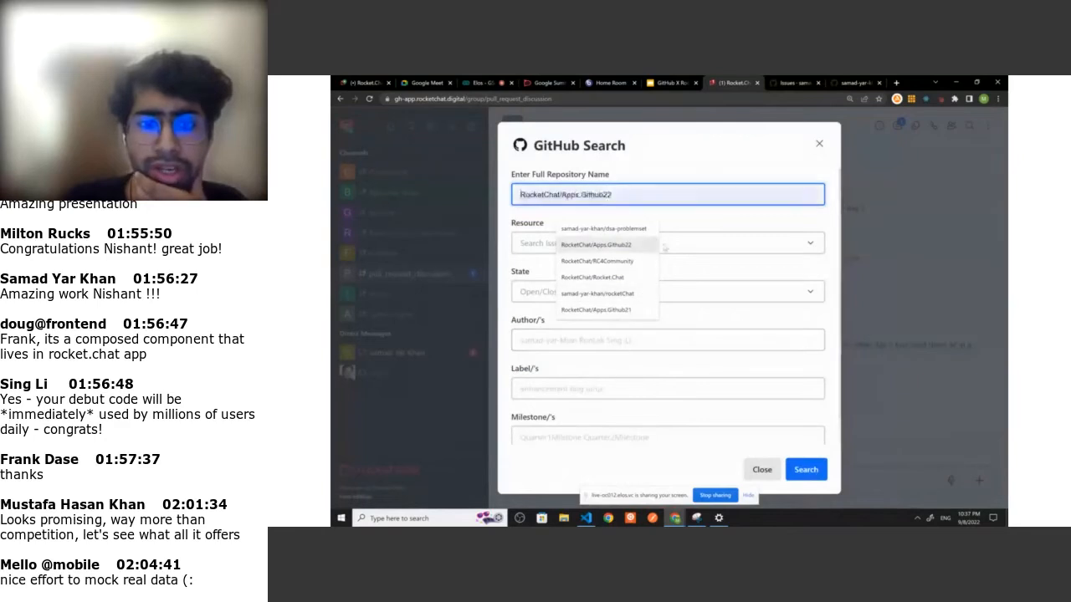
{"action": "left_click", "coordinate": [596, 293]}
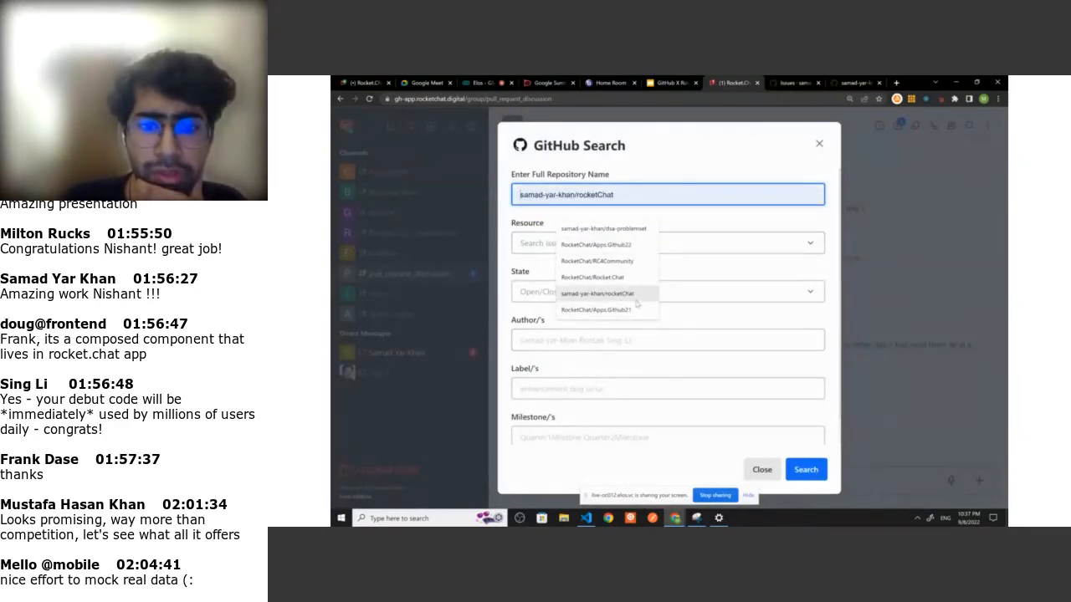
{"action": "left_click", "coordinate": [596, 292]}
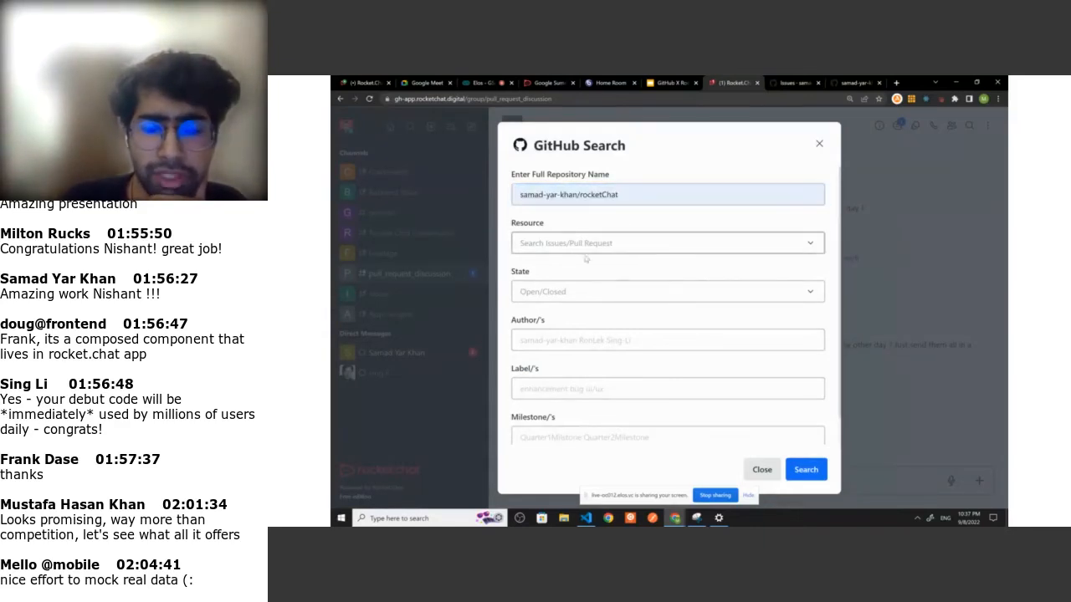
{"action": "left_click", "coordinate": [666, 243]}
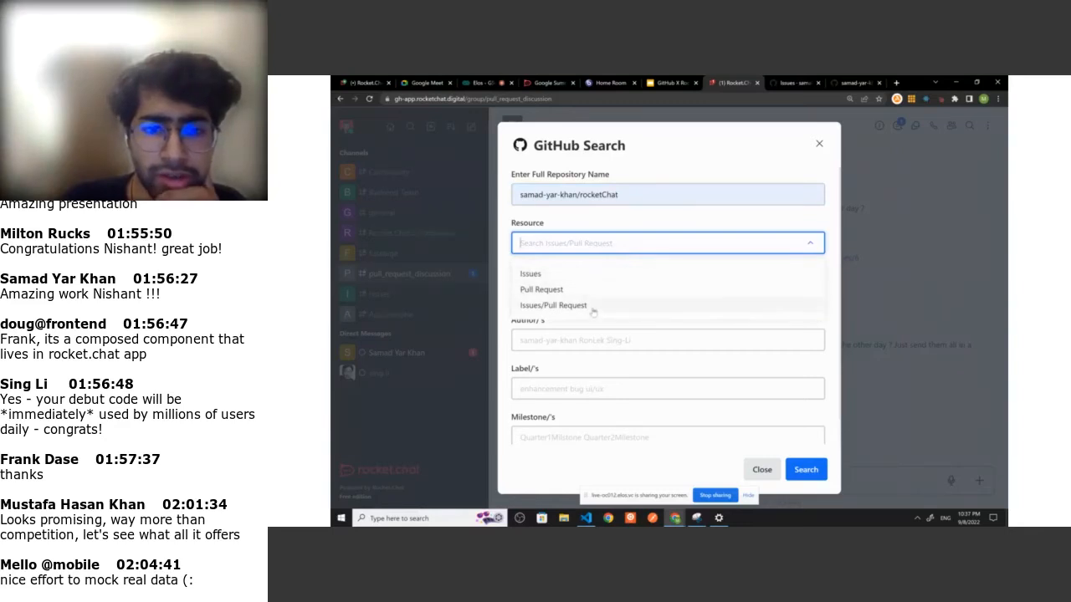
{"action": "left_click", "coordinate": [553, 305]}
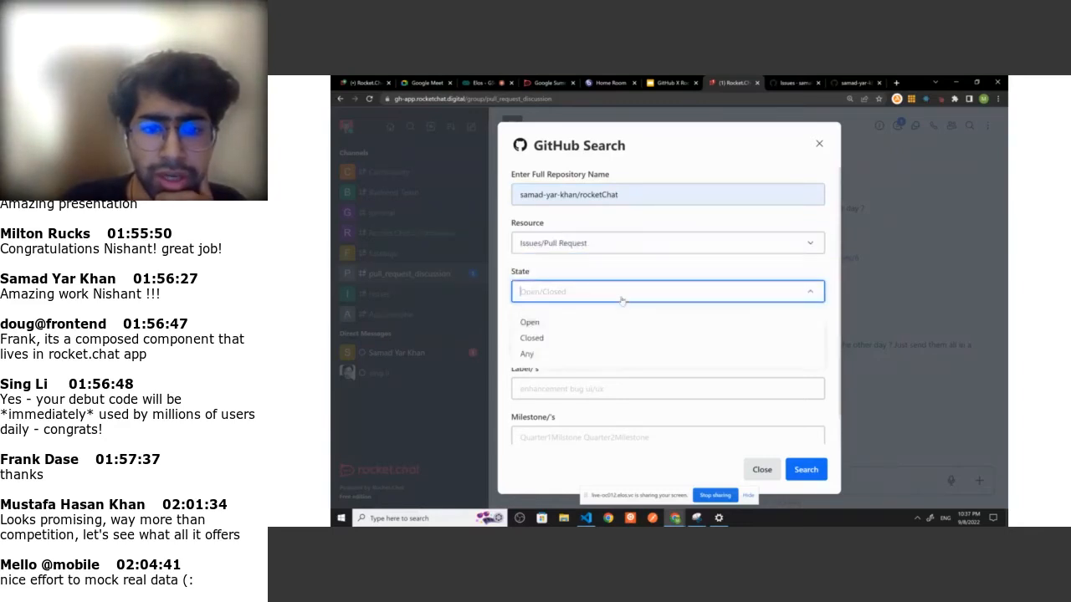
{"action": "left_click", "coordinate": [530, 322]}
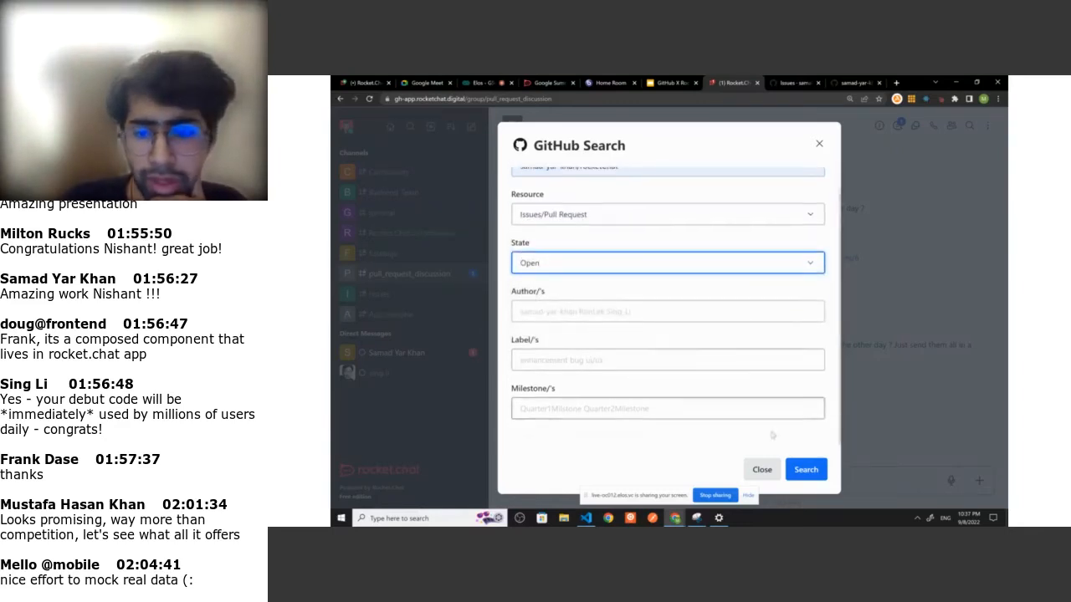
{"action": "left_click", "coordinate": [805, 469]}
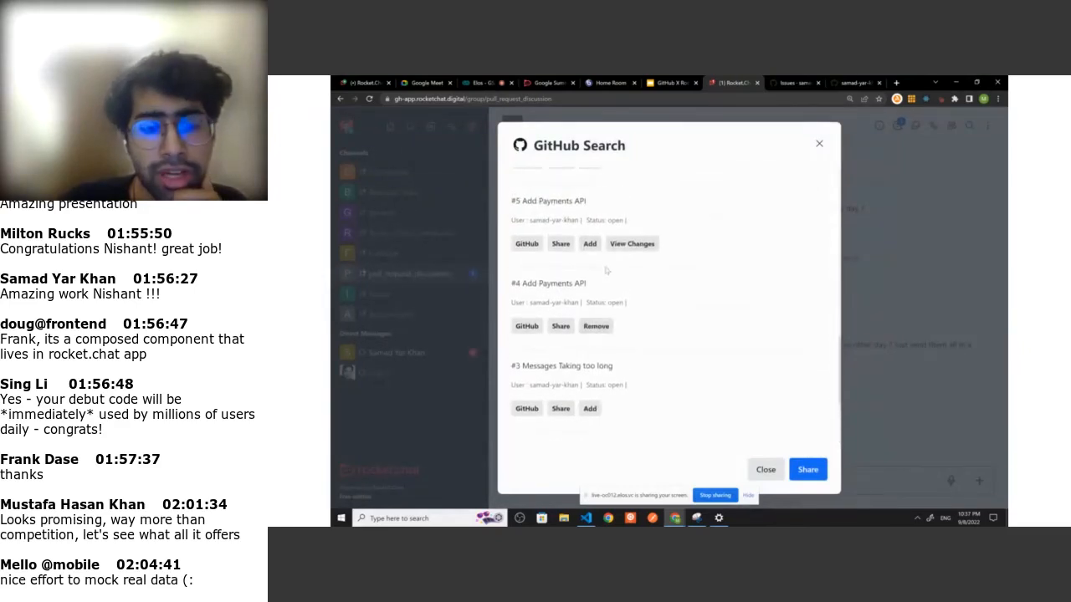
Share the search results as a message draft linking #5 and #4
{"action": "scroll", "scroll_direction": "down", "scroll_amount": 3}
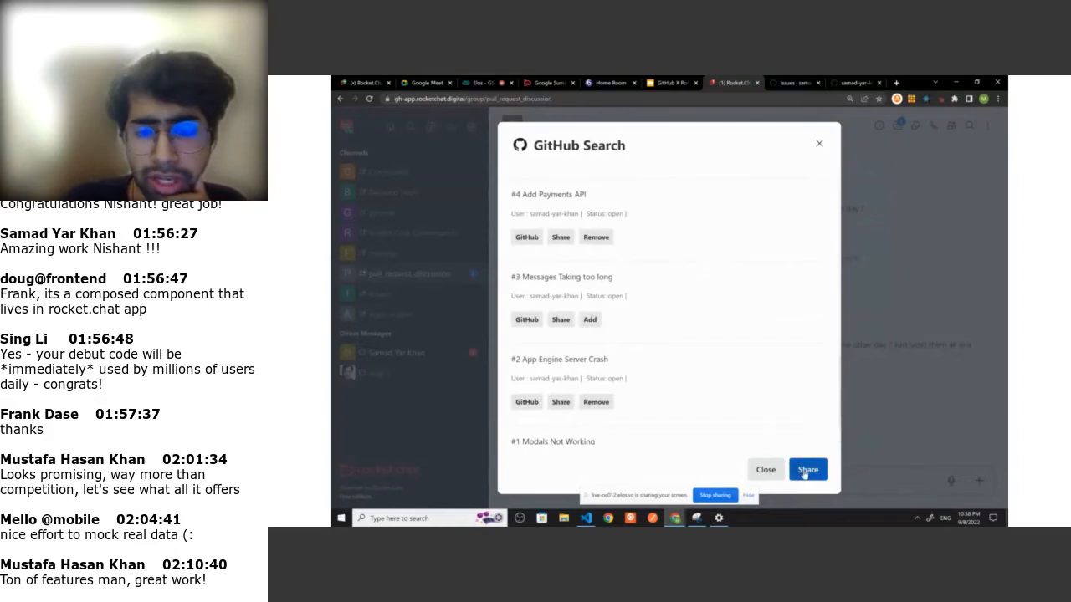
{"action": "left_click", "coordinate": [806, 469]}
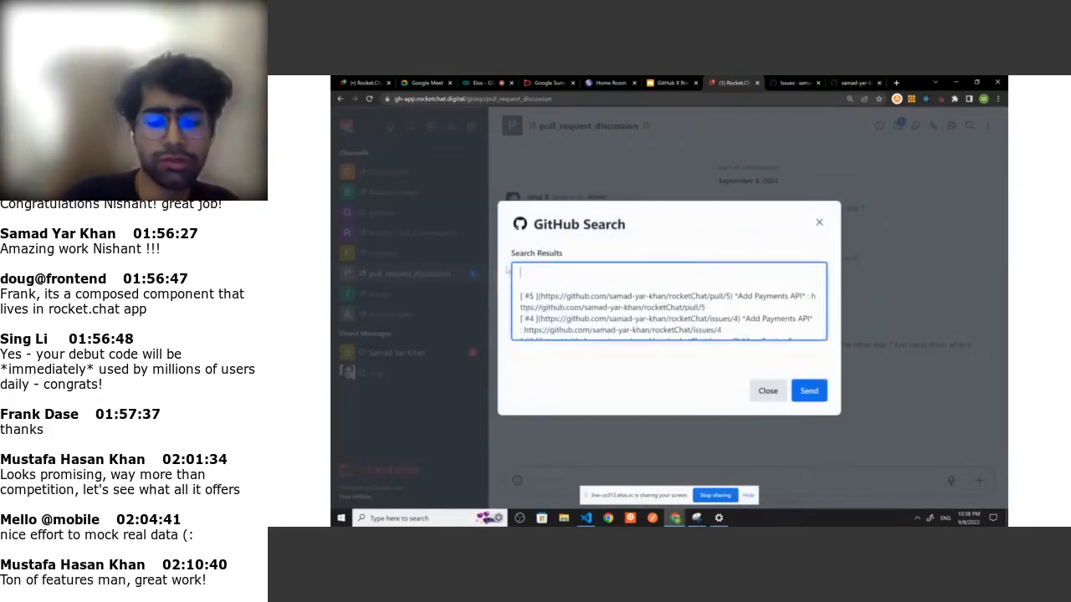
{"action": "type", "text": "hey @siing.lii this is what i was"}
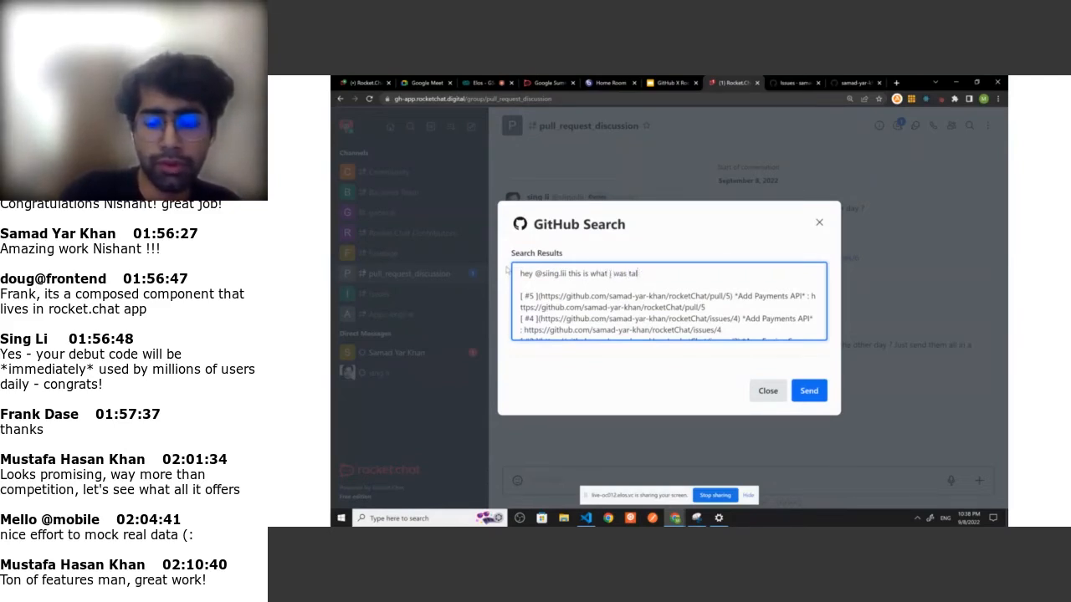
{"action": "type", "text": "talking about"}
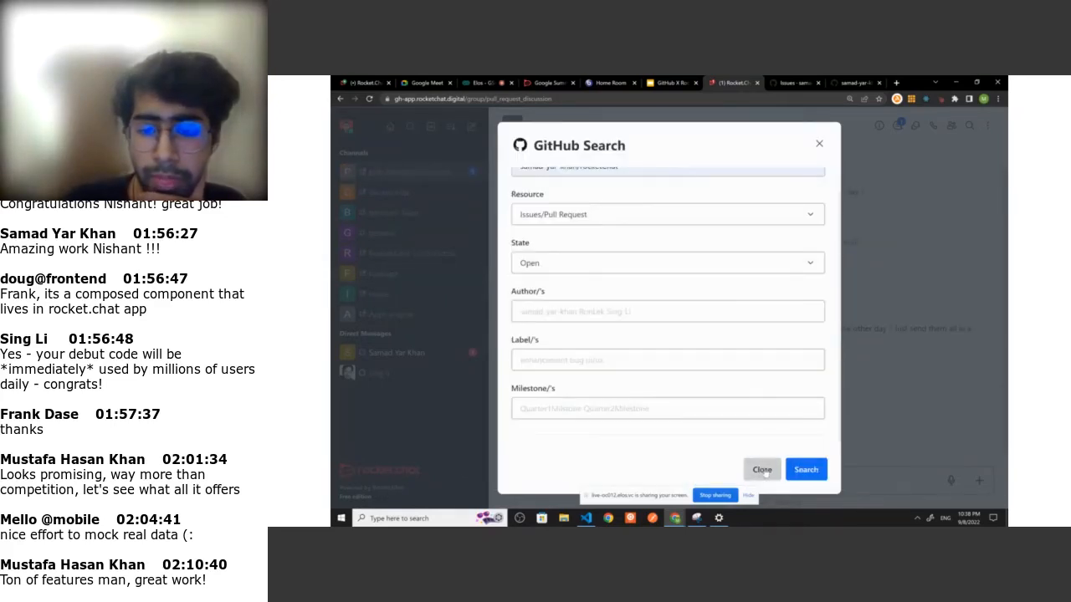
{"action": "left_click", "coordinate": [761, 469]}
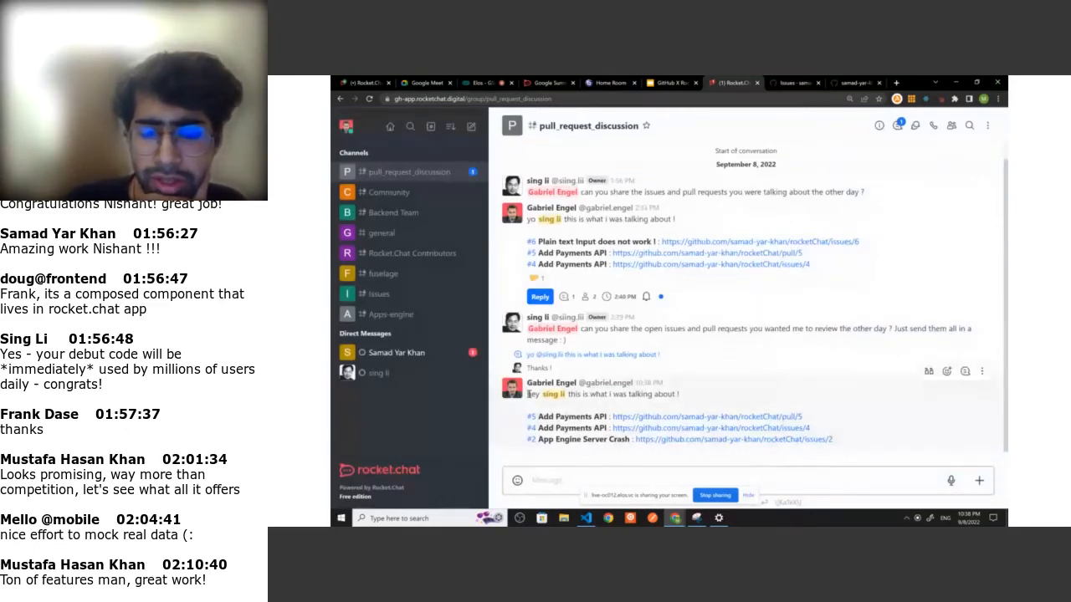
{"action": "left_click_drag", "start_coordinate": [530, 393], "coordinate": [832, 439]}
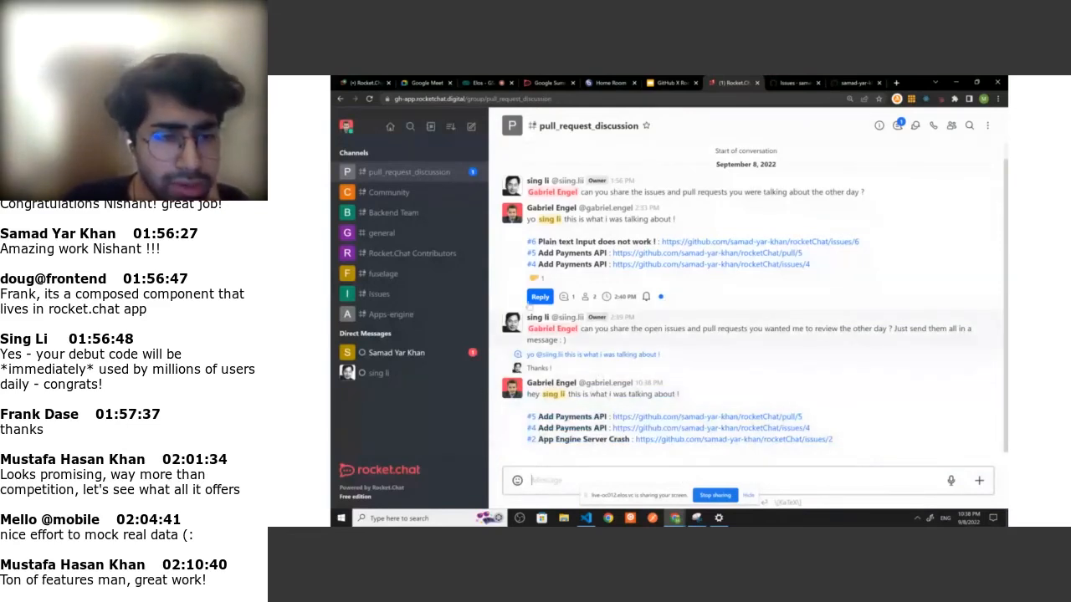
{"action": "left_click", "coordinate": [395, 352]}
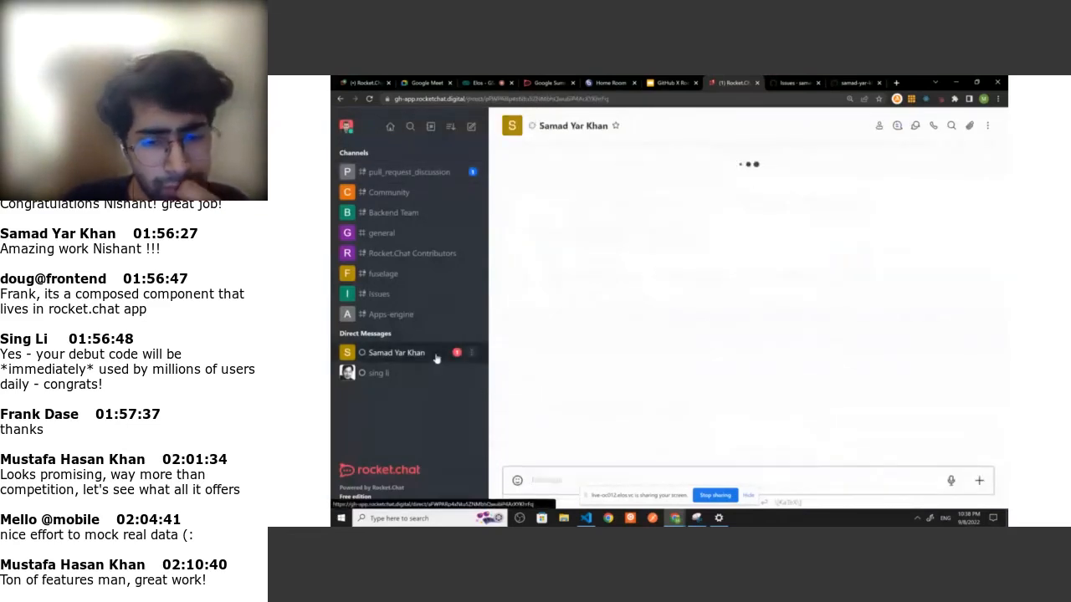
{"action": "left_click", "coordinate": [395, 352]}
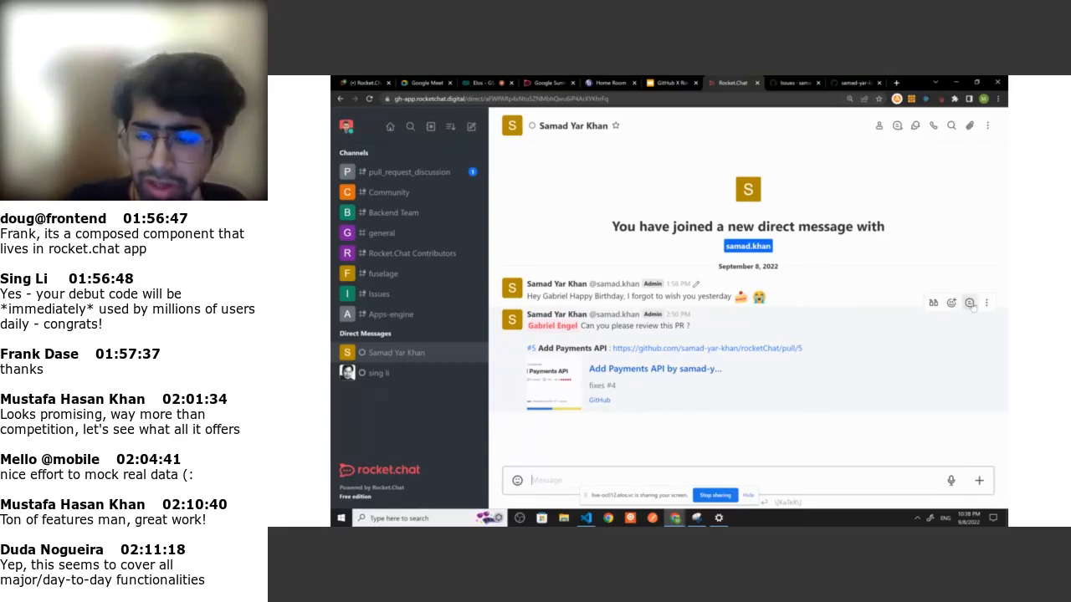
{"action": "left_click", "coordinate": [969, 303]}
{"action": "type", "text": "sure !"}
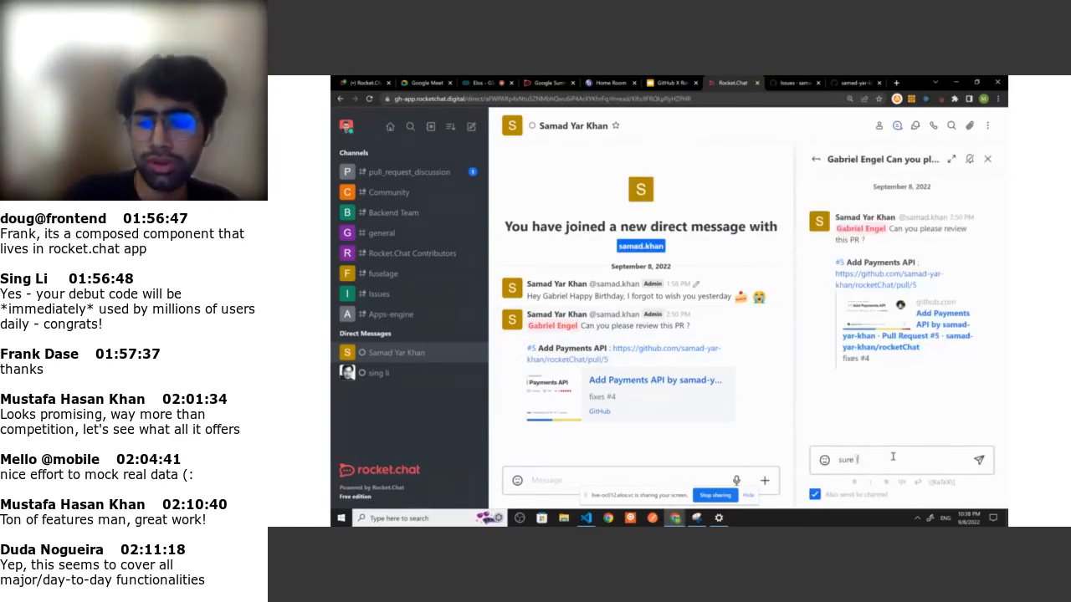
{"action": "key", "text": "enter"}
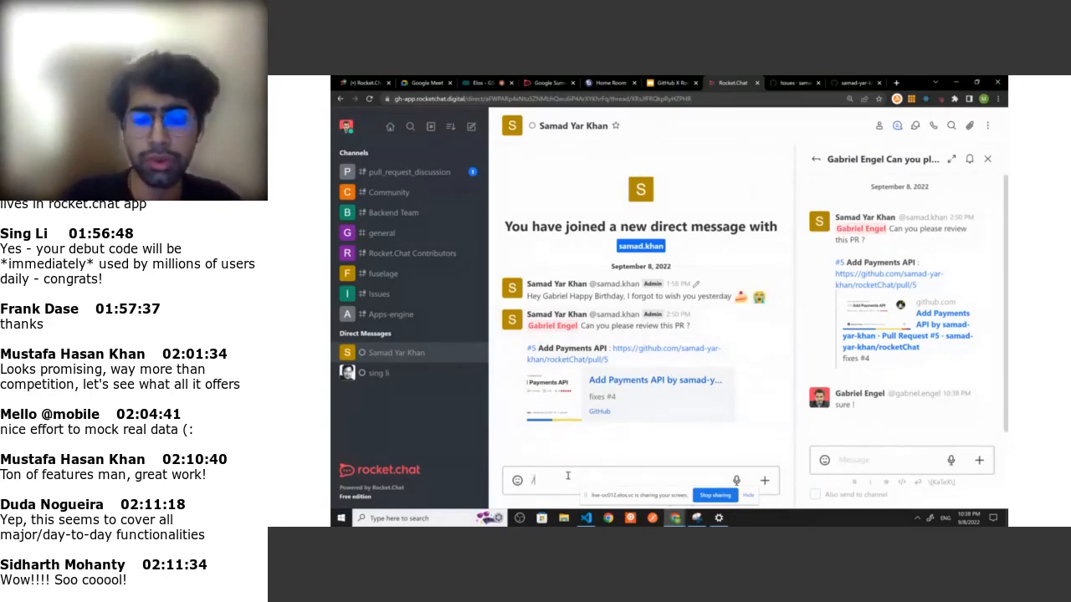
{"action": "type", "text": "/rocketChat"}
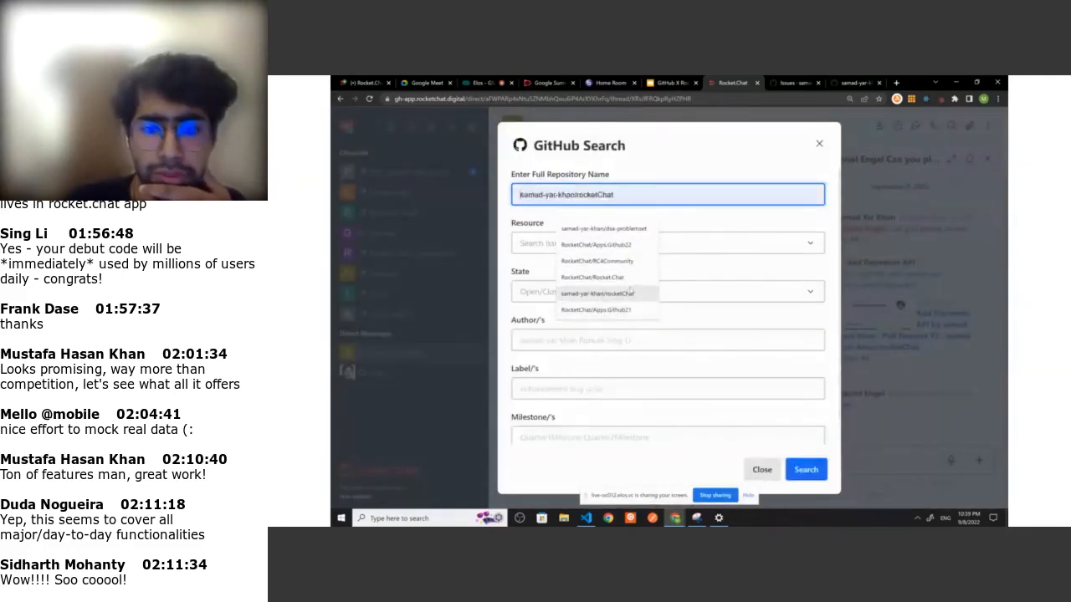
Search samad-yar-khan/rocketChat for open pull requests and show Add Payments API details
{"action": "left_click", "coordinate": [596, 293]}
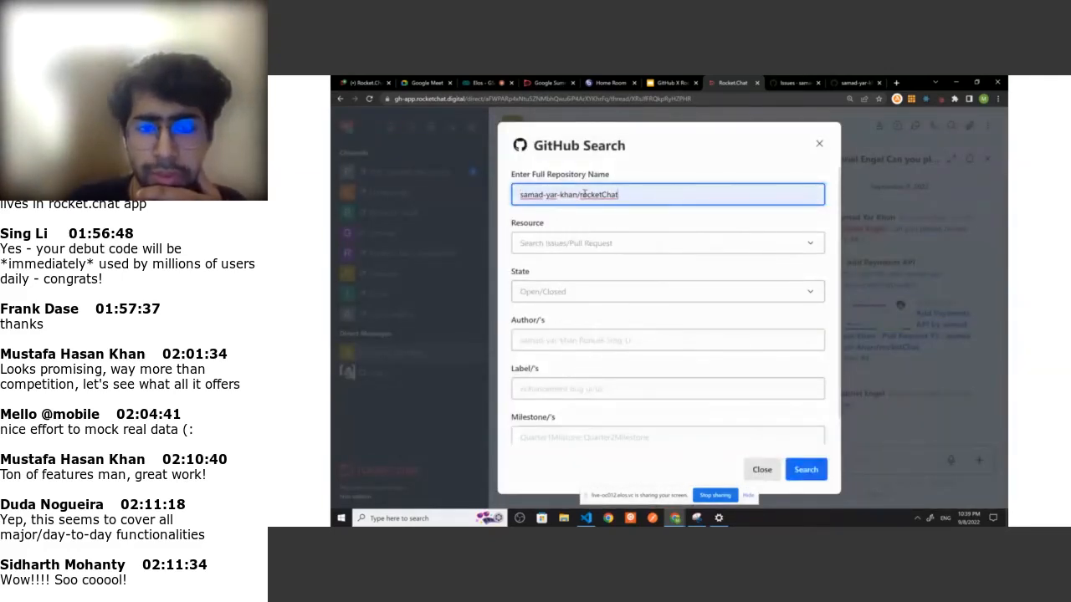
{"action": "left_click", "coordinate": [667, 243]}
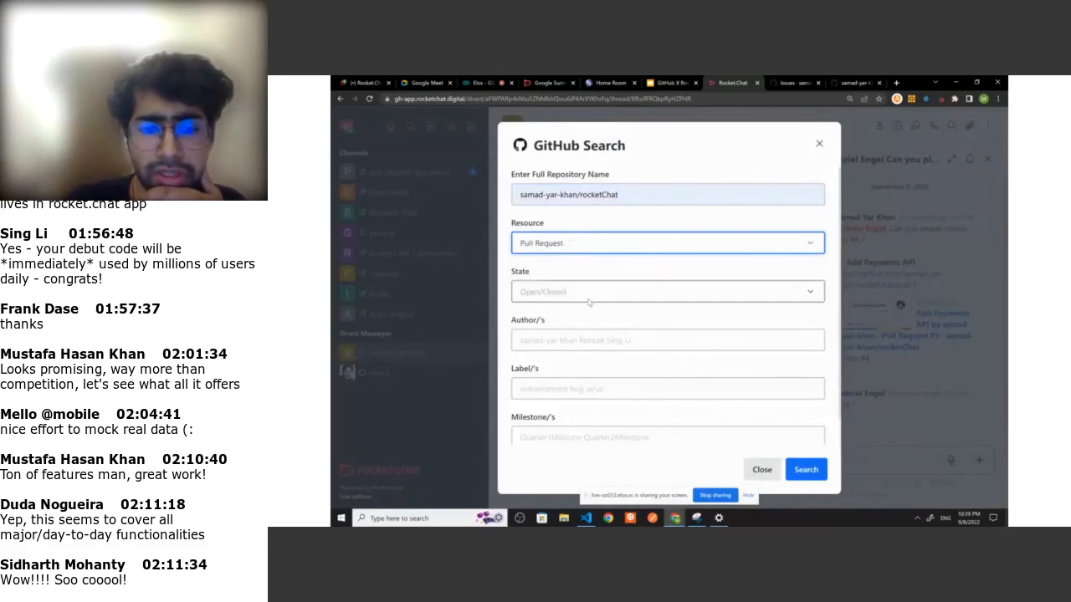
{"action": "left_click", "coordinate": [667, 291]}
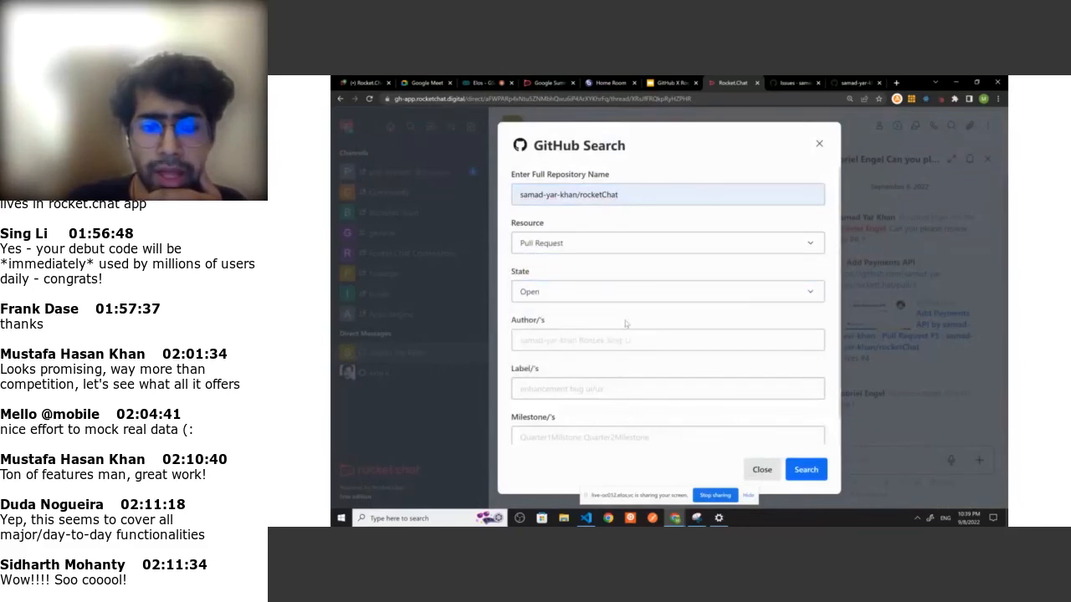
{"action": "left_click", "coordinate": [804, 470]}
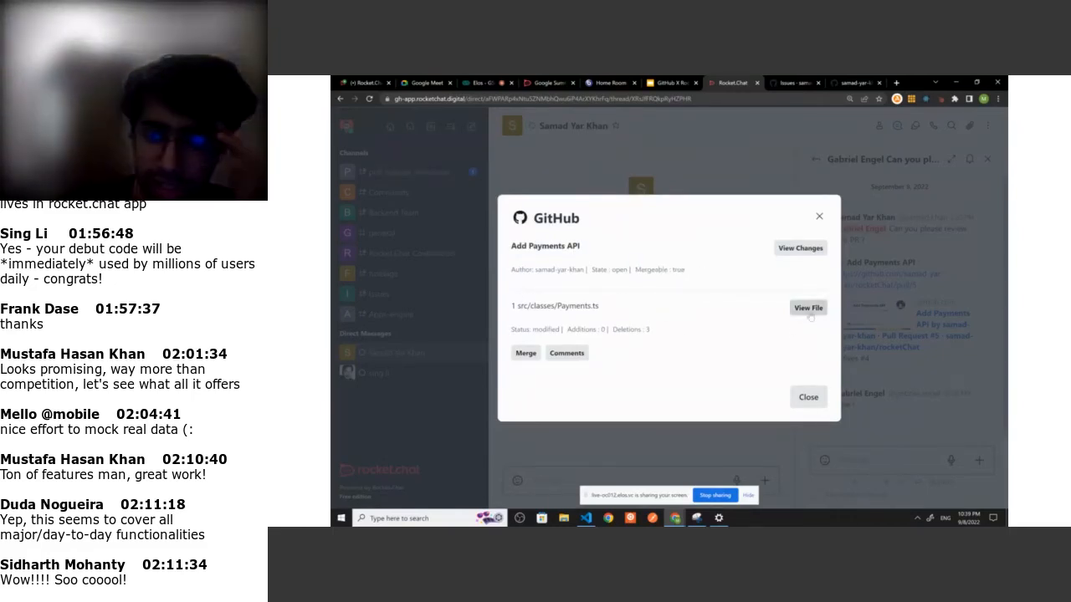
{"action": "left_click", "coordinate": [807, 308]}
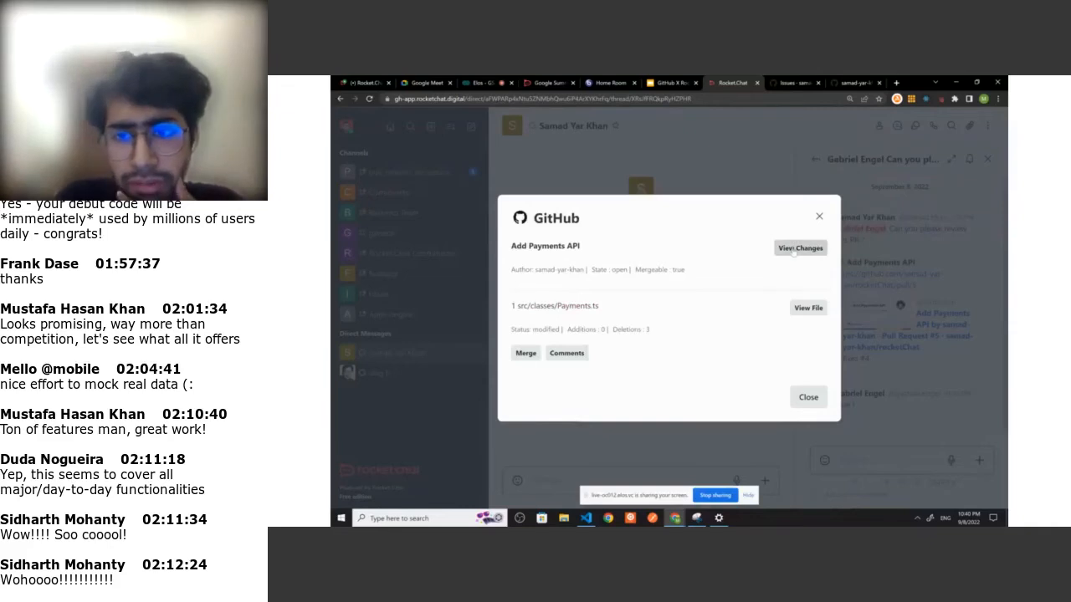
{"action": "left_click", "coordinate": [798, 248]}
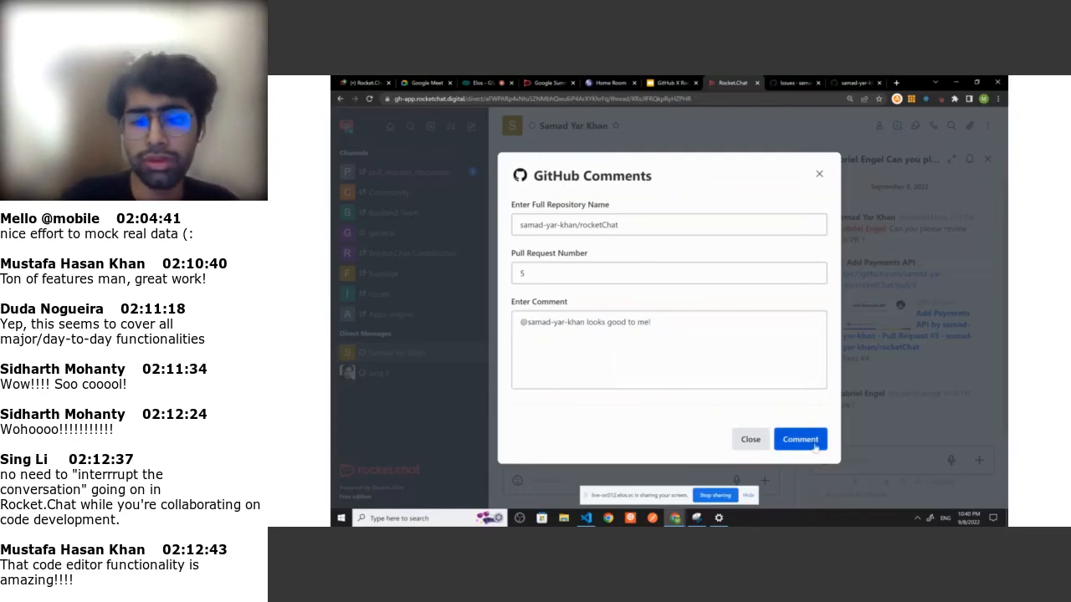
{"action": "left_click", "coordinate": [800, 439]}
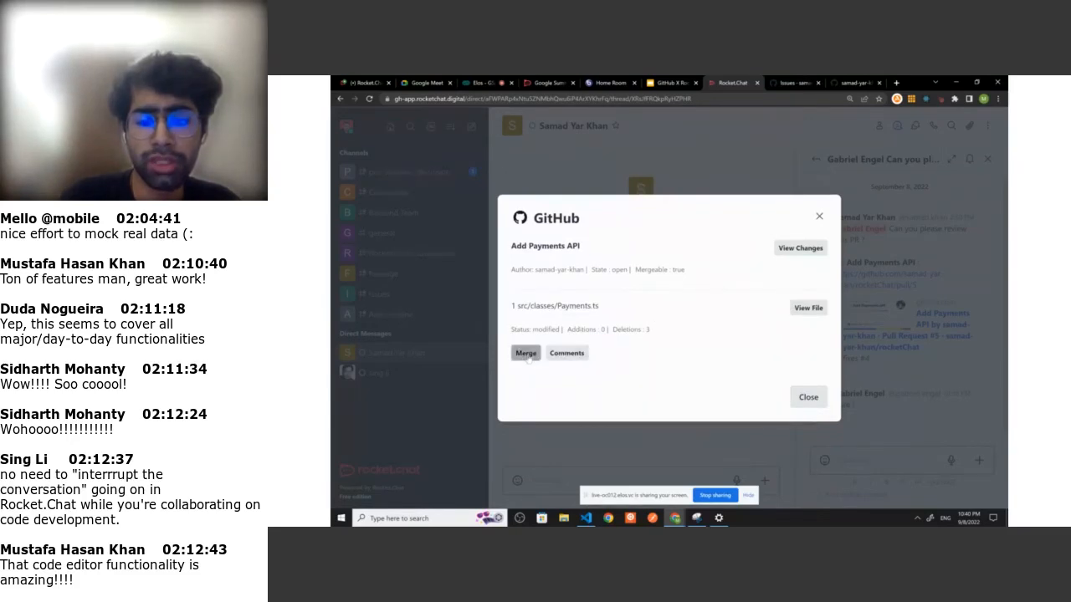
Merge PR #5 with commit title 'Payments API' using the Merge method
{"action": "left_click", "coordinate": [525, 352]}
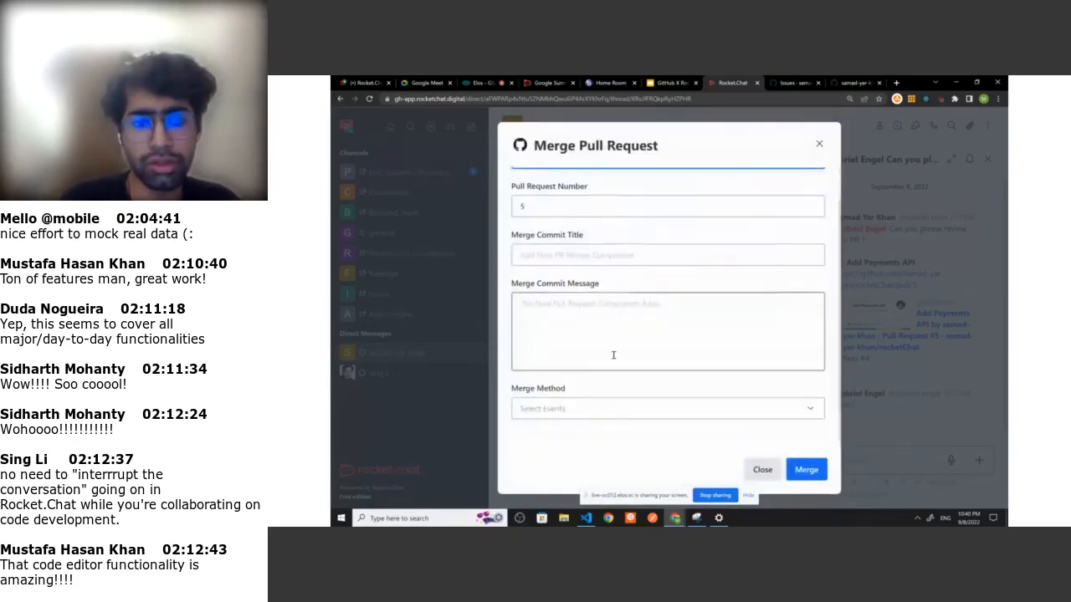
{"action": "left_click", "coordinate": [667, 291]}
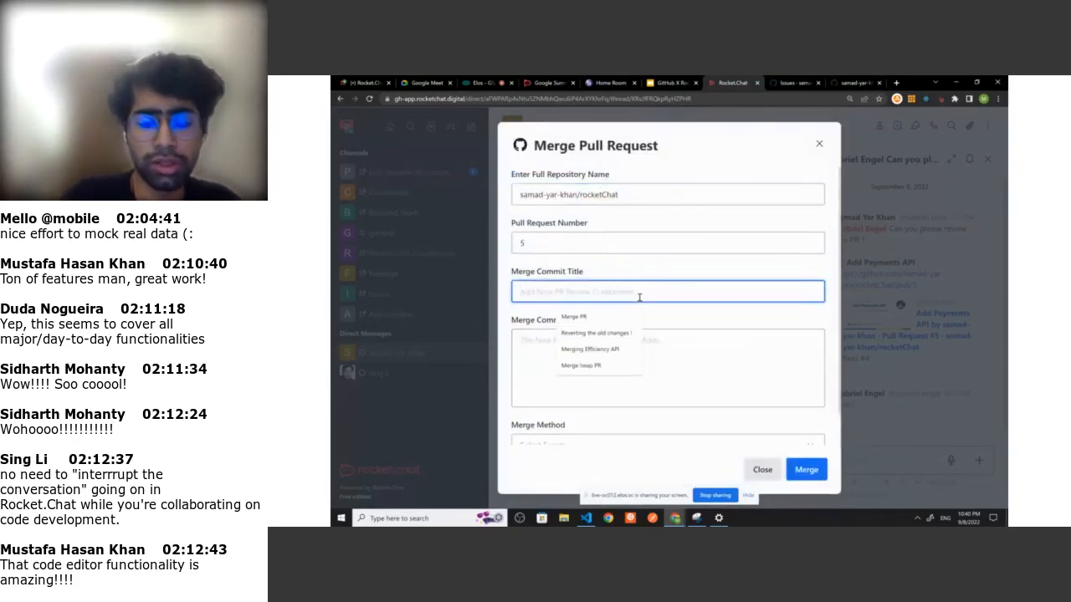
{"action": "type", "text": "Paymene"}
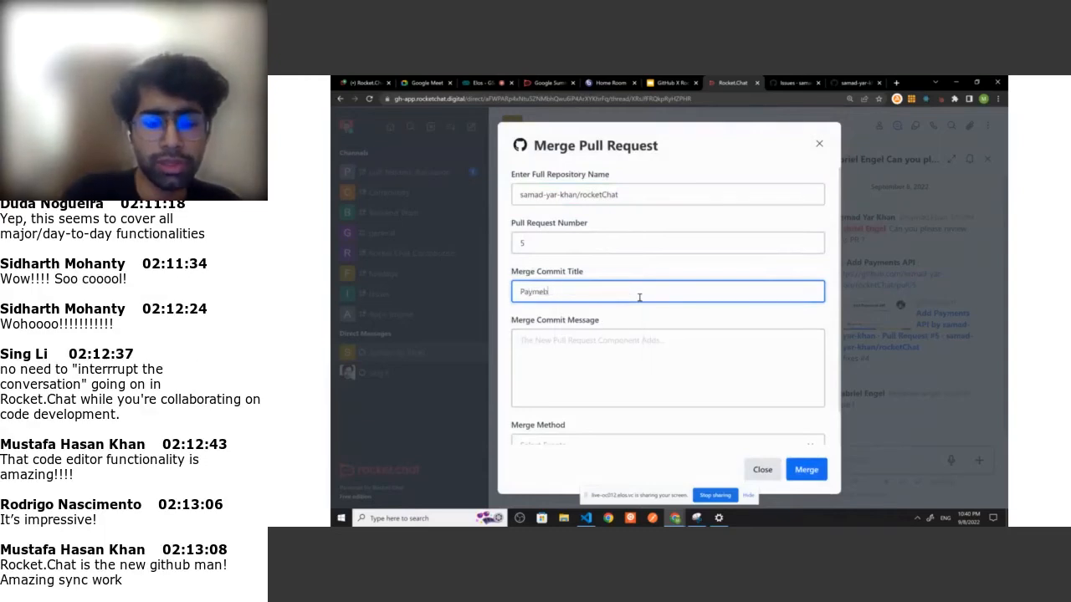
{"action": "type", "text": "Payments API"}
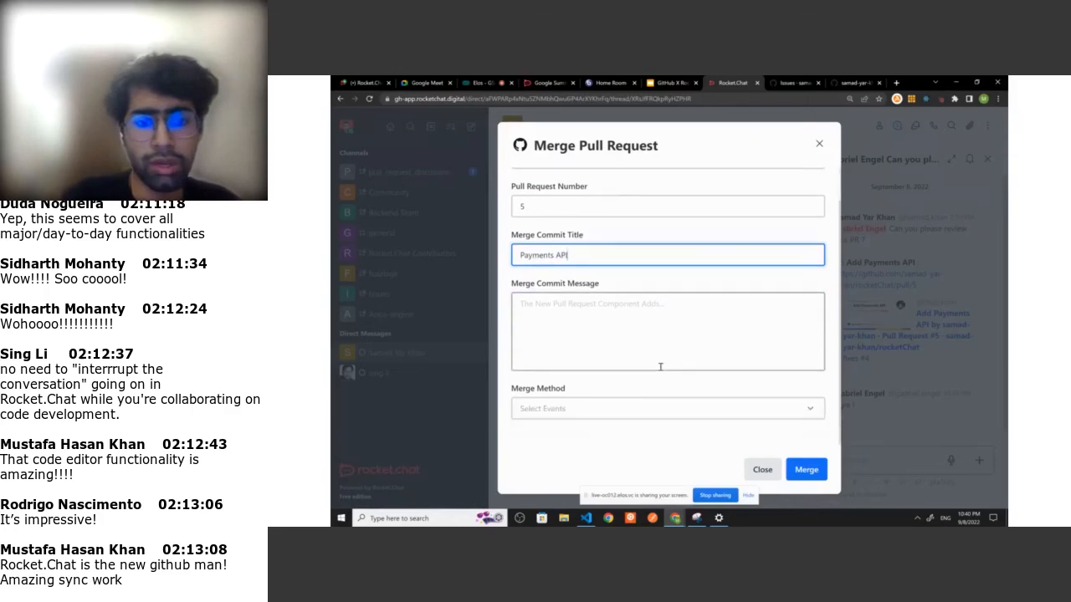
{"action": "left_click", "coordinate": [667, 408]}
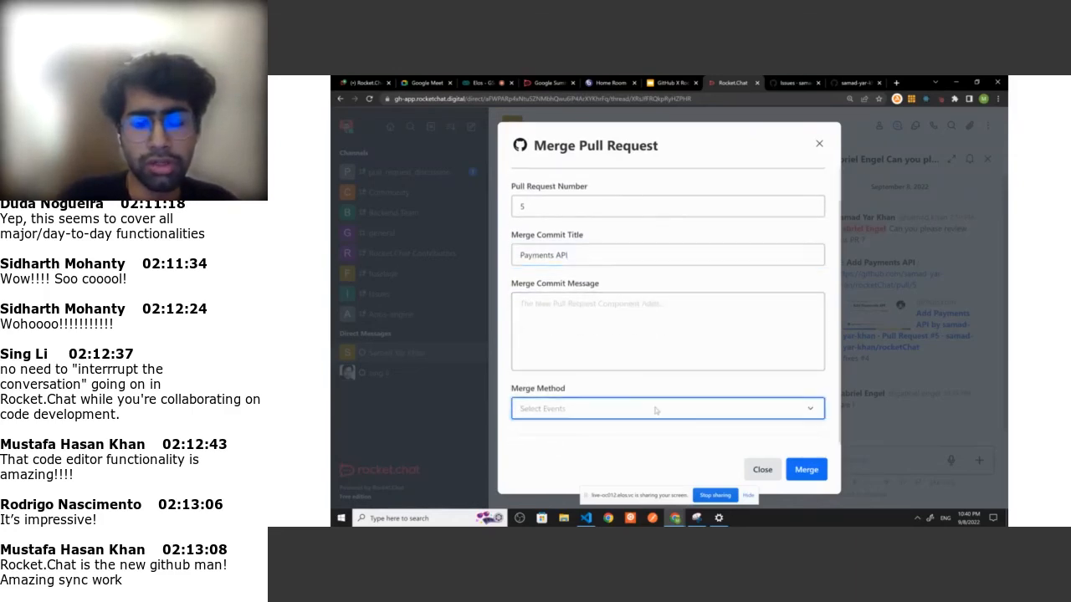
{"action": "left_click", "coordinate": [665, 408]}
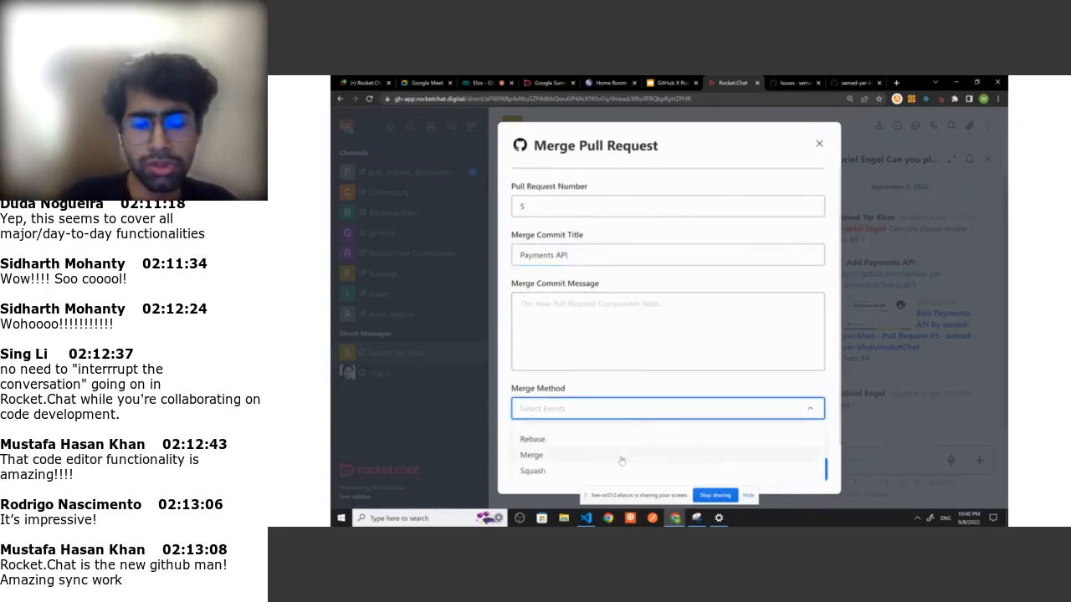
{"action": "left_click", "coordinate": [531, 455]}
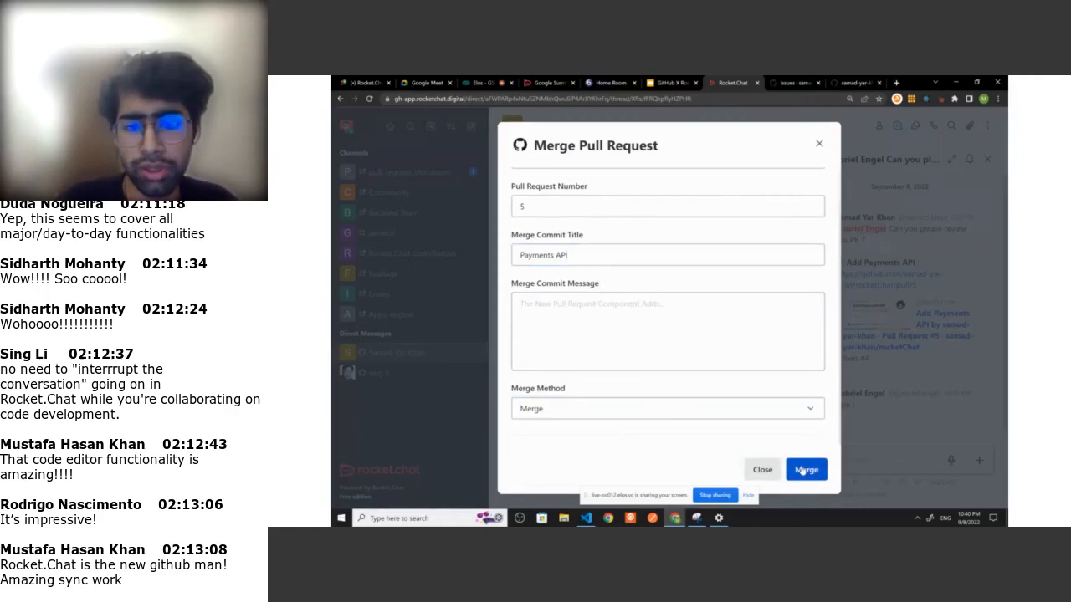
{"action": "left_click", "coordinate": [805, 470]}
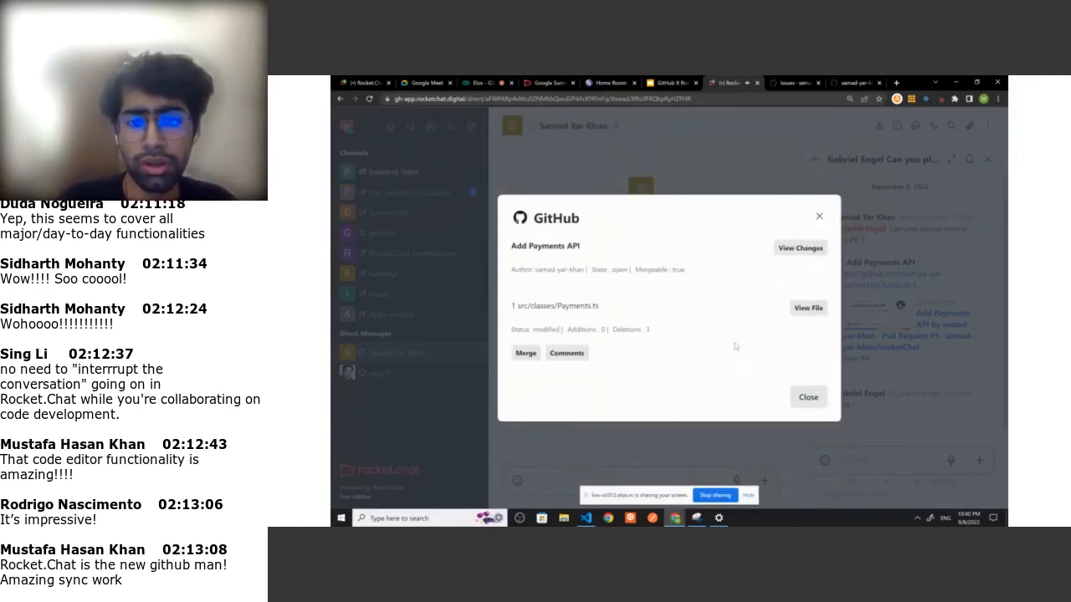
{"action": "mouse_move", "coordinate": [859, 407]}
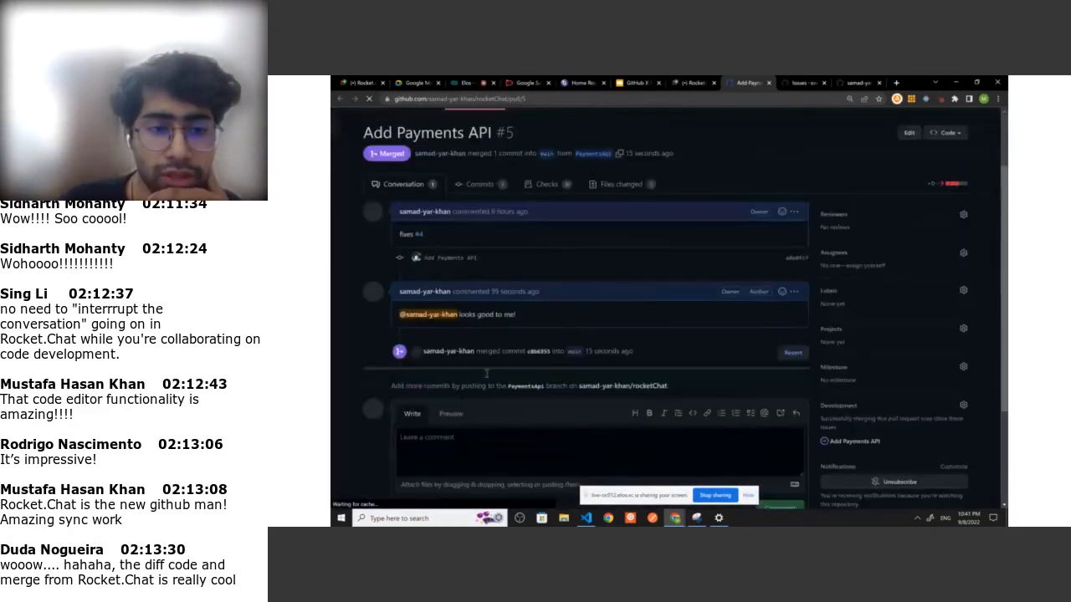
Confirm on GitHub that PR #5 shows Merged with the looks-good-to-me comment
{"action": "left_click", "coordinate": [691, 82]}
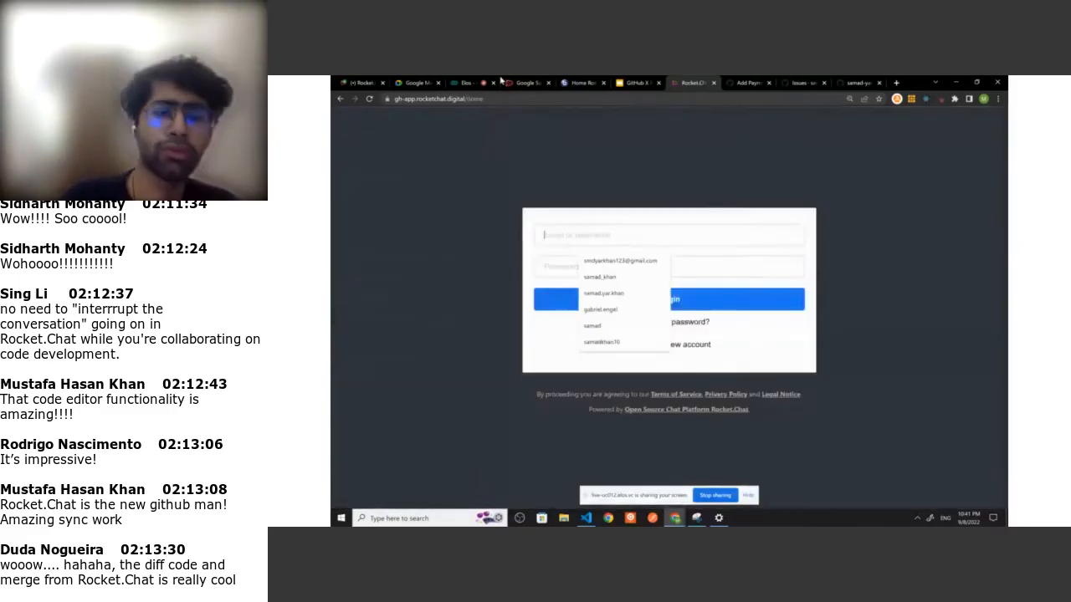
Select the username field on the Rocket.Chat login form
{"action": "left_click", "coordinate": [638, 82]}
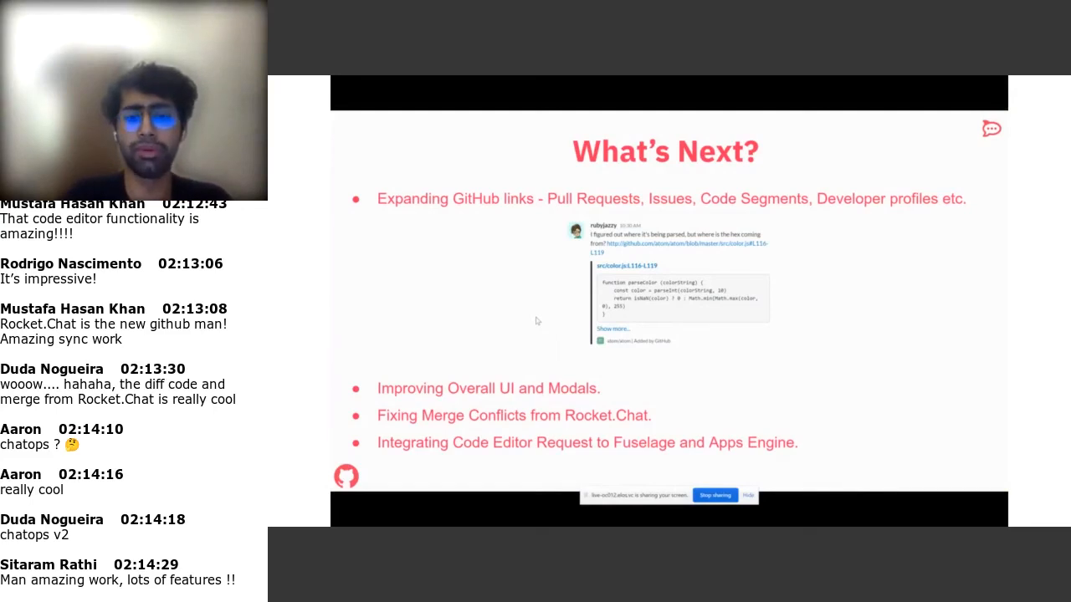
{"action": "mouse_move", "coordinate": [632, 309]}
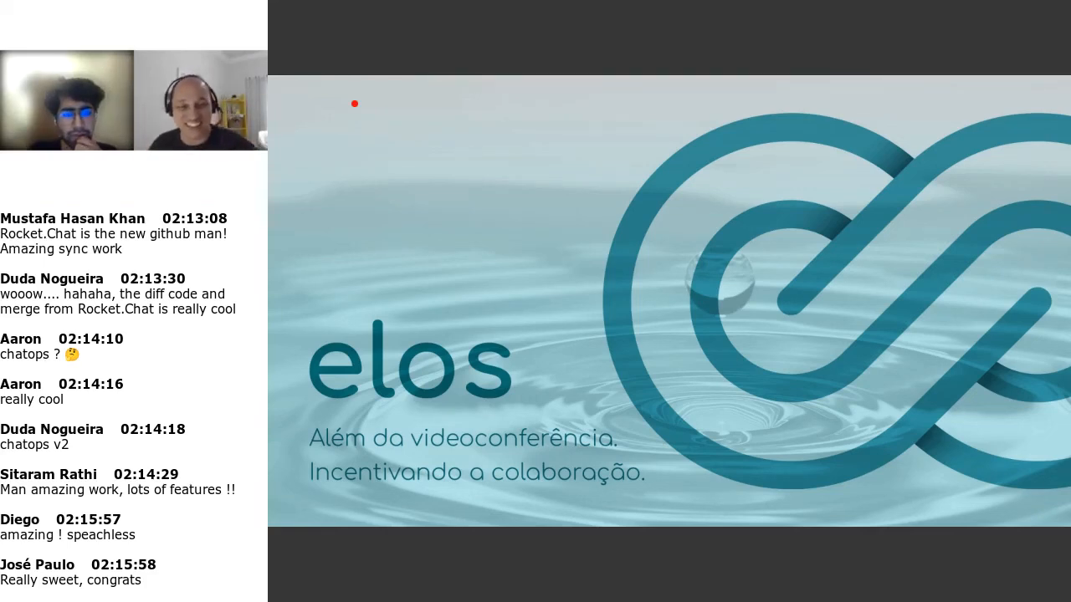
{"action": "scroll", "scroll_direction": "down", "scroll_amount": 3}
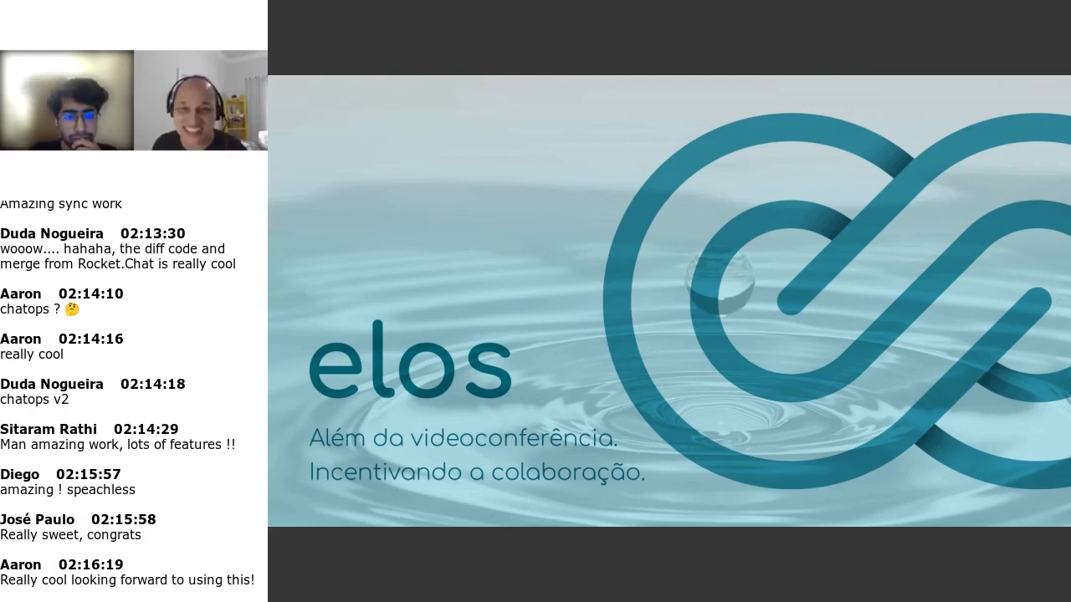